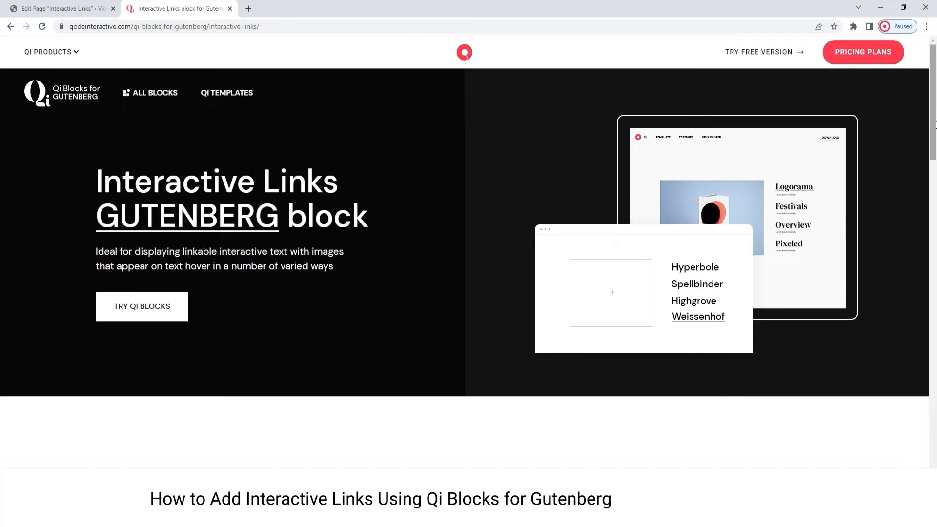
Scroll through the demo page, then return to editing the Interactive Links page
{"action": "scroll", "scroll_direction": "down", "scroll_amount": 3}
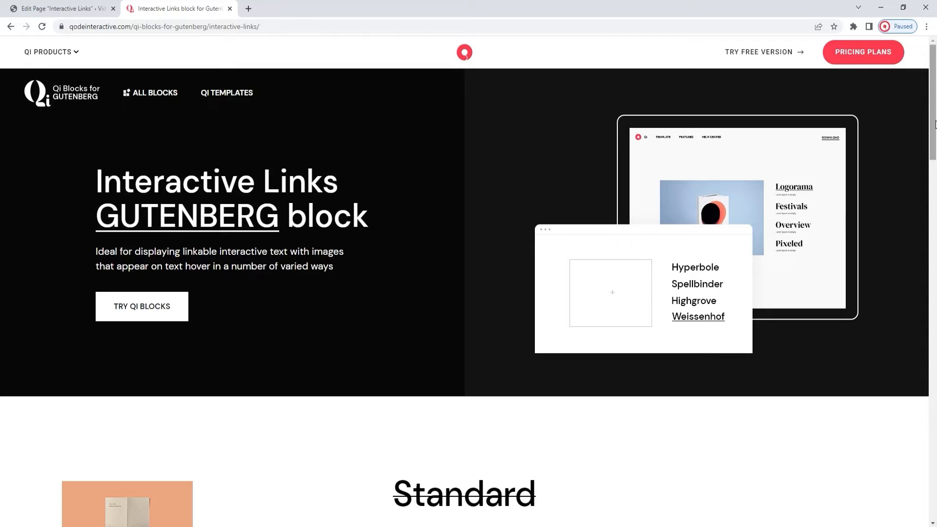
{"action": "scroll", "scroll_direction": "down", "scroll_amount": 3}
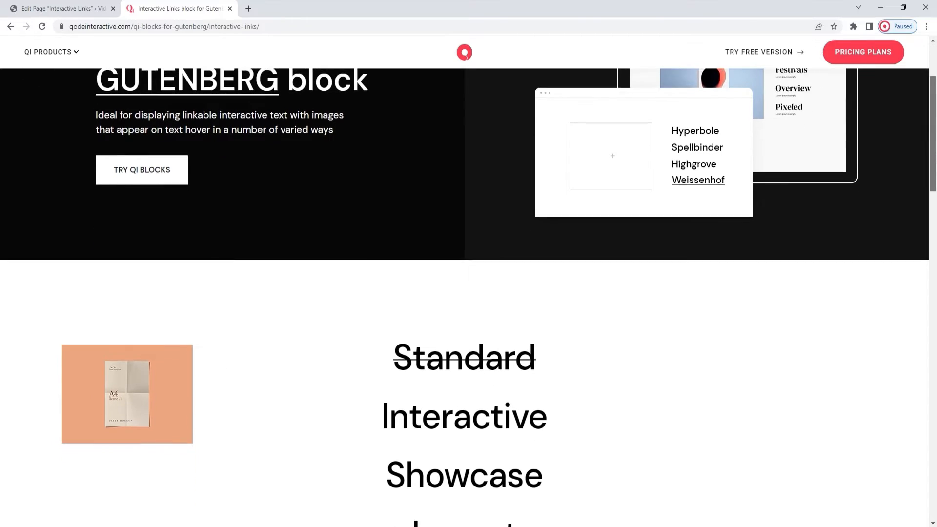
{"action": "scroll", "scroll_direction": "down", "scroll_amount": 3}
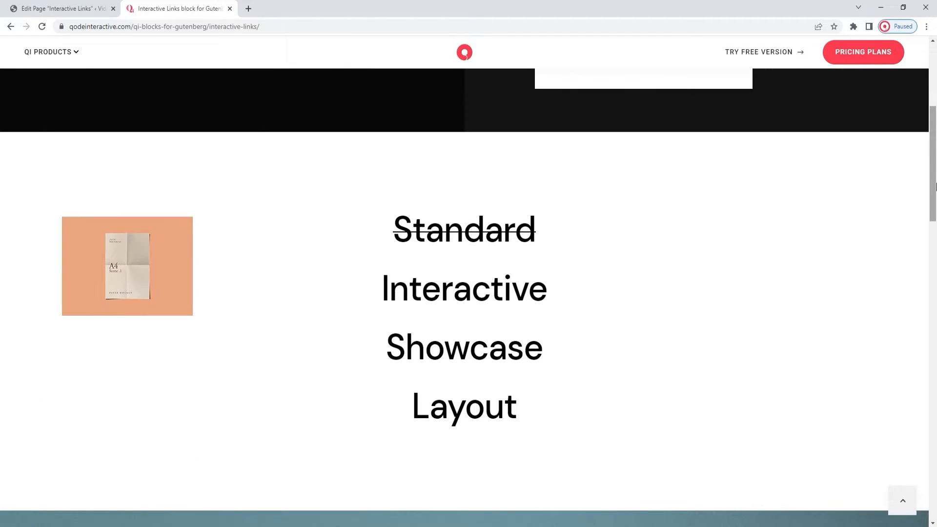
{"action": "mouse_move", "coordinate": [579, 321]}
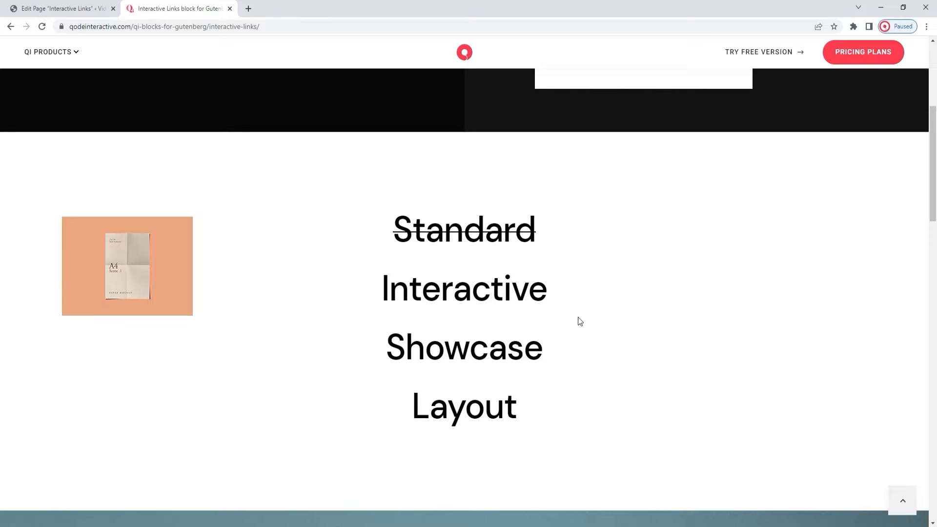
{"action": "mouse_move", "coordinate": [506, 350]}
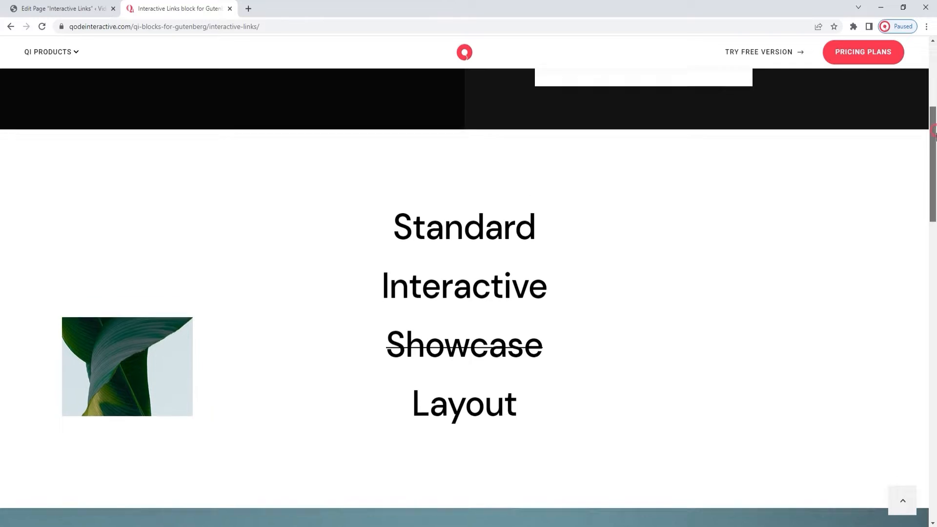
{"action": "scroll", "scroll_direction": "down", "scroll_amount": 3}
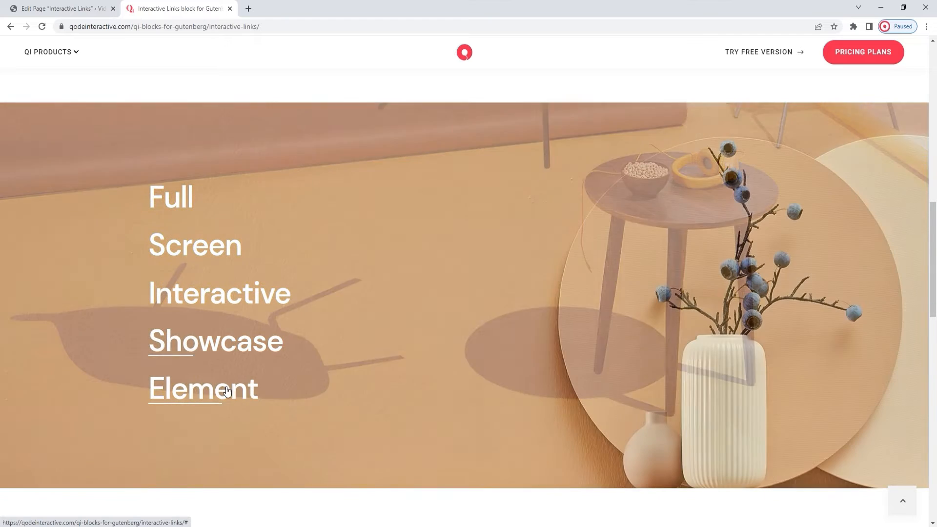
{"action": "scroll", "scroll_direction": "down", "scroll_amount": 3}
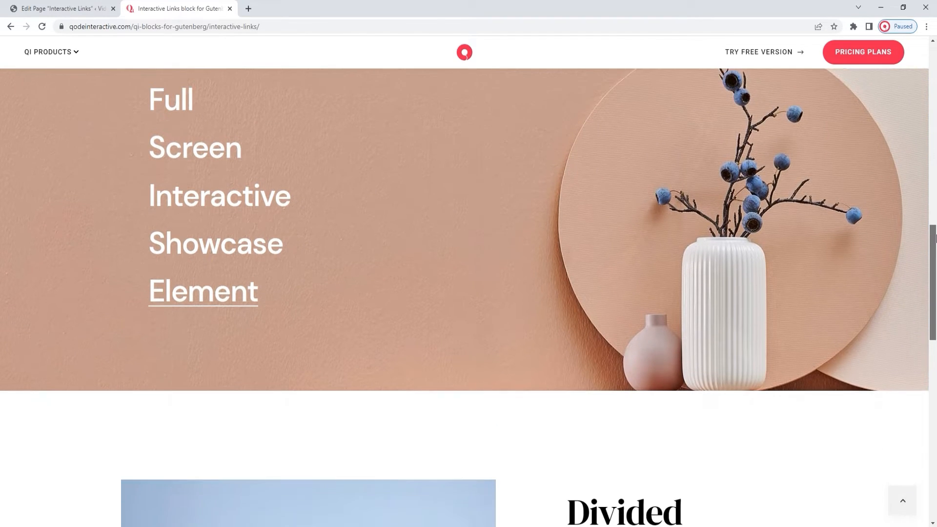
{"action": "scroll", "scroll_direction": "down", "scroll_amount": 3}
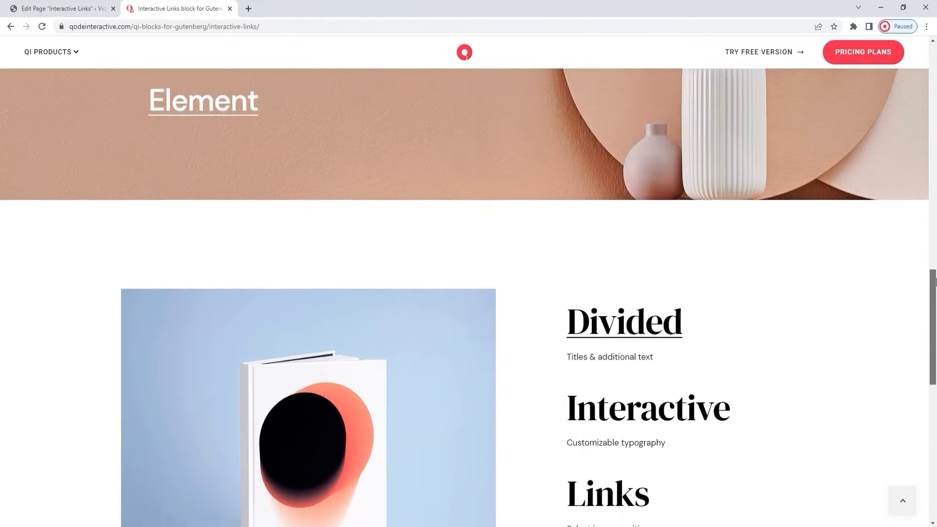
{"action": "scroll", "scroll_direction": "down", "scroll_amount": 3}
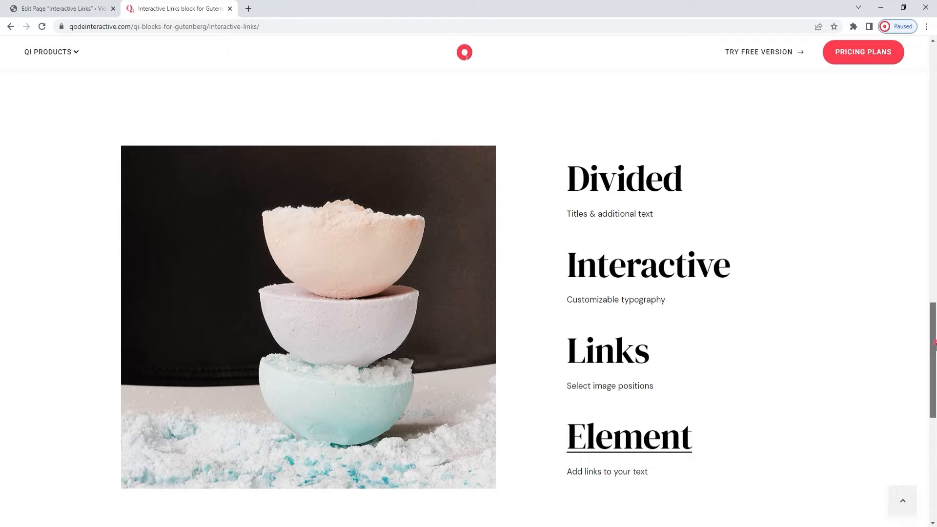
{"action": "scroll", "scroll_direction": "down", "scroll_amount": 3}
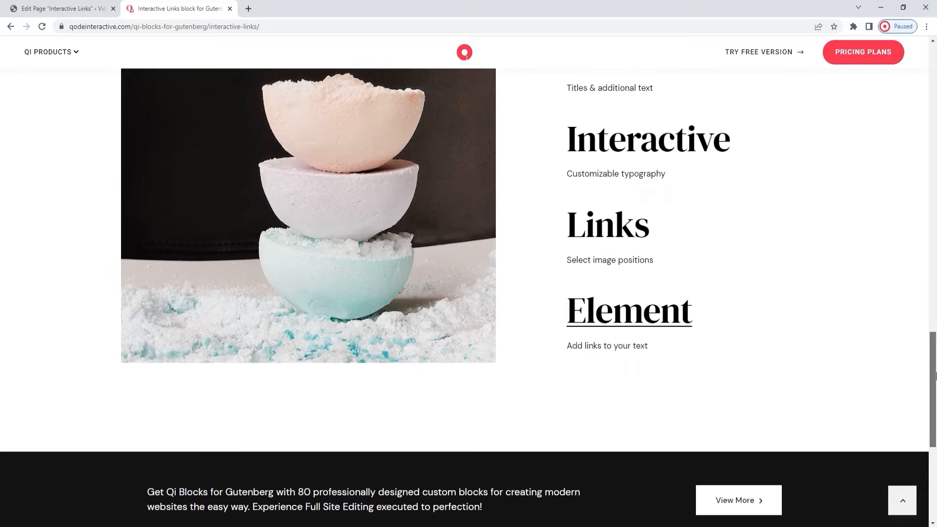
{"action": "left_click", "coordinate": [60, 8]}
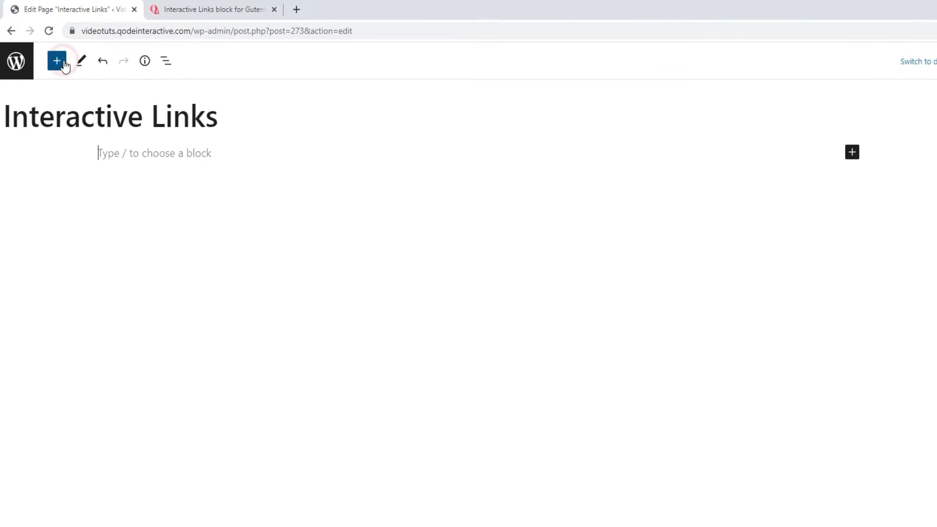
Browse the full block library from the toolbar Block Inserter down through the Qi Blocks list
{"action": "left_click", "coordinate": [56, 60]}
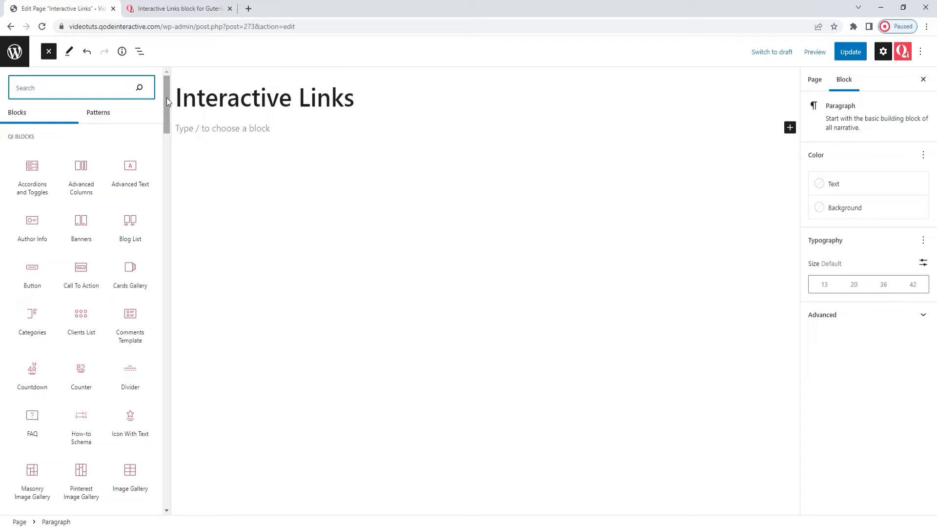
{"action": "scroll", "scroll_direction": "down", "scroll_amount": 3}
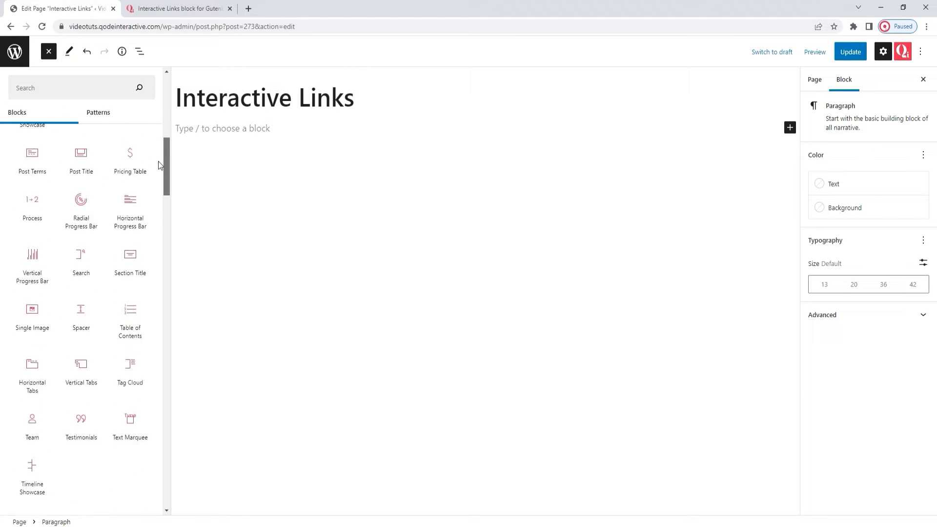
{"action": "scroll", "scroll_direction": "down", "scroll_amount": 3}
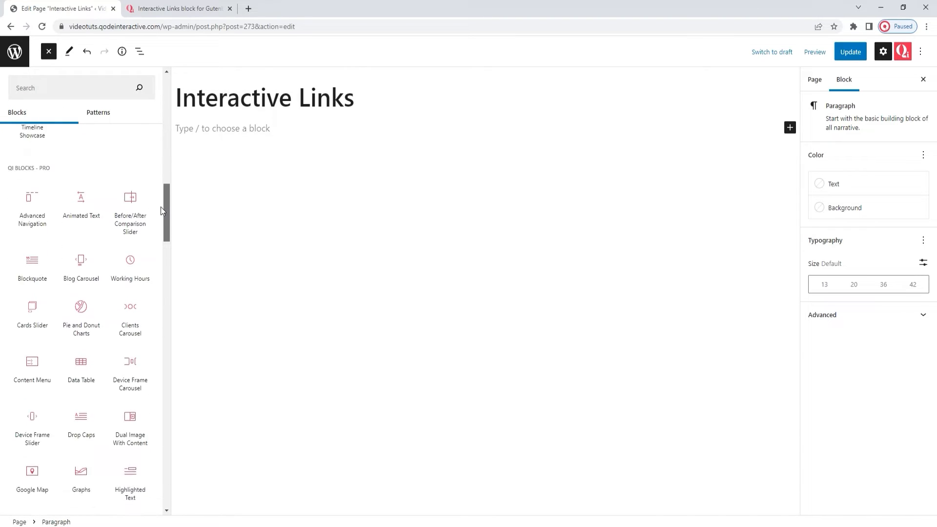
{"action": "scroll", "scroll_direction": "down", "scroll_amount": 3}
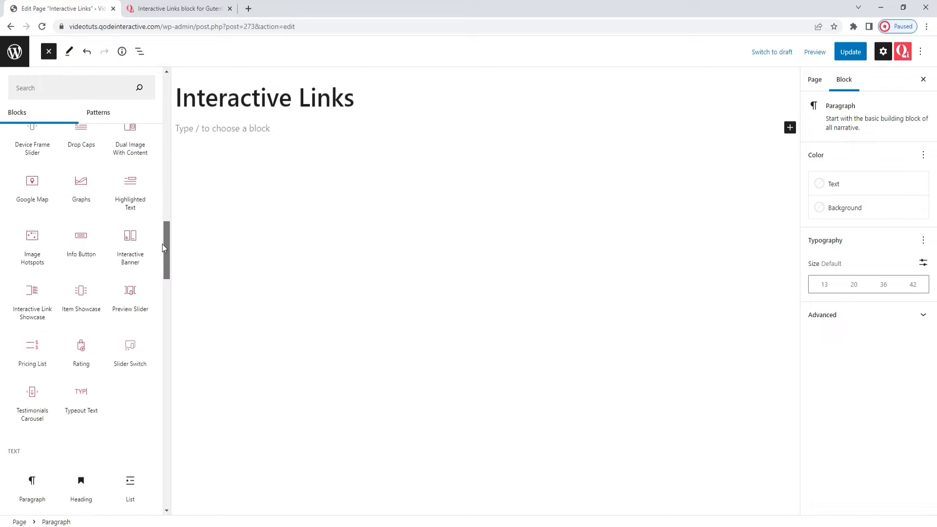
{"action": "scroll", "scroll_direction": "down", "scroll_amount": 3}
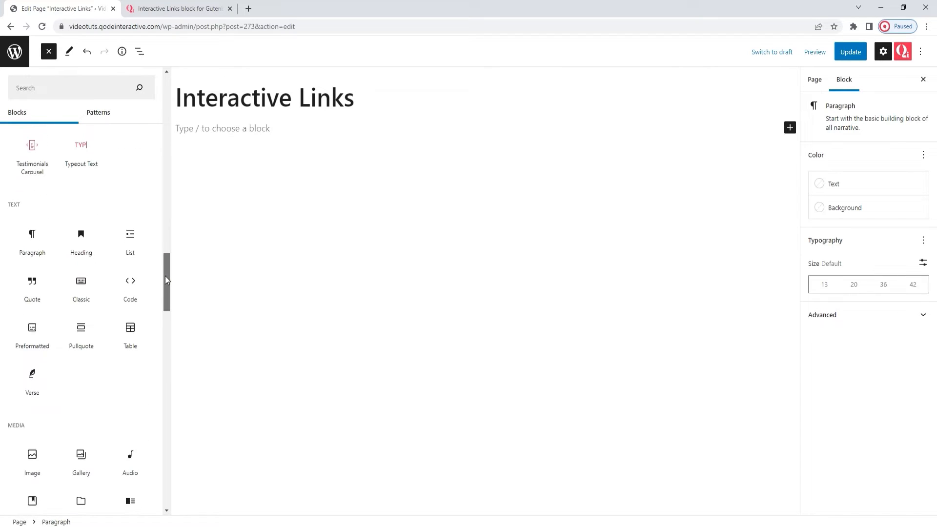
{"action": "scroll", "scroll_direction": "down", "scroll_amount": 3}
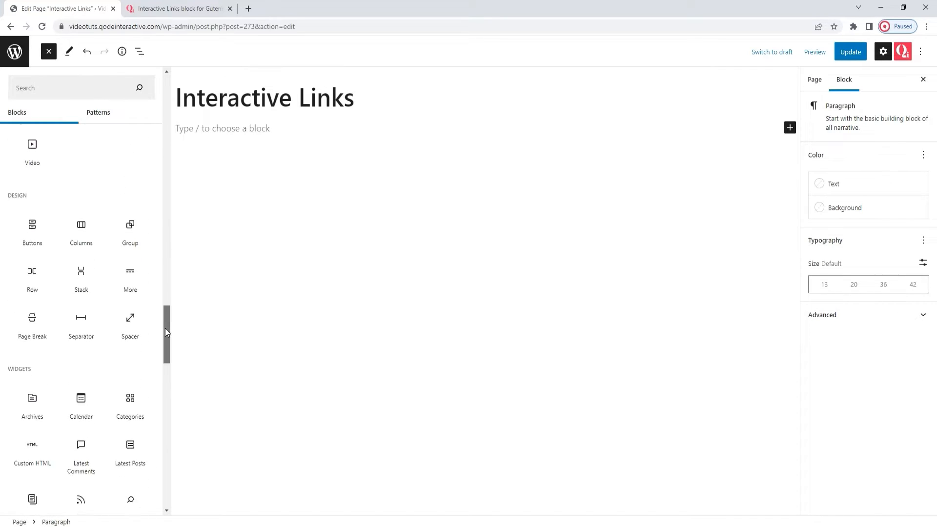
{"action": "scroll", "scroll_direction": "down", "scroll_amount": 3}
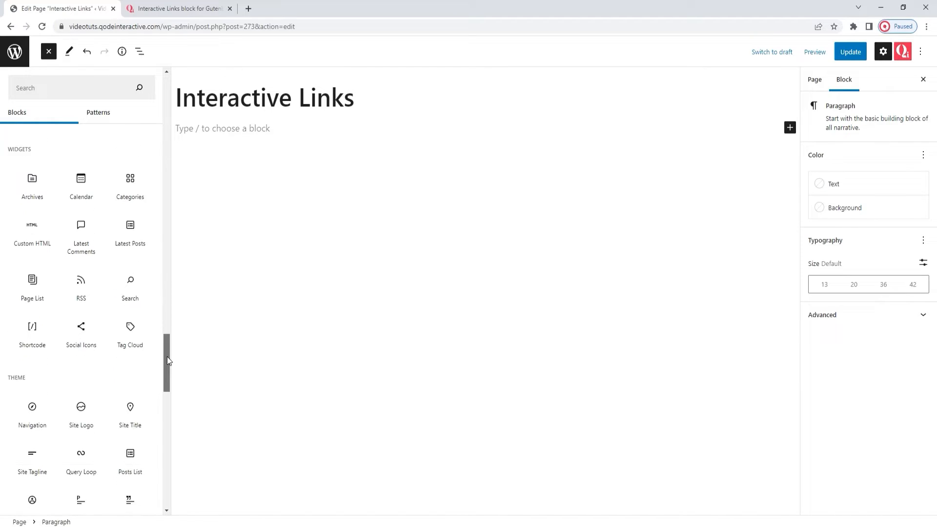
{"action": "scroll", "scroll_direction": "down", "scroll_amount": 3}
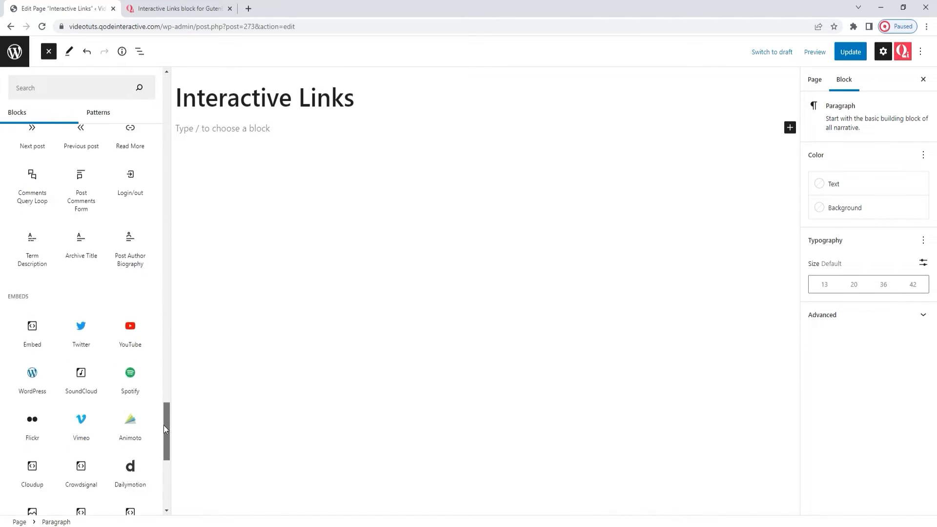
{"action": "scroll", "scroll_direction": "down", "scroll_amount": 3}
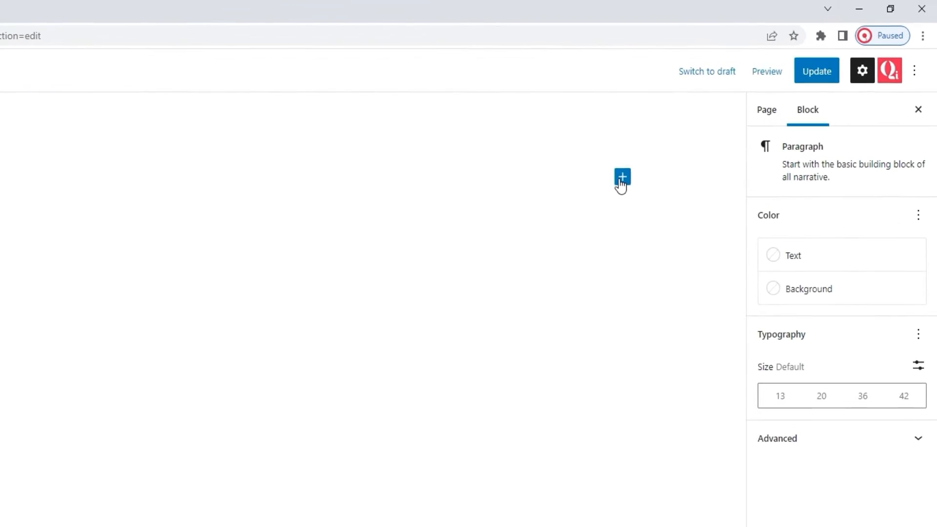
Insert an Interactive Link Showcase block by searching 'inter' from the empty paragraph's block picker
{"action": "left_click", "coordinate": [621, 177]}
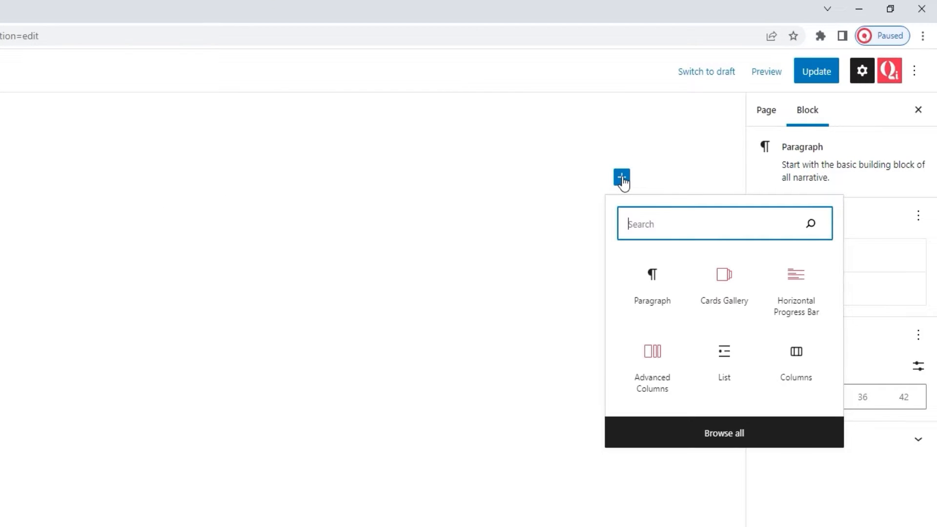
{"action": "mouse_move", "coordinate": [662, 209]}
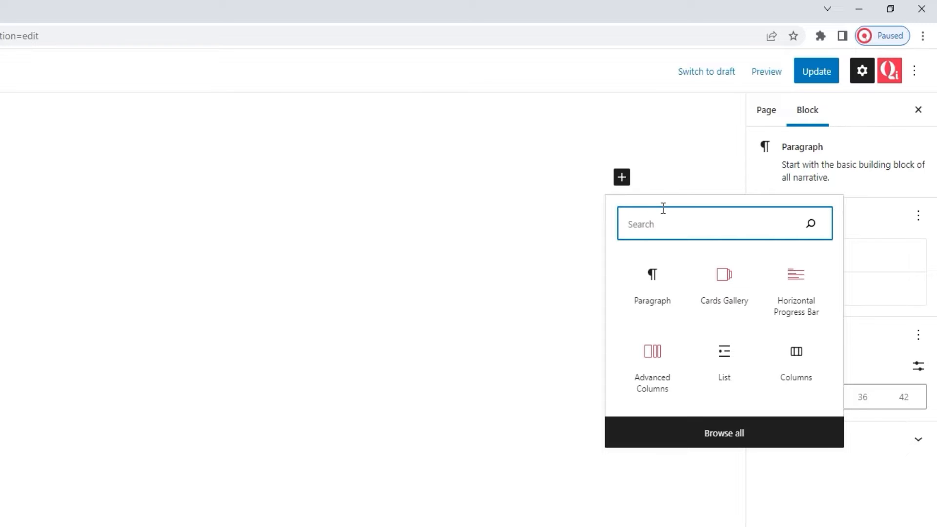
{"action": "mouse_move", "coordinate": [667, 210]}
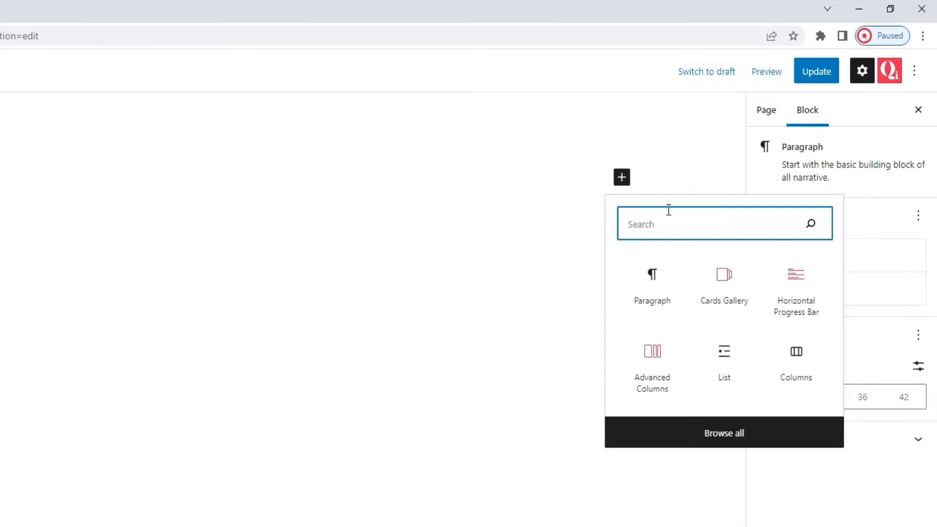
{"action": "type", "text": "inter"}
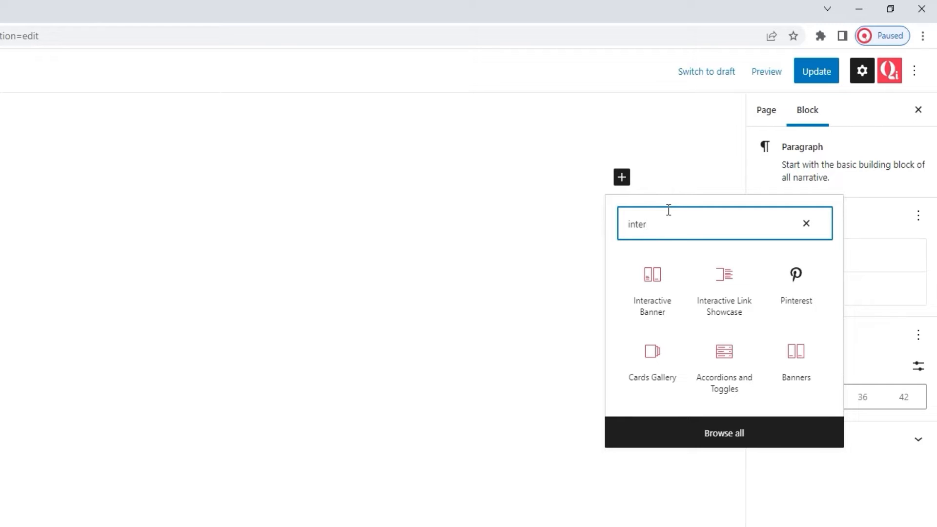
{"action": "left_click", "coordinate": [723, 287]}
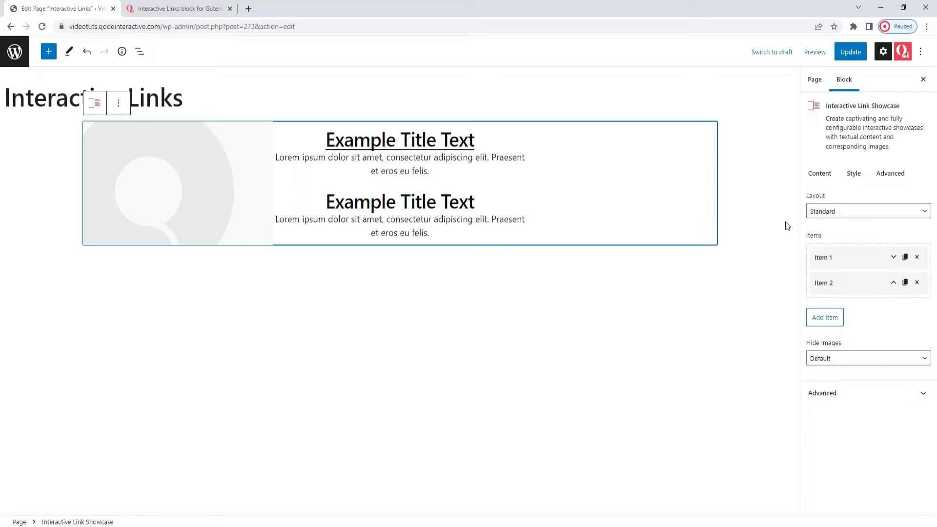
{"action": "mouse_move", "coordinate": [505, 303]}
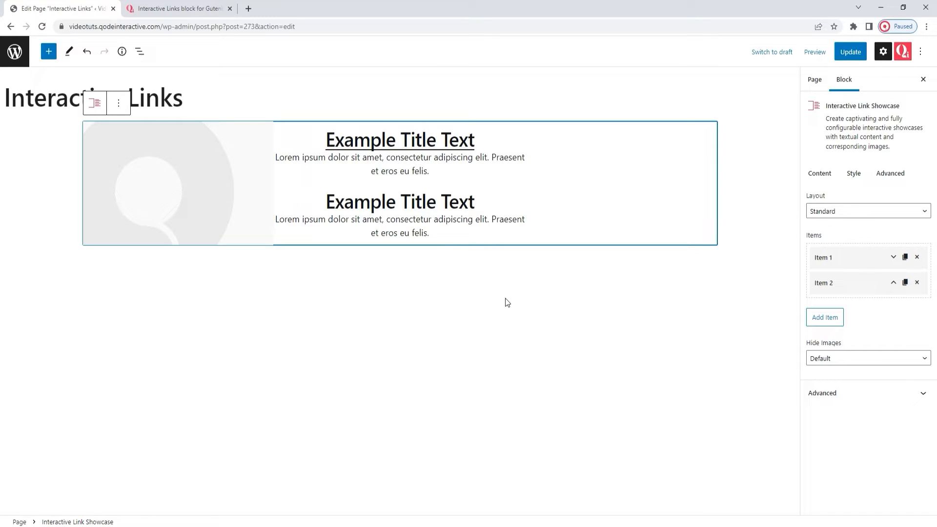
{"action": "mouse_move", "coordinate": [483, 298]}
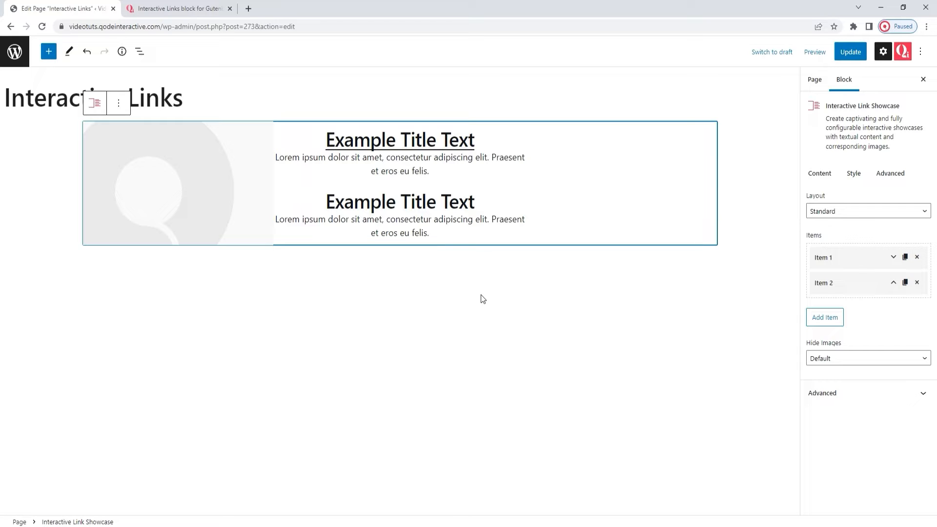
{"action": "mouse_move", "coordinate": [432, 160]}
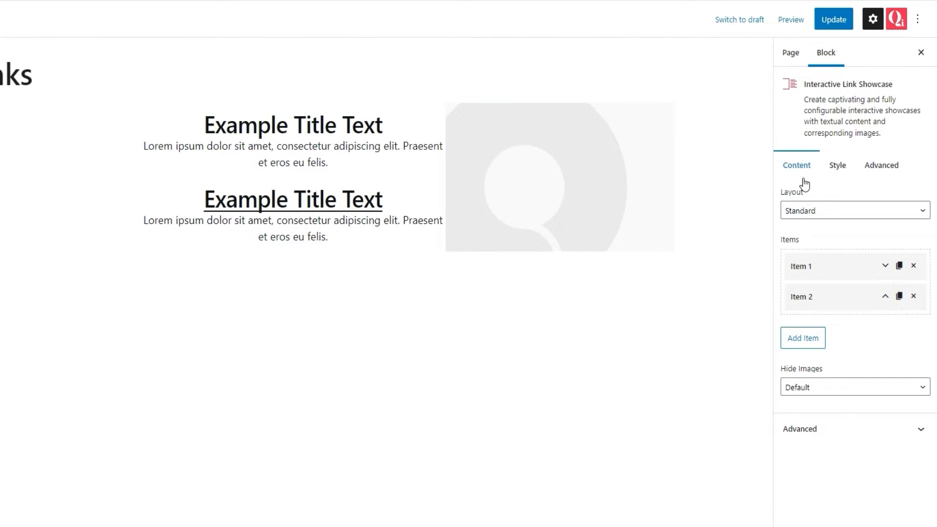
{"action": "mouse_move", "coordinate": [833, 216]}
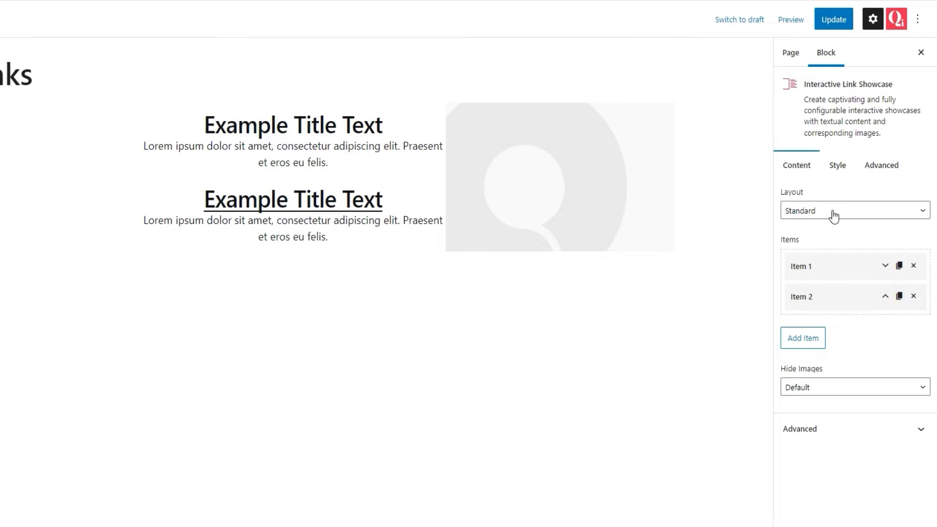
Try the Background and Inline layouts, then set the showcase Layout to Split
{"action": "left_click", "coordinate": [853, 210]}
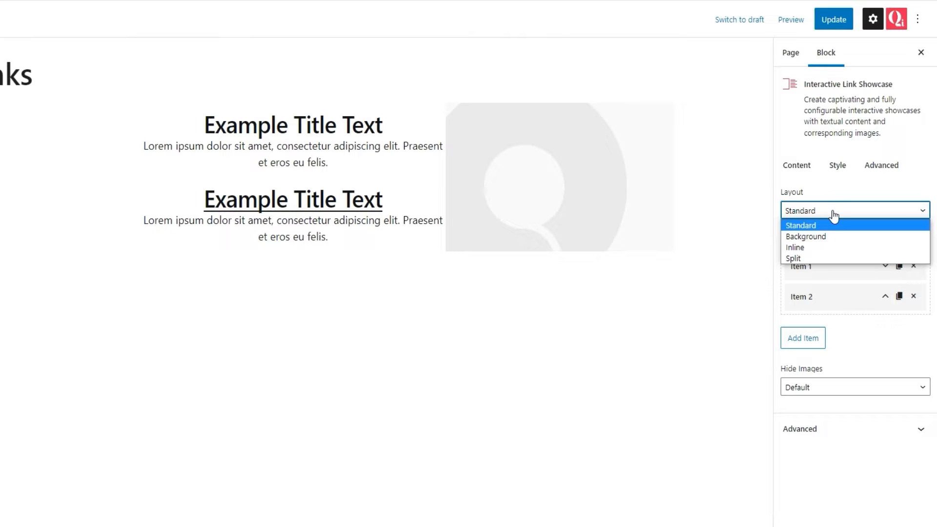
{"action": "left_click", "coordinate": [805, 236]}
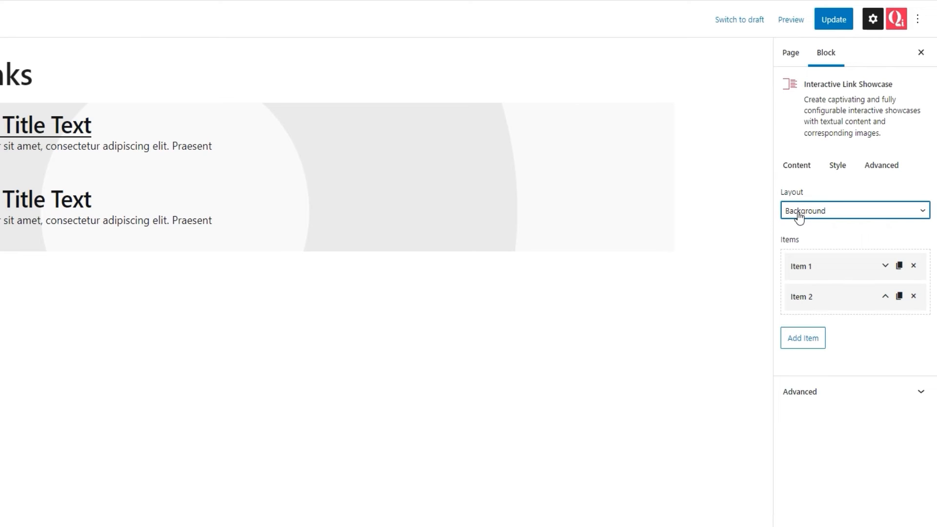
{"action": "mouse_move", "coordinate": [835, 214]}
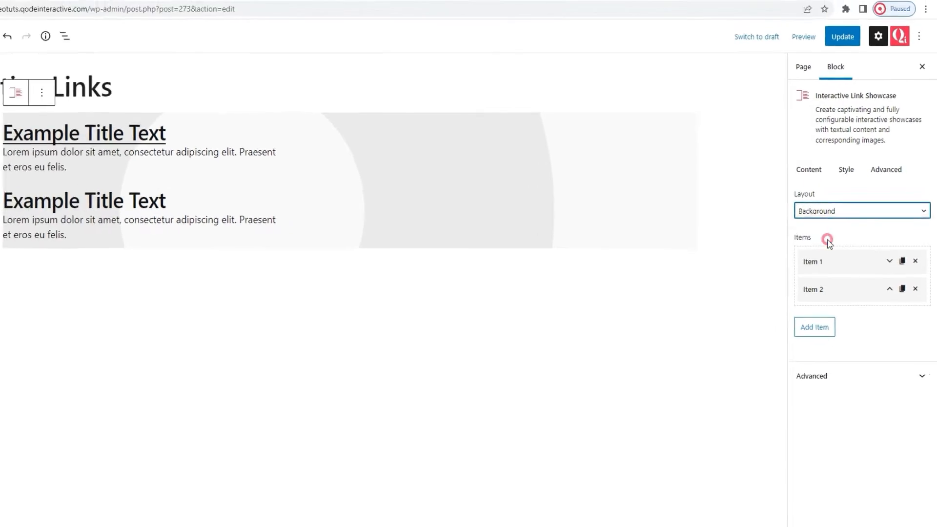
{"action": "left_click", "coordinate": [861, 211]}
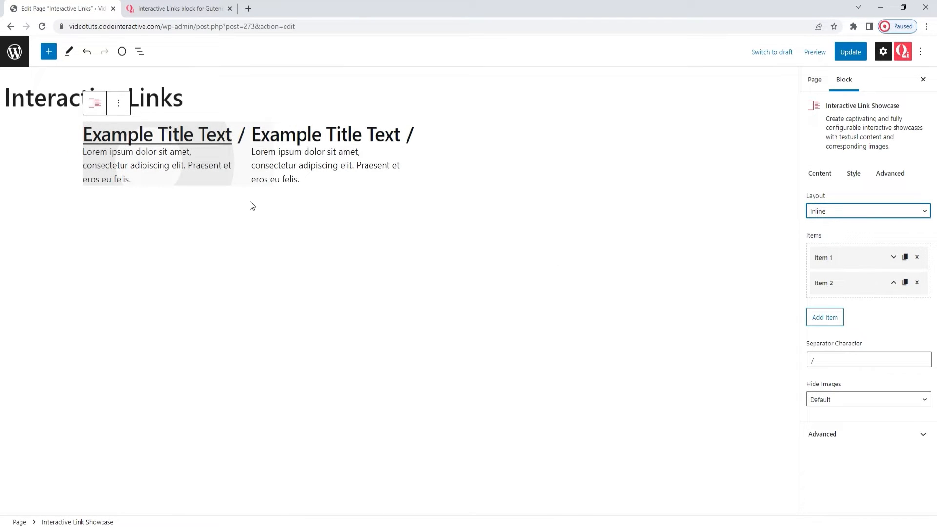
{"action": "left_click", "coordinate": [866, 211]}
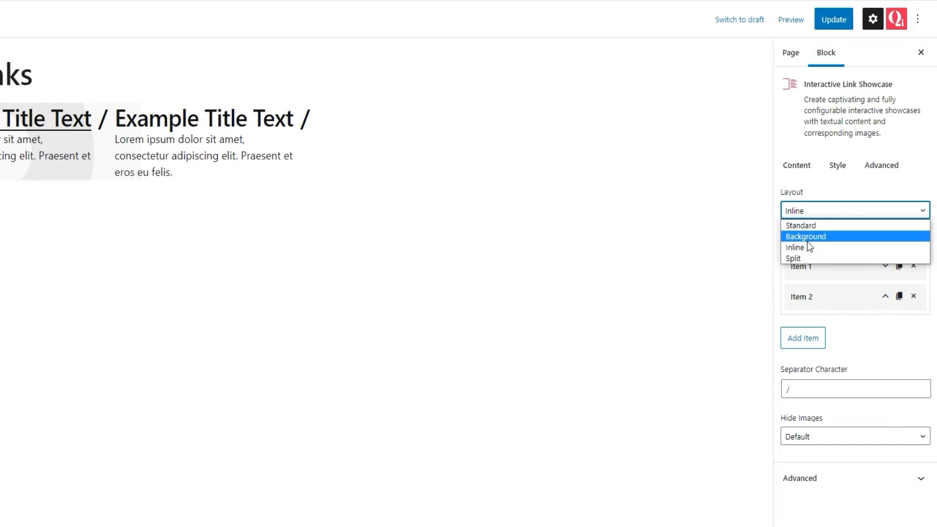
{"action": "left_click", "coordinate": [793, 257]}
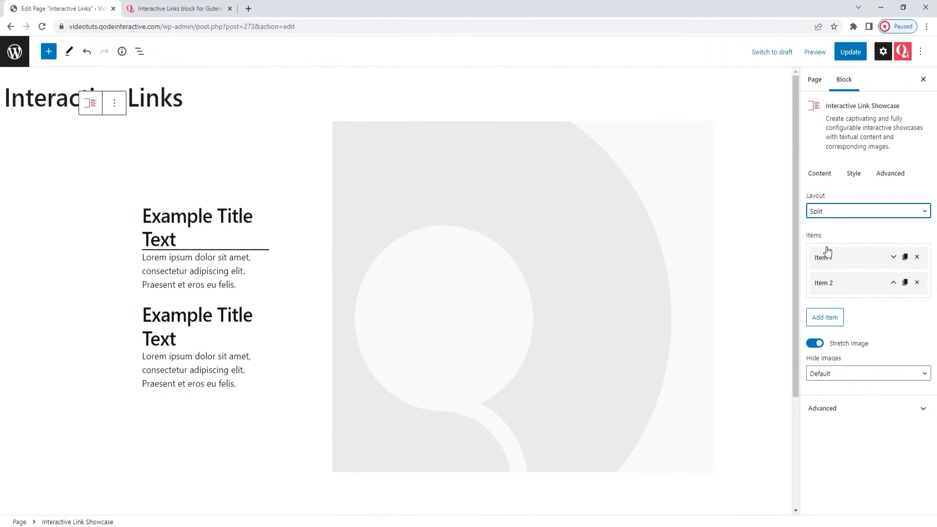
{"action": "mouse_move", "coordinate": [209, 242]}
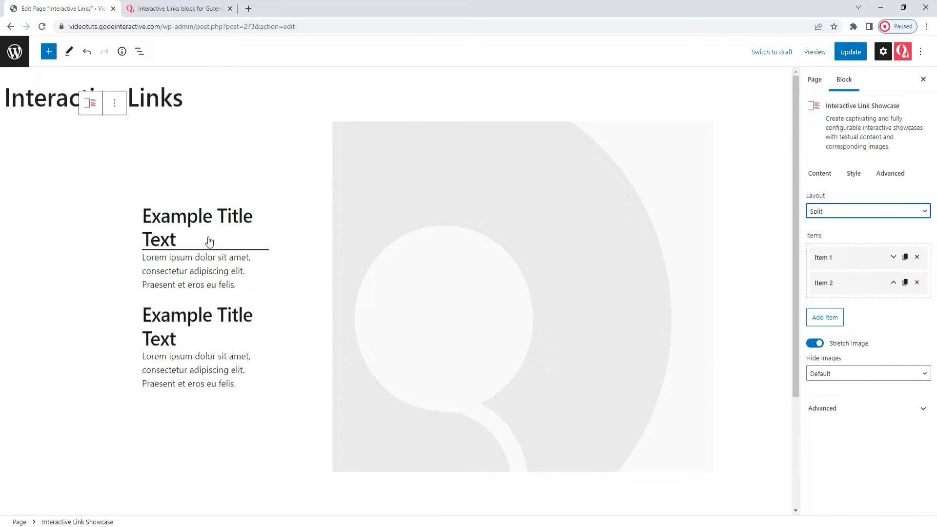
{"action": "mouse_move", "coordinate": [768, 273]}
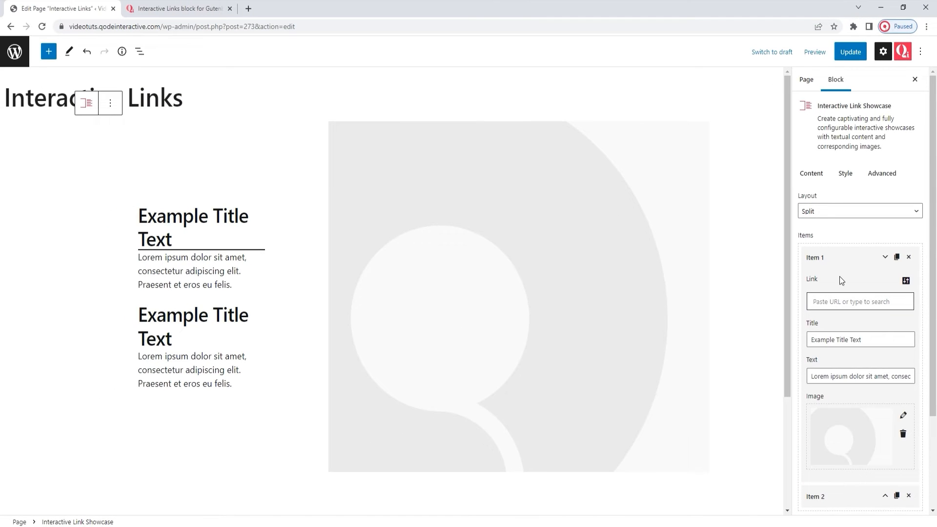
Expand Item 2 in the Items list and delete it, leaving a single showcase item
{"action": "scroll", "scroll_direction": "down", "scroll_amount": 3}
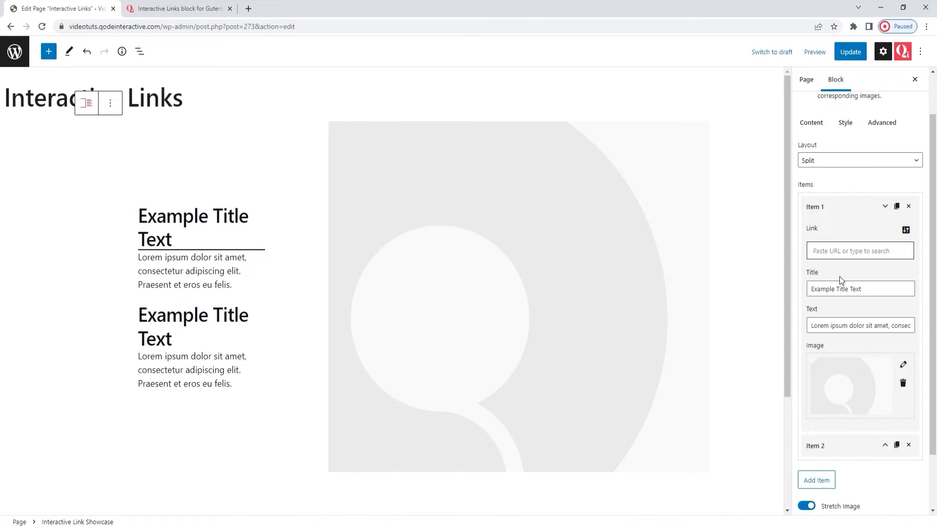
{"action": "scroll", "scroll_direction": "down", "scroll_amount": 3}
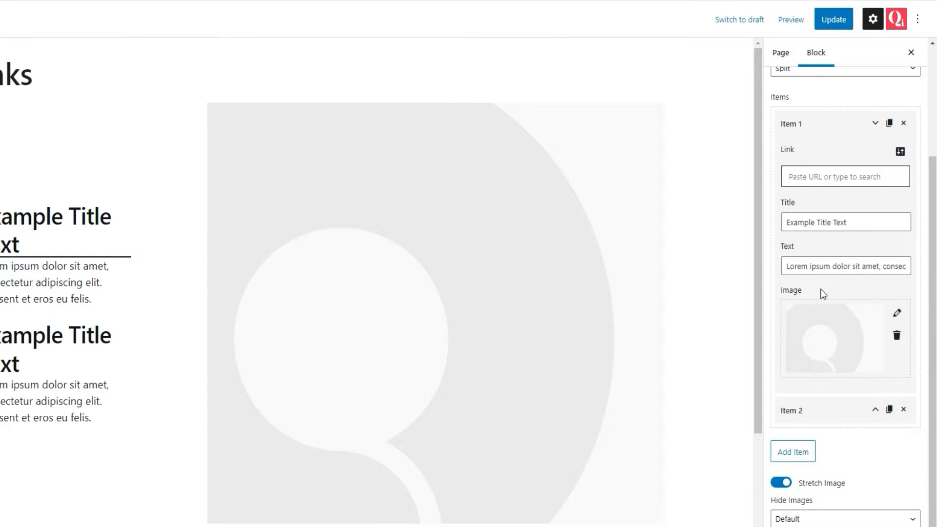
{"action": "mouse_move", "coordinate": [794, 405]}
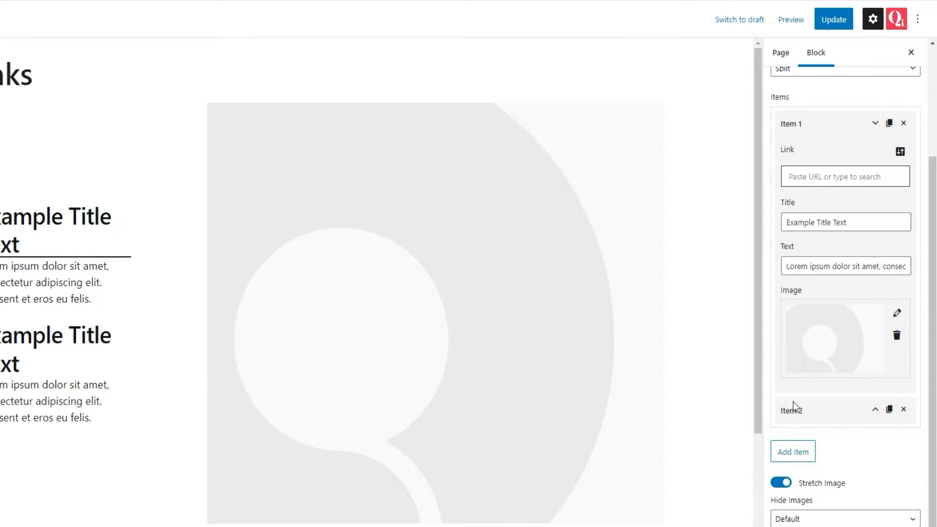
{"action": "left_click", "coordinate": [792, 410]}
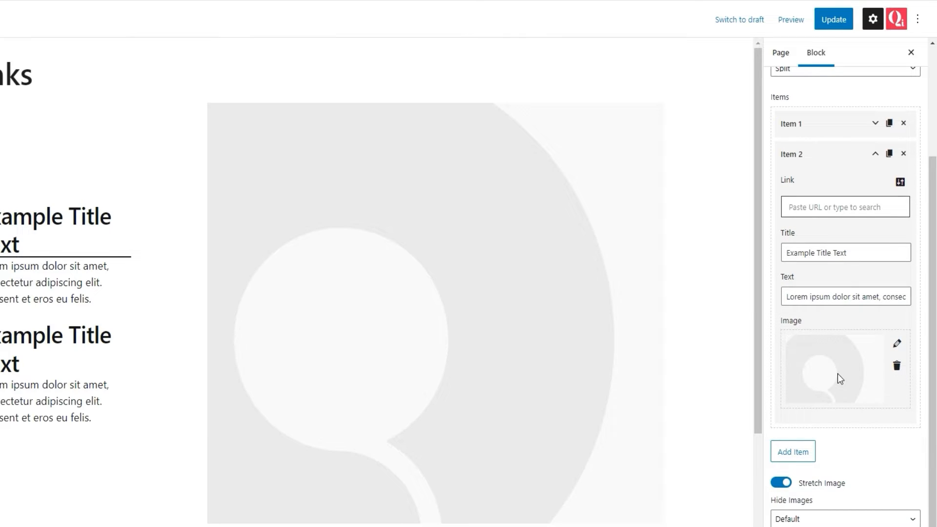
{"action": "mouse_move", "coordinate": [805, 387]}
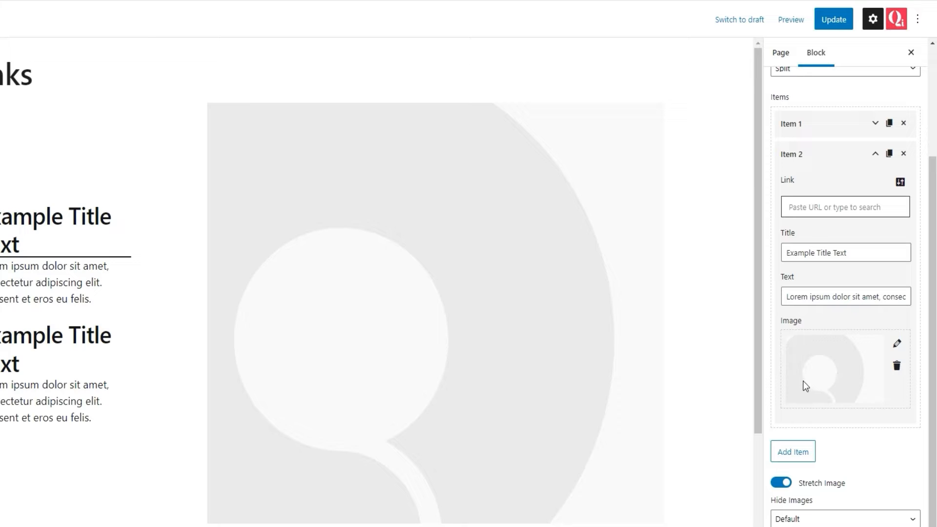
{"action": "left_click", "coordinate": [902, 153]}
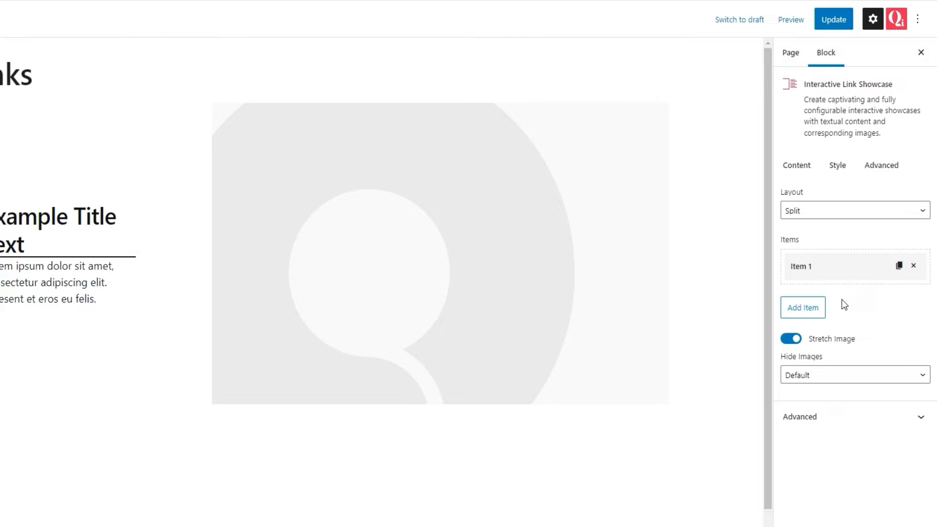
{"action": "mouse_move", "coordinate": [832, 281]}
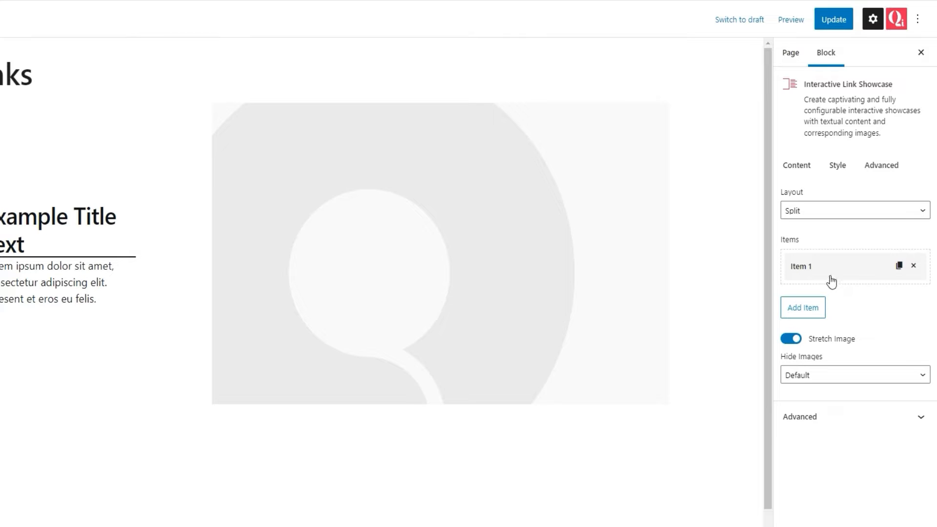
Give Item 1 the link '#', title 'Divided' and text 'Titles & additional text'
{"action": "left_click", "coordinate": [800, 266]}
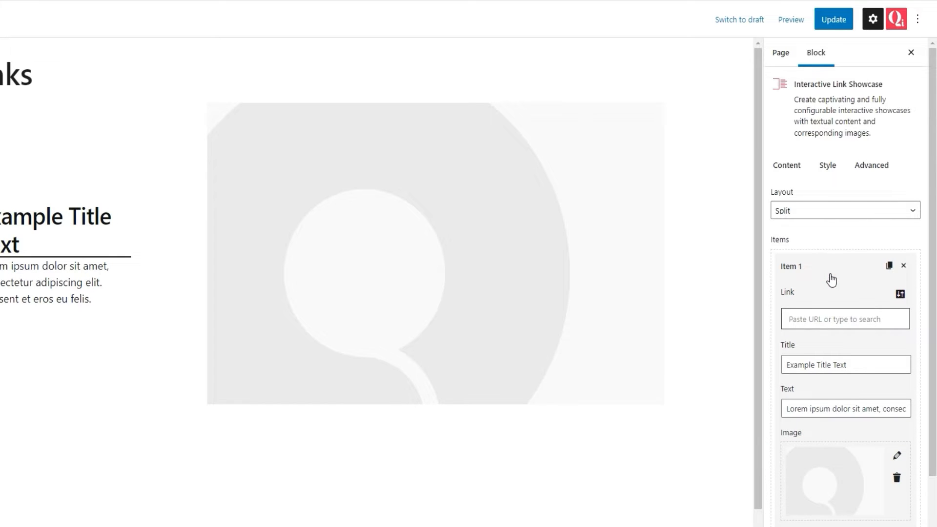
{"action": "left_click", "coordinate": [845, 257]}
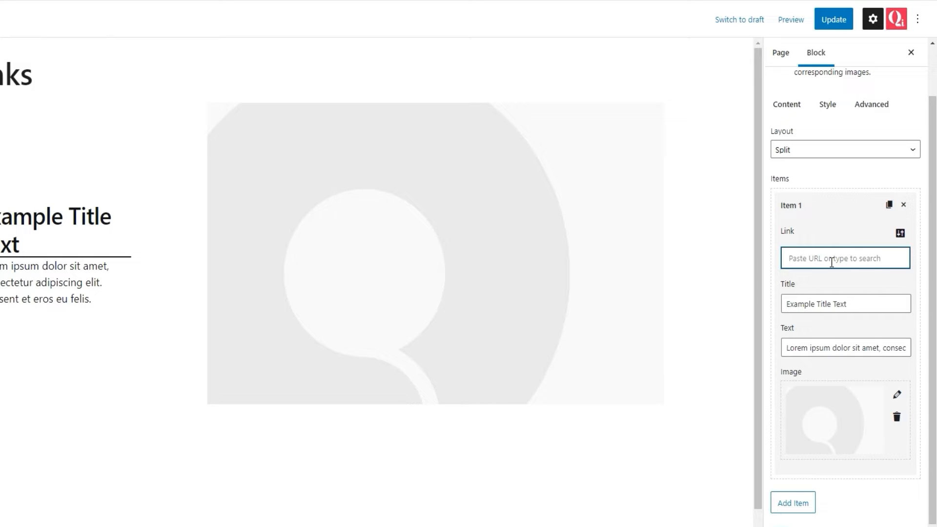
{"action": "type", "text": "#"}
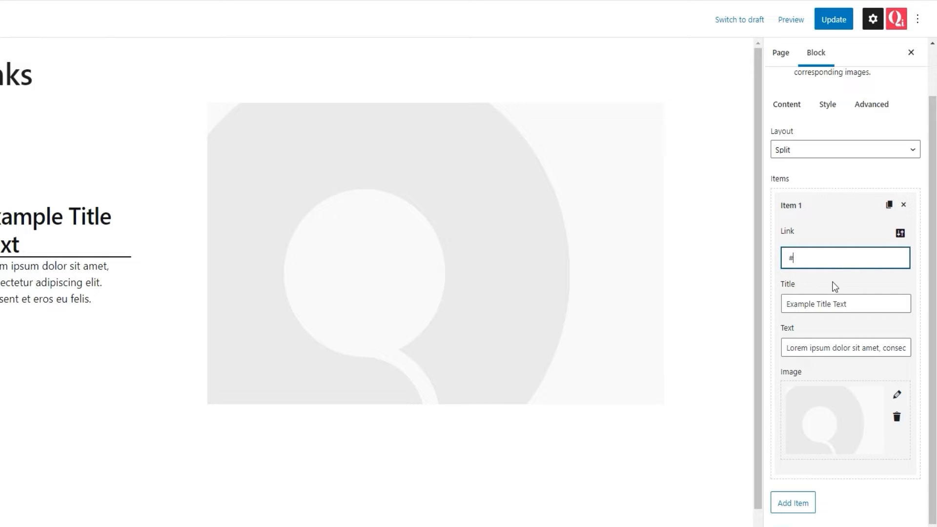
{"action": "triple_click", "coordinate": [845, 303]}
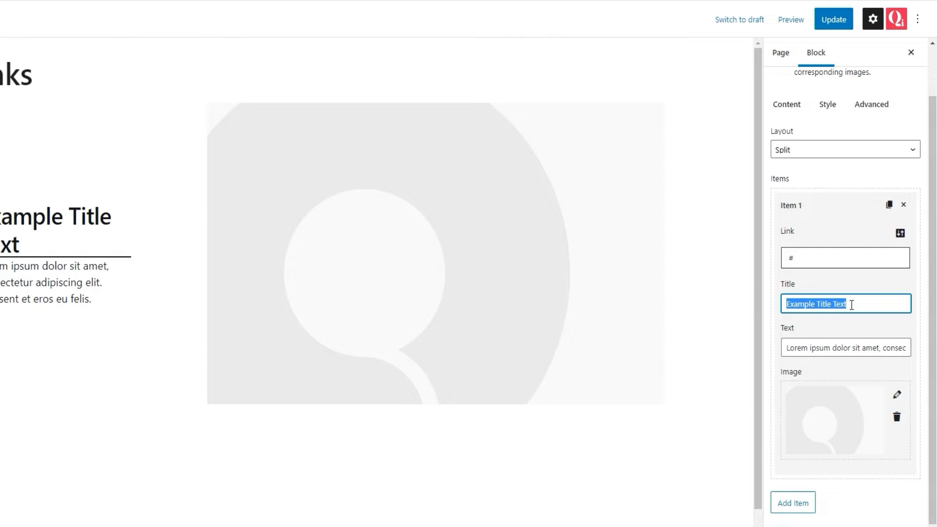
{"action": "type", "text": "Divided"}
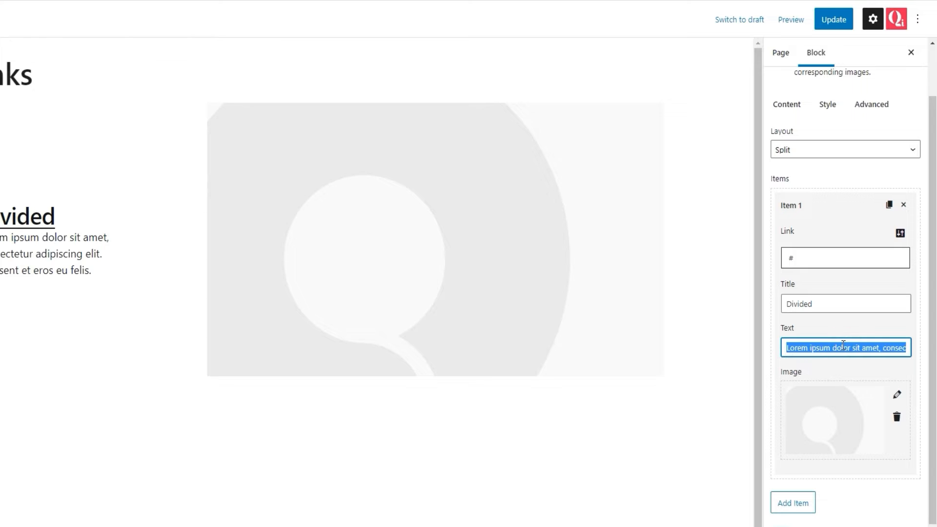
{"action": "type", "text": "Titles & additio"}
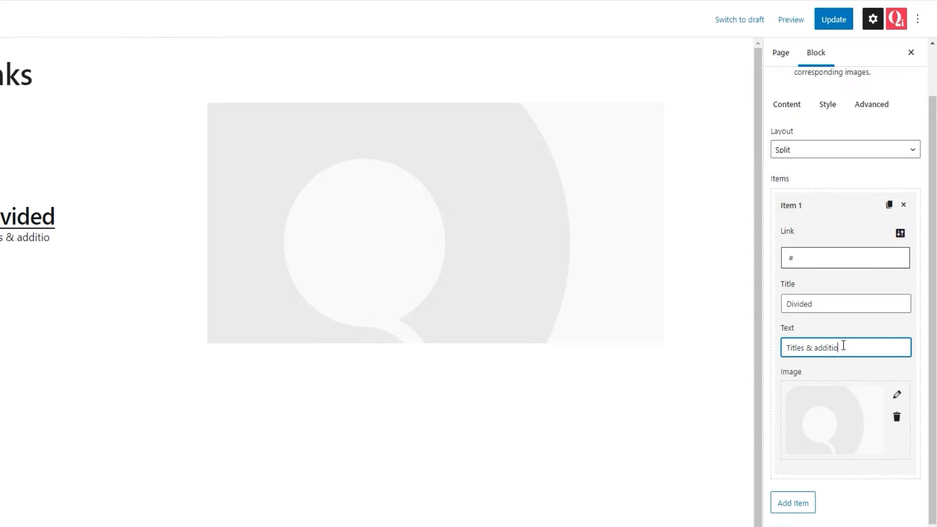
{"action": "type", "text": "nal text"}
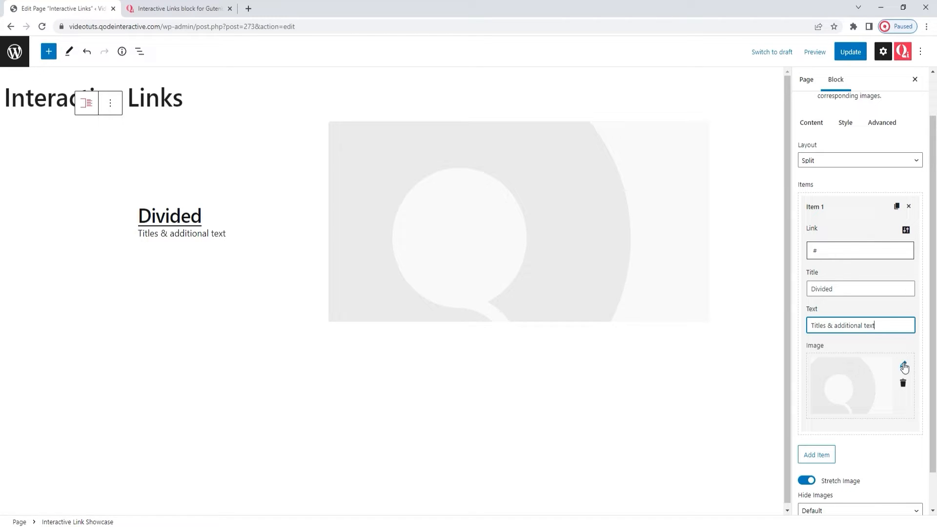
Swap Item 1's image for the book mockup photo and turn Stretch Image off
{"action": "left_click", "coordinate": [903, 366]}
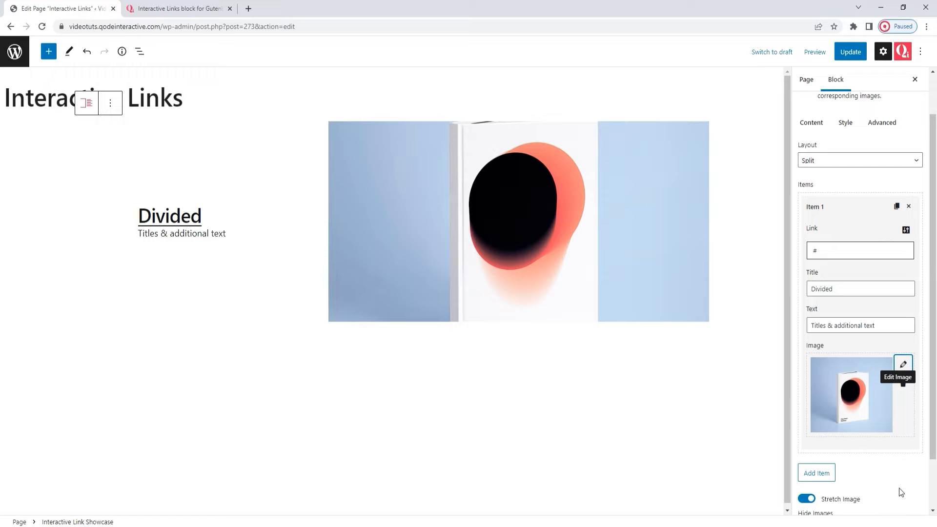
{"action": "mouse_move", "coordinate": [887, 465]}
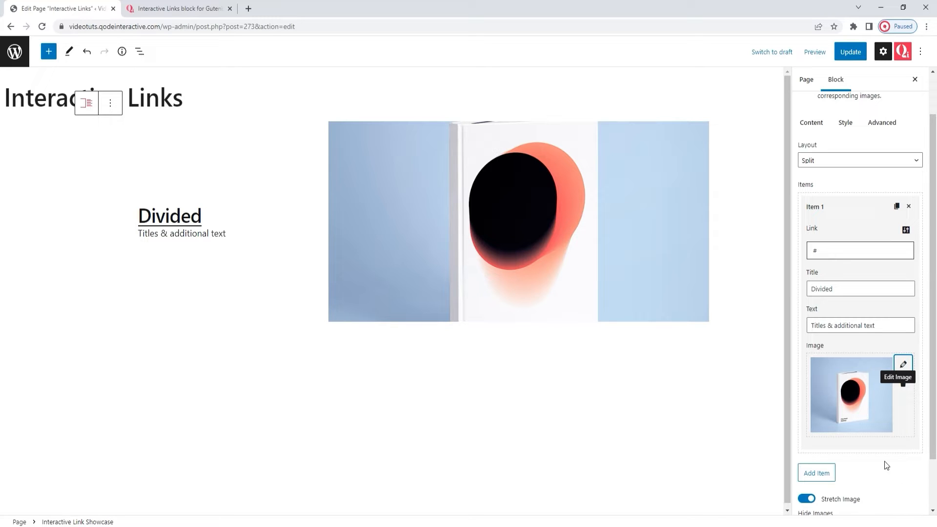
{"action": "mouse_move", "coordinate": [557, 297]}
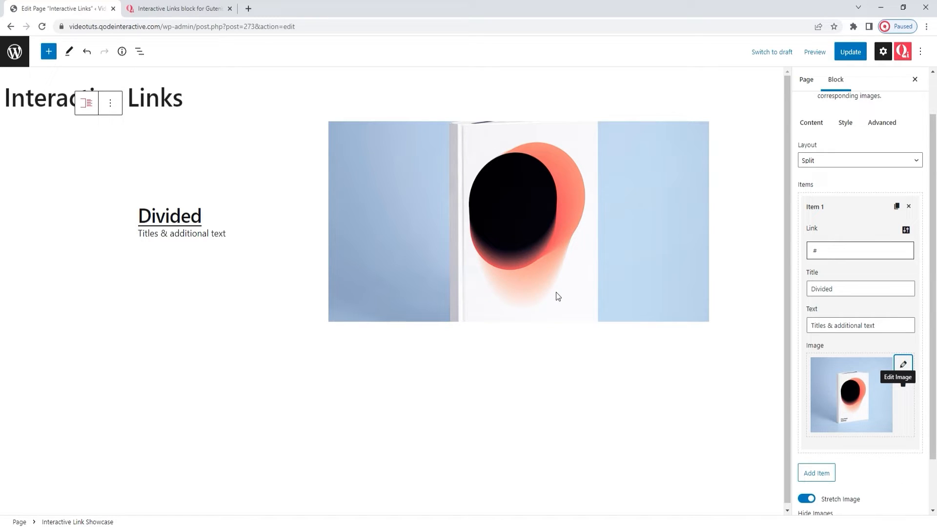
{"action": "scroll", "scroll_direction": "down", "scroll_amount": 3}
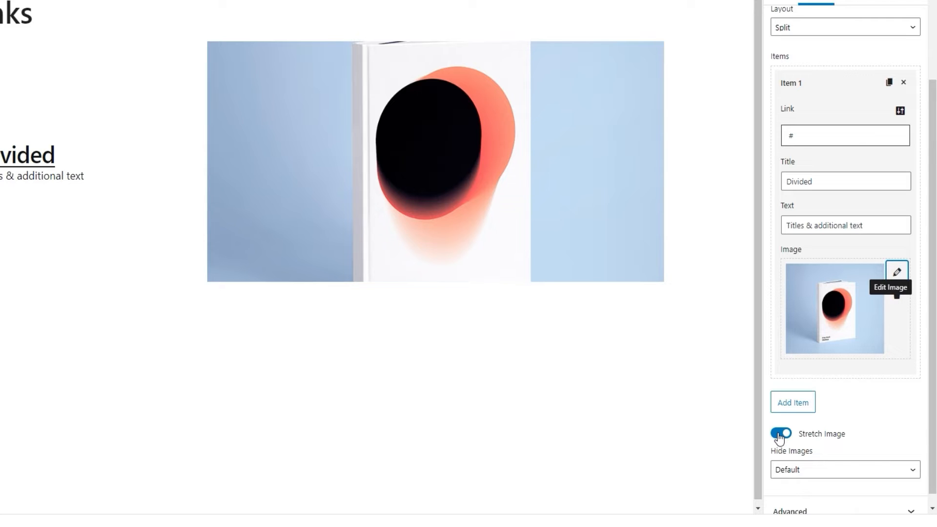
{"action": "left_click", "coordinate": [781, 434]}
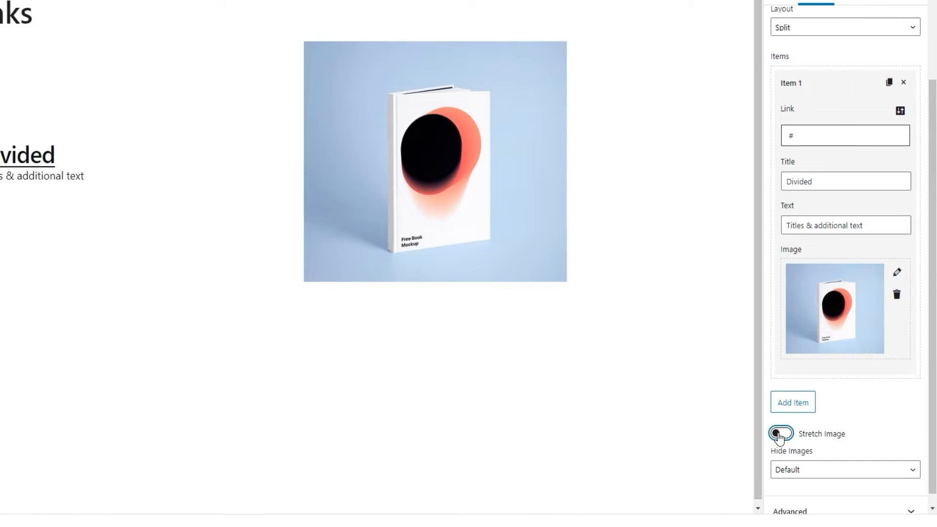
{"action": "left_click", "coordinate": [780, 434]}
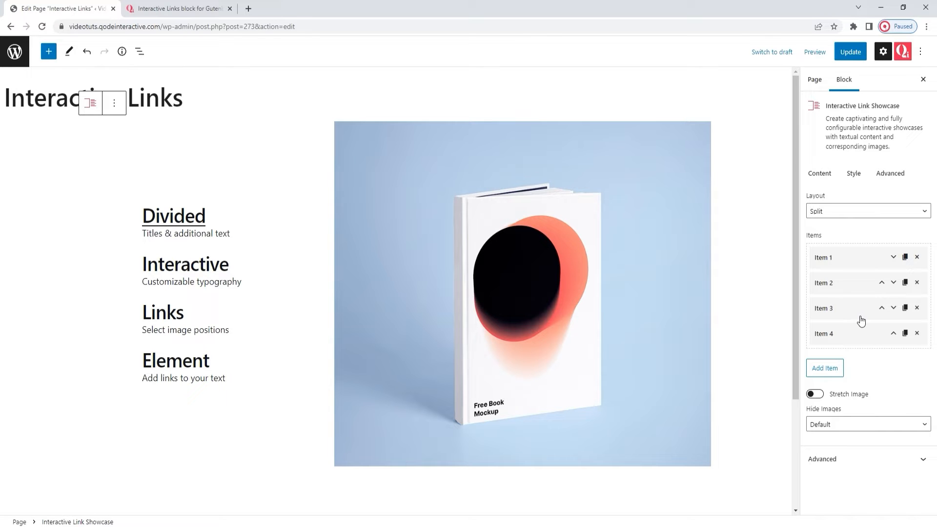
{"action": "mouse_move", "coordinate": [870, 359]}
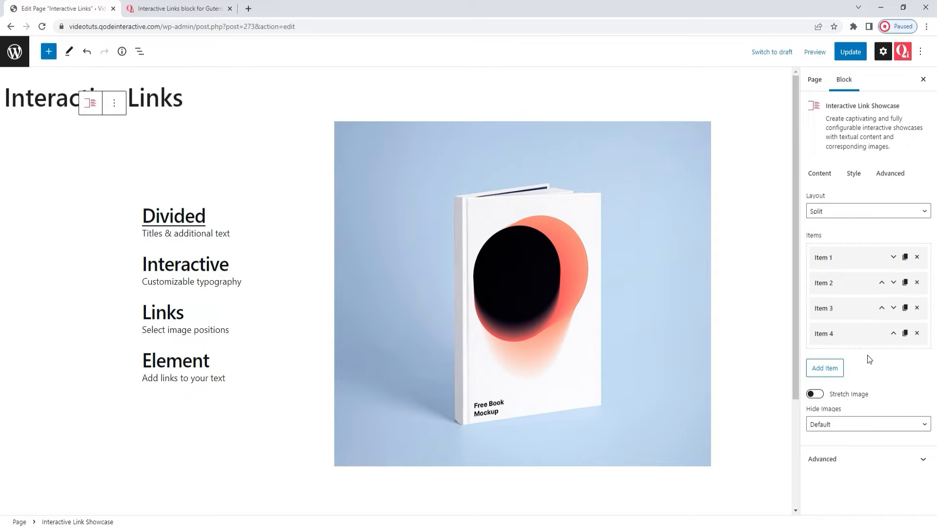
Set Hide Images to Below 680px in the block sidebar
{"action": "scroll", "scroll_direction": "down", "scroll_amount": 3}
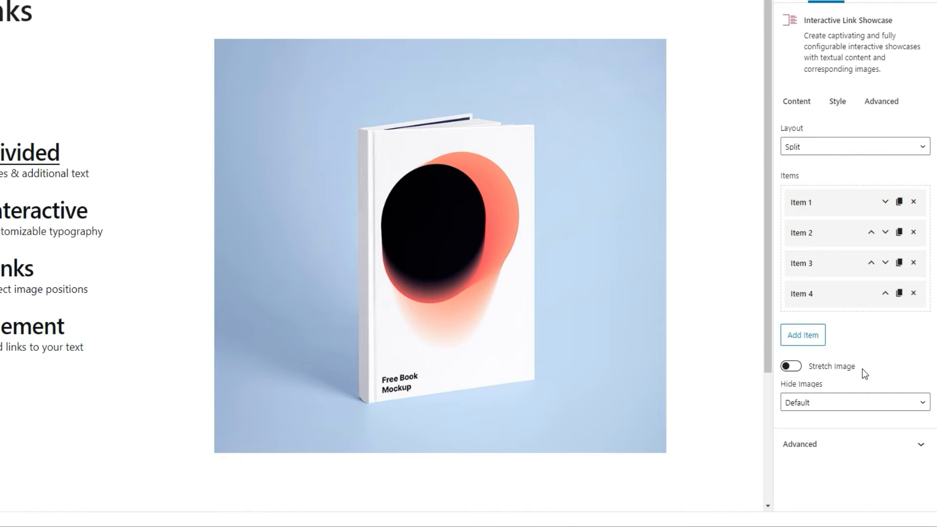
{"action": "mouse_move", "coordinate": [853, 402]}
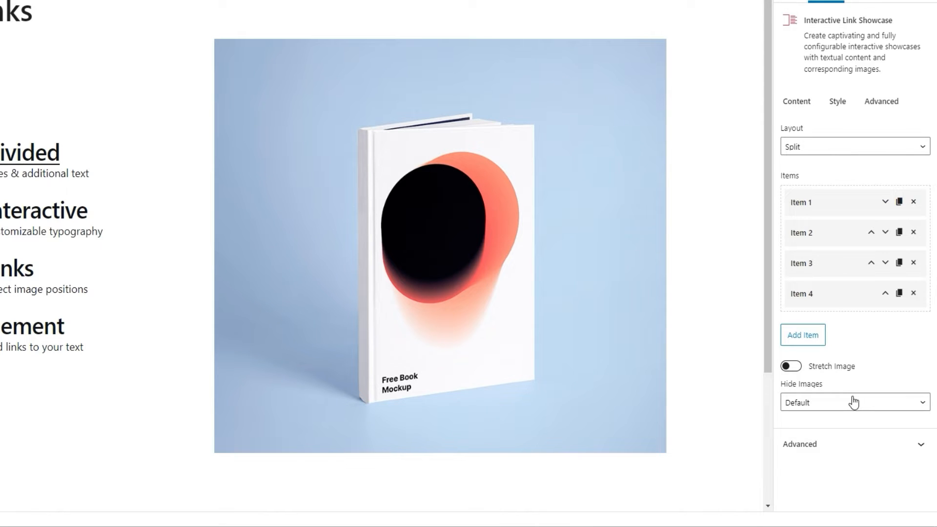
{"action": "left_click", "coordinate": [853, 401]}
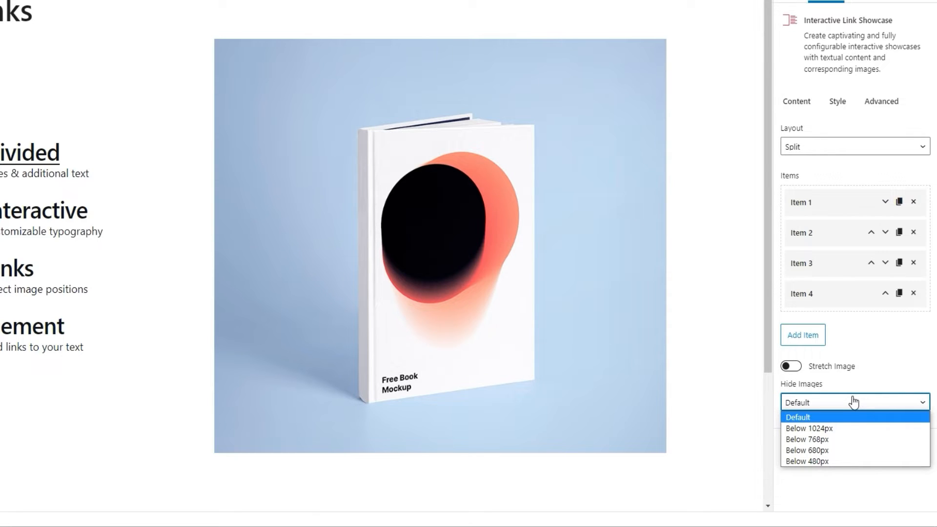
{"action": "mouse_move", "coordinate": [840, 450]}
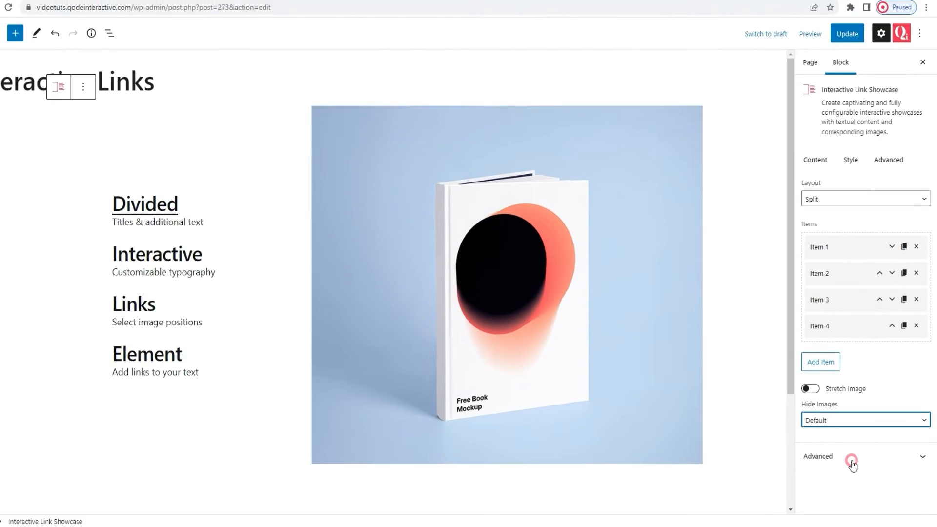
{"action": "left_click", "coordinate": [865, 420]}
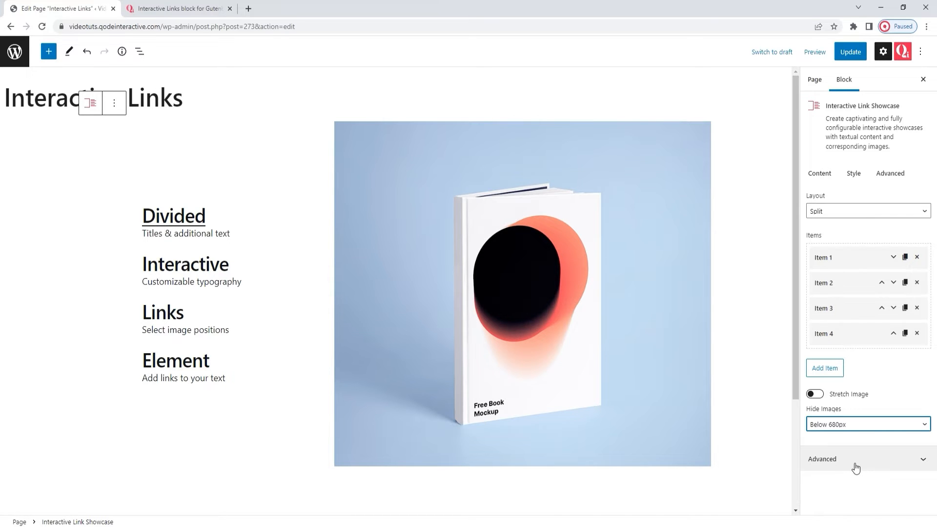
Expand the Advanced panel to reveal the Additional CSS class field
{"action": "left_click", "coordinate": [856, 458]}
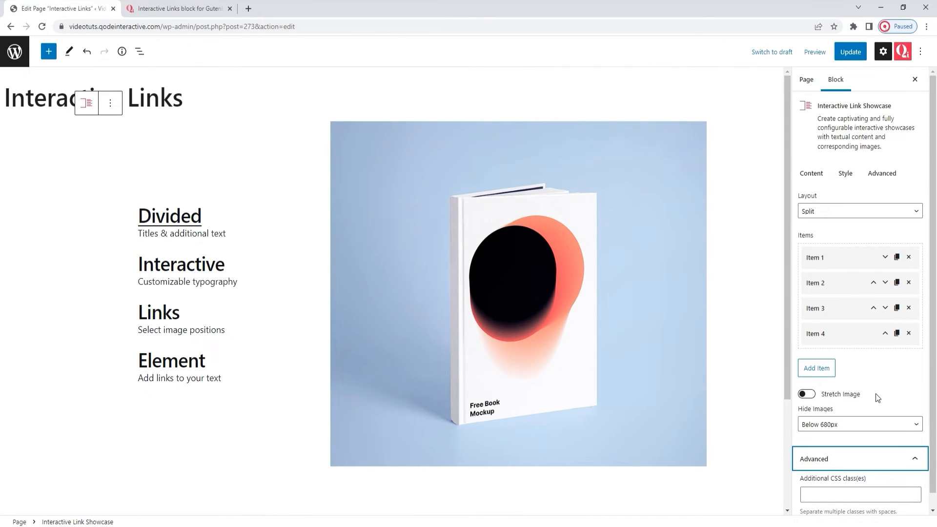
In the Style settings, toggle Enable Full Height to Yes and back to No
{"action": "left_click", "coordinate": [845, 174]}
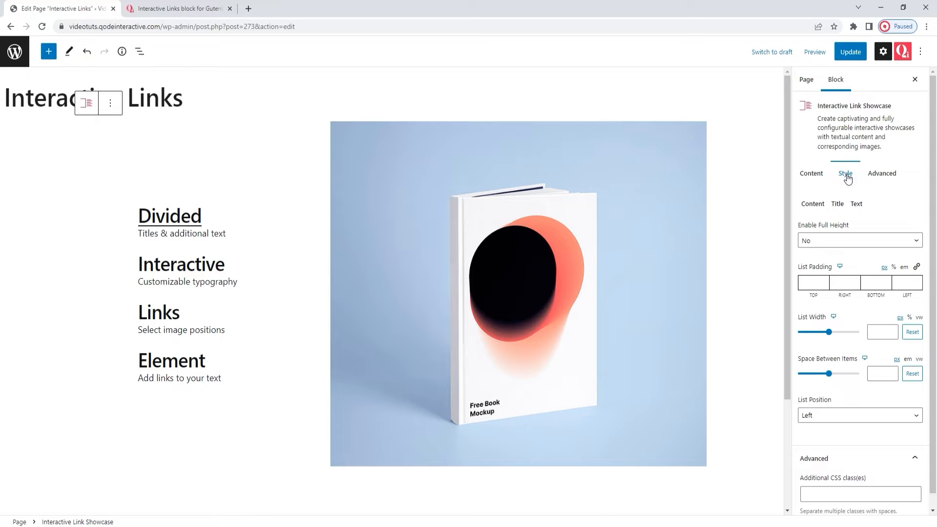
{"action": "mouse_move", "coordinate": [839, 192]}
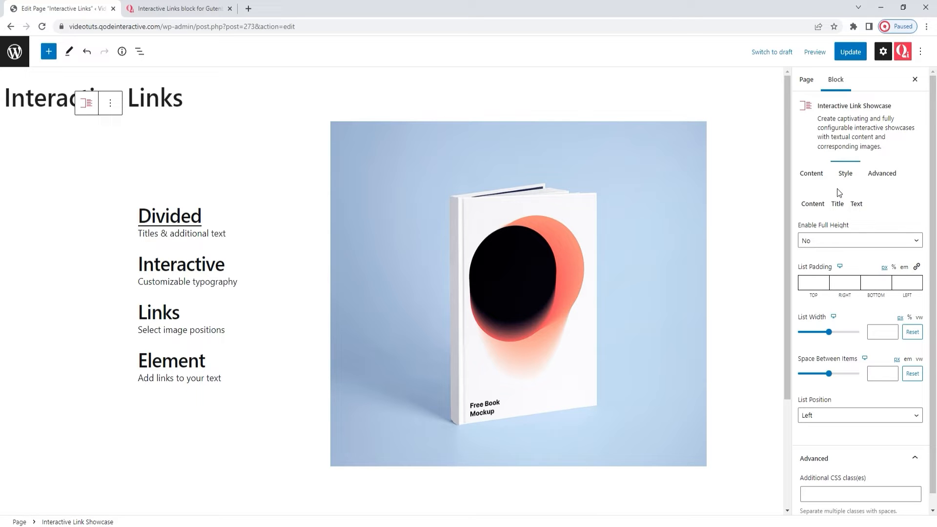
{"action": "scroll", "scroll_direction": "down", "scroll_amount": 3}
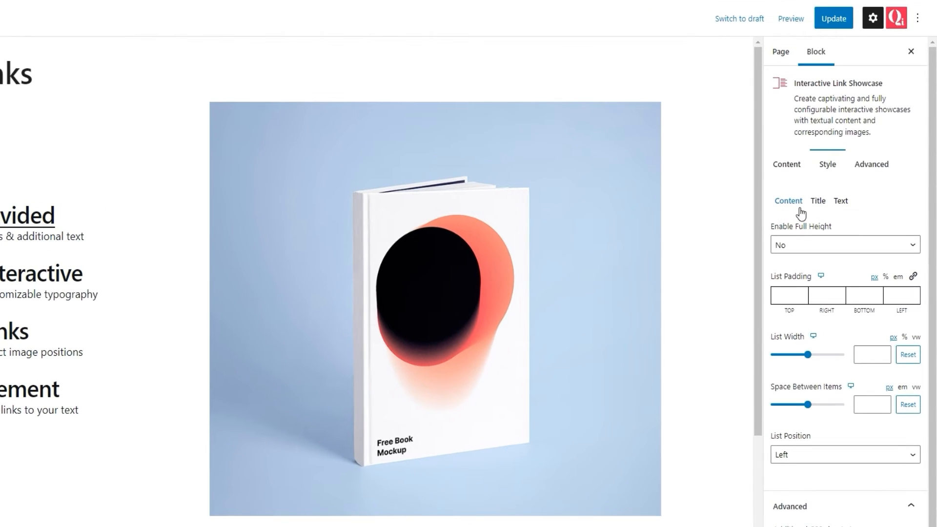
{"action": "mouse_move", "coordinate": [800, 215]}
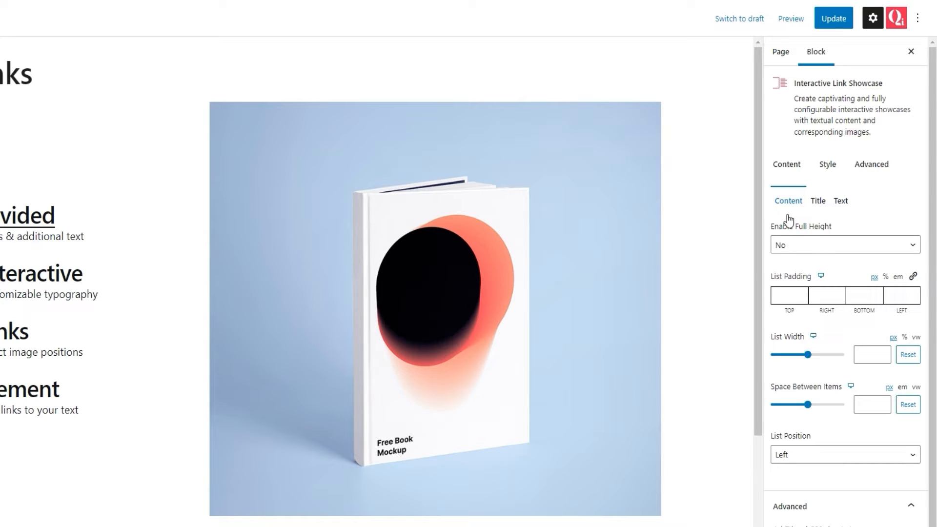
{"action": "mouse_move", "coordinate": [819, 243]}
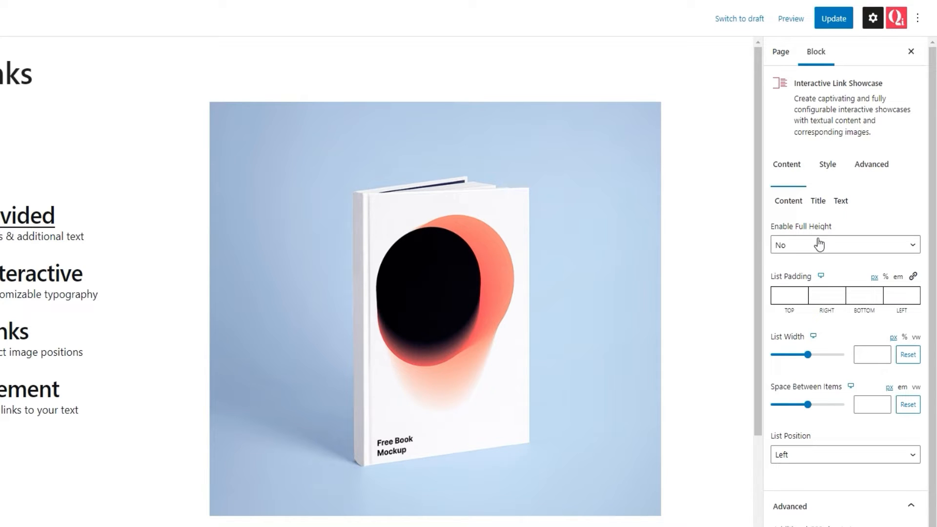
{"action": "left_click", "coordinate": [843, 244]}
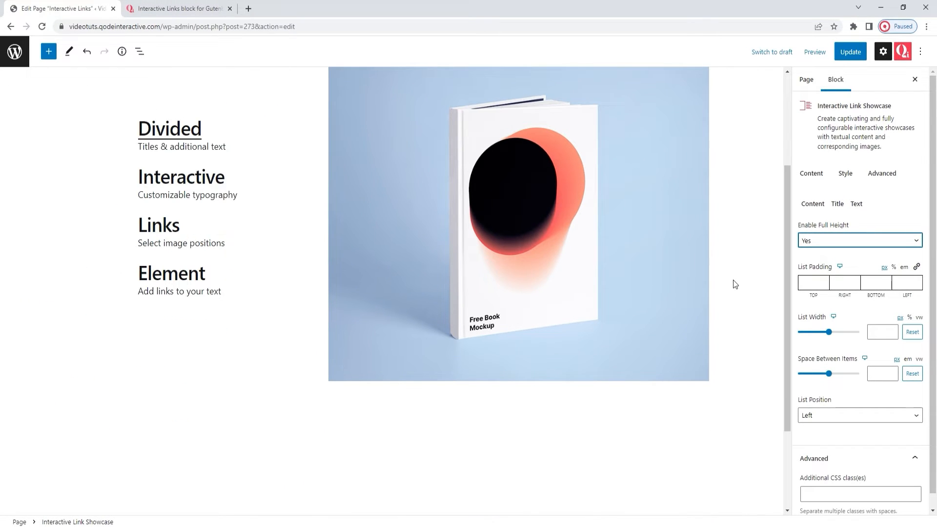
{"action": "scroll", "scroll_direction": "down", "scroll_amount": 3}
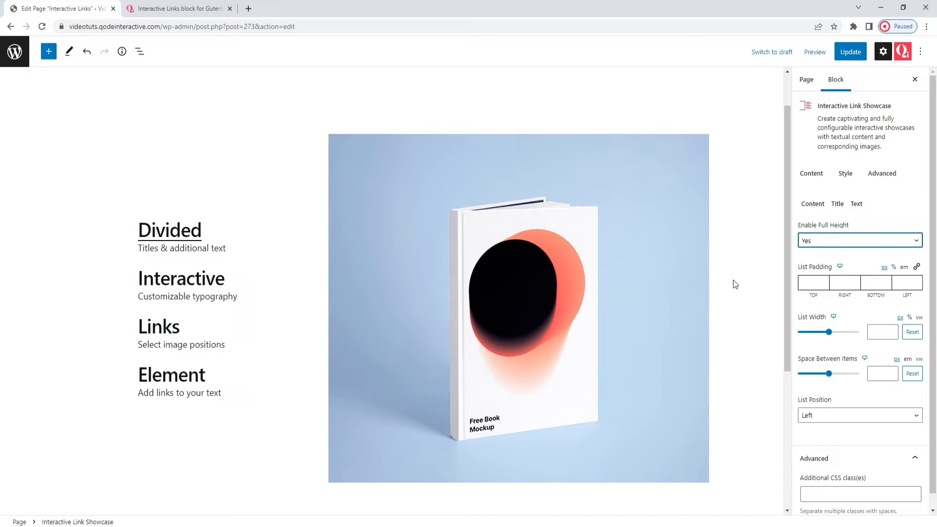
{"action": "mouse_move", "coordinate": [821, 244]}
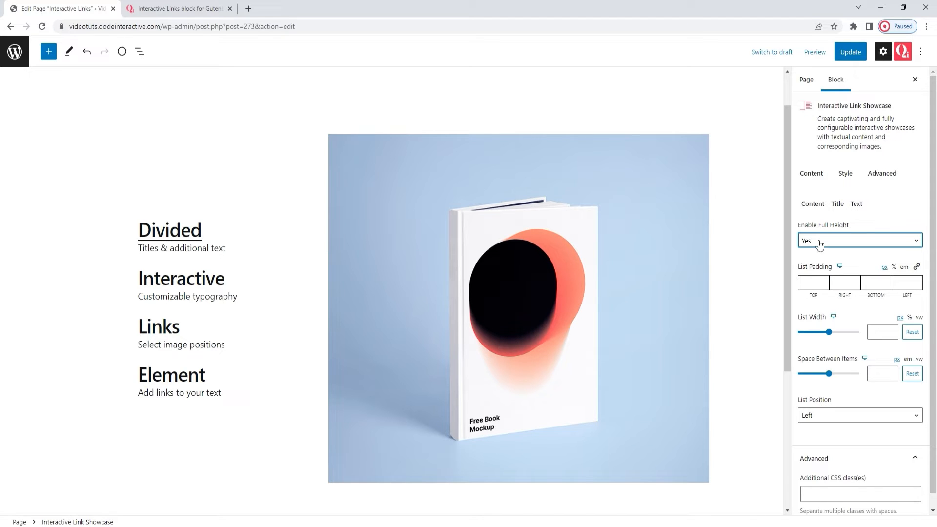
{"action": "left_click", "coordinate": [858, 240]}
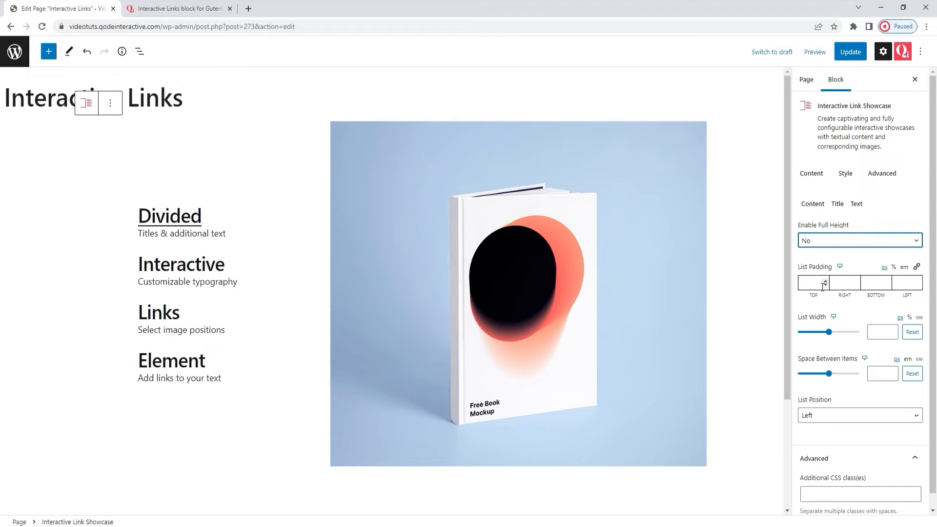
Set List Position to Right so the links sit beside the image
{"action": "scroll", "scroll_direction": "down", "scroll_amount": 3}
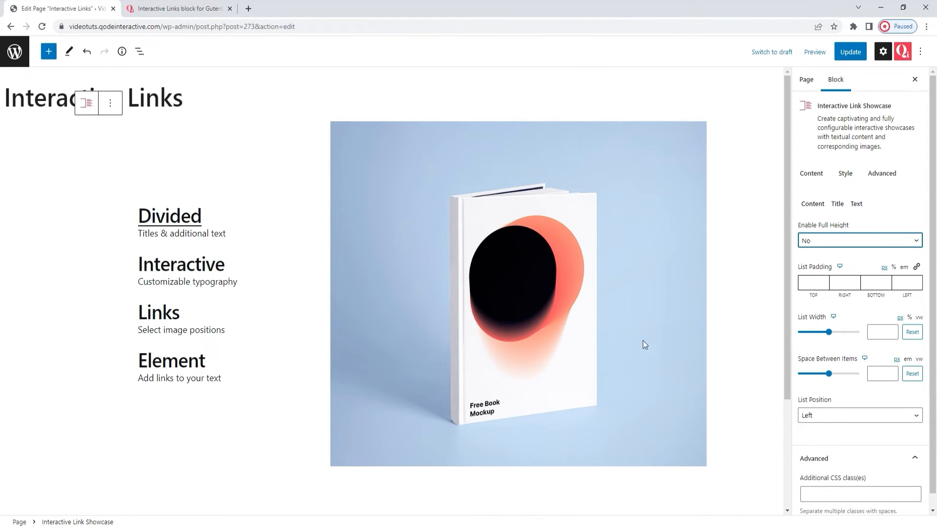
{"action": "left_click", "coordinate": [858, 415]}
{"action": "type", "text": "50"}
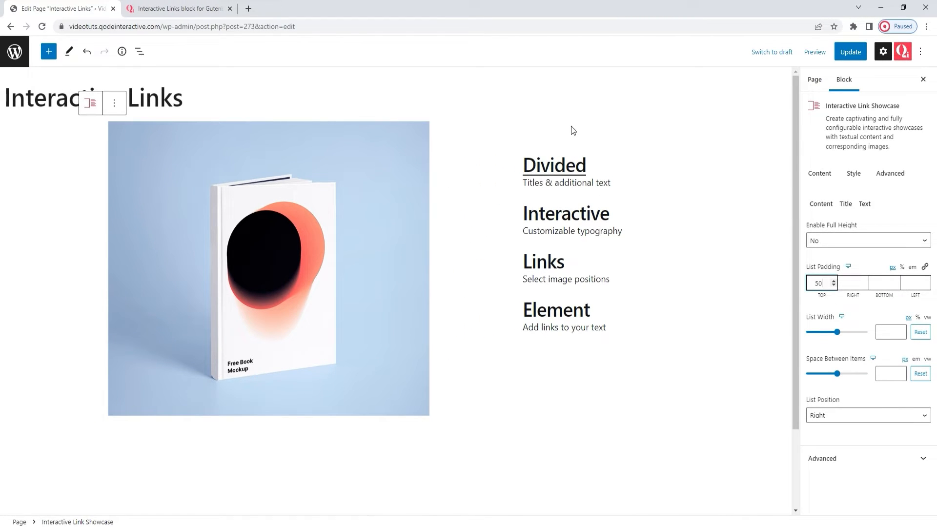
Clear the top List Padding of 50 in favour of 130 left padding
{"action": "left_click", "coordinate": [818, 283]}
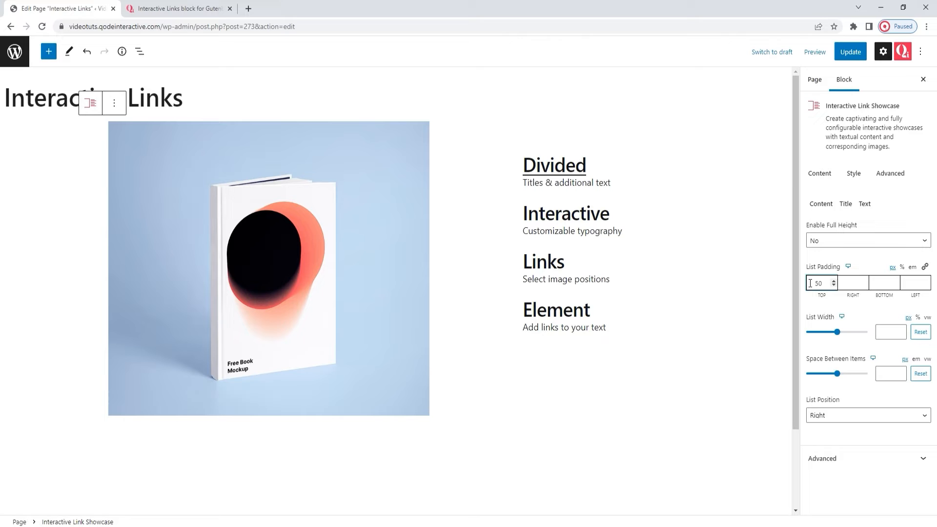
{"action": "triple_click", "coordinate": [819, 283]}
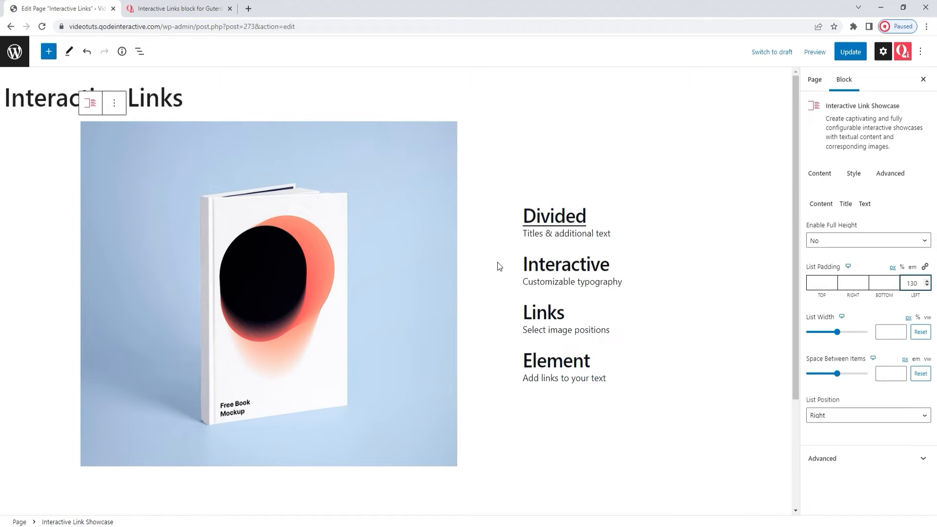
{"action": "mouse_move", "coordinate": [597, 416]}
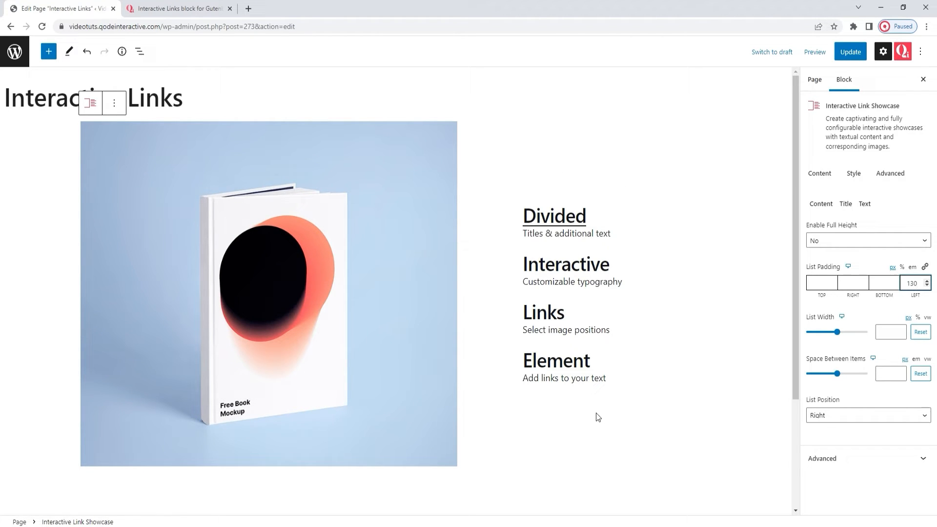
{"action": "mouse_move", "coordinate": [637, 408]}
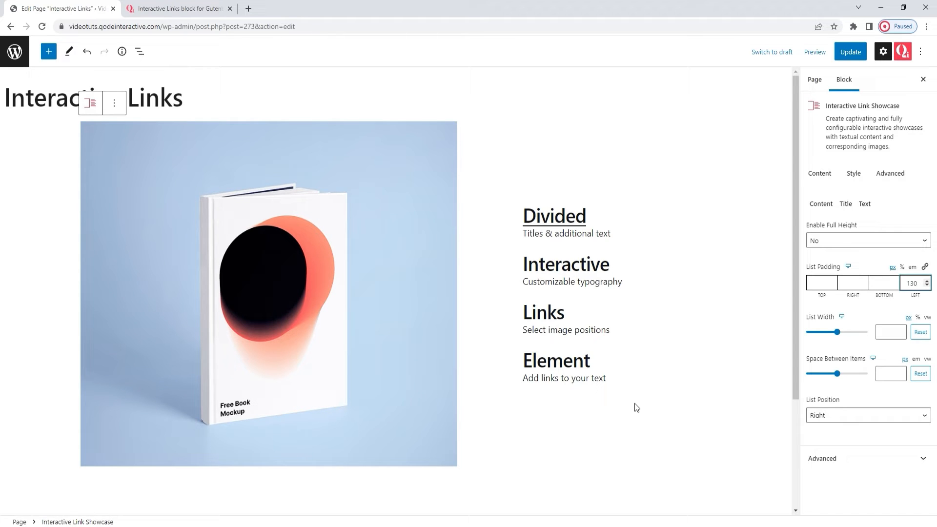
{"action": "scroll", "scroll_direction": "down", "scroll_amount": 3}
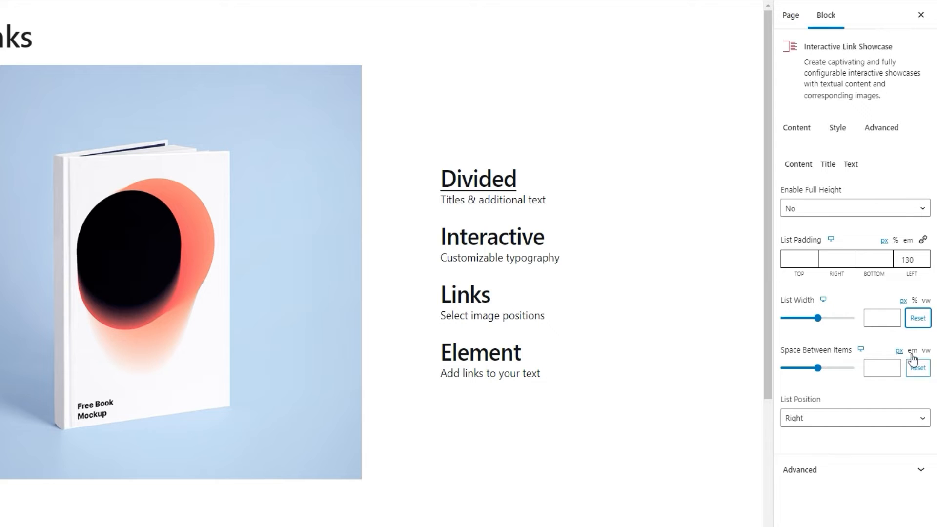
{"action": "mouse_move", "coordinate": [927, 356]}
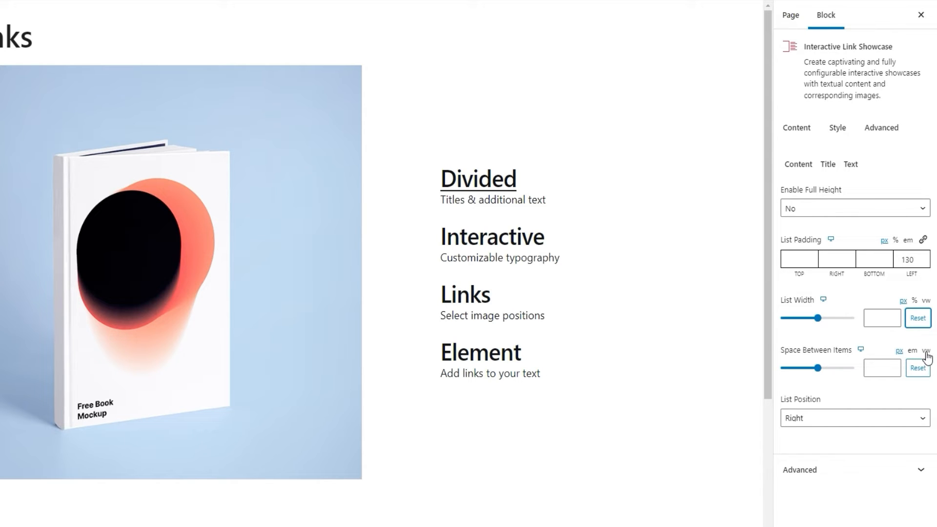
Set Space Between Items to 2.15 vw for the link list
{"action": "left_click", "coordinate": [881, 368]}
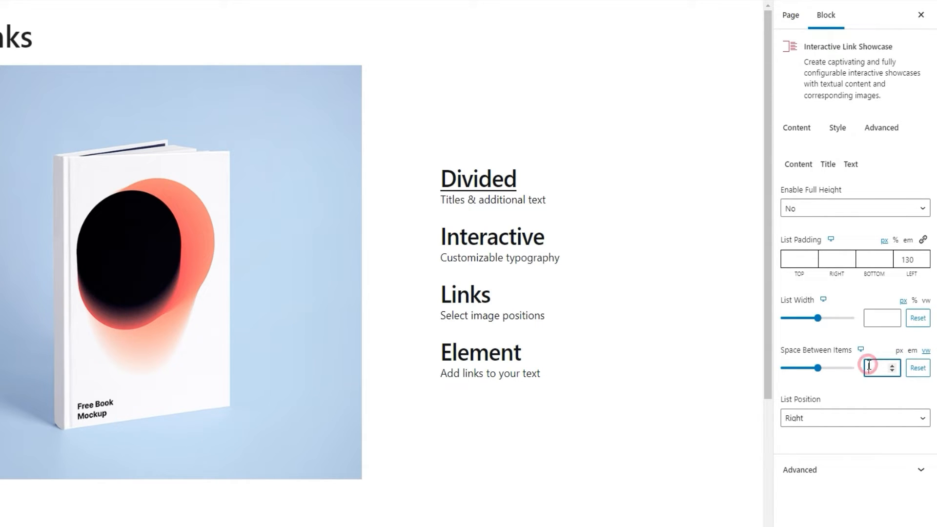
{"action": "type", "text": "2.15"}
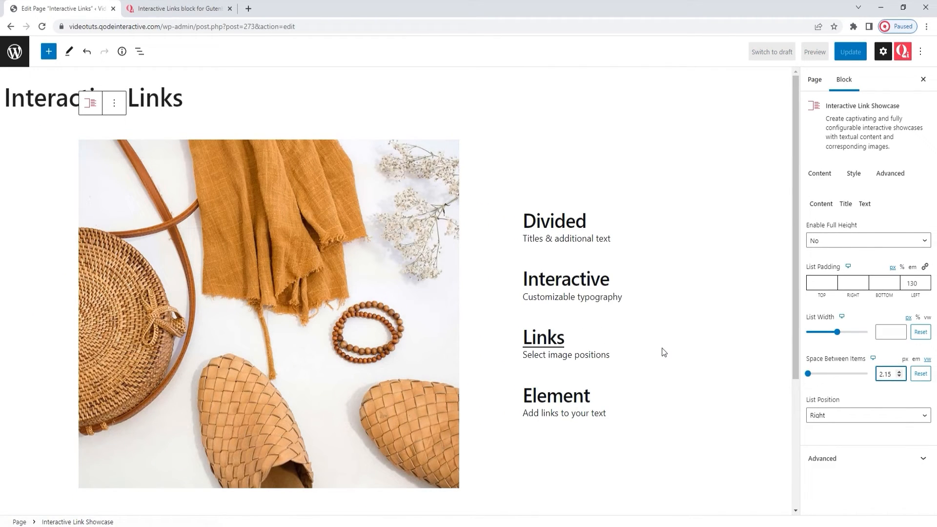
{"action": "scroll", "scroll_direction": "down", "scroll_amount": 3}
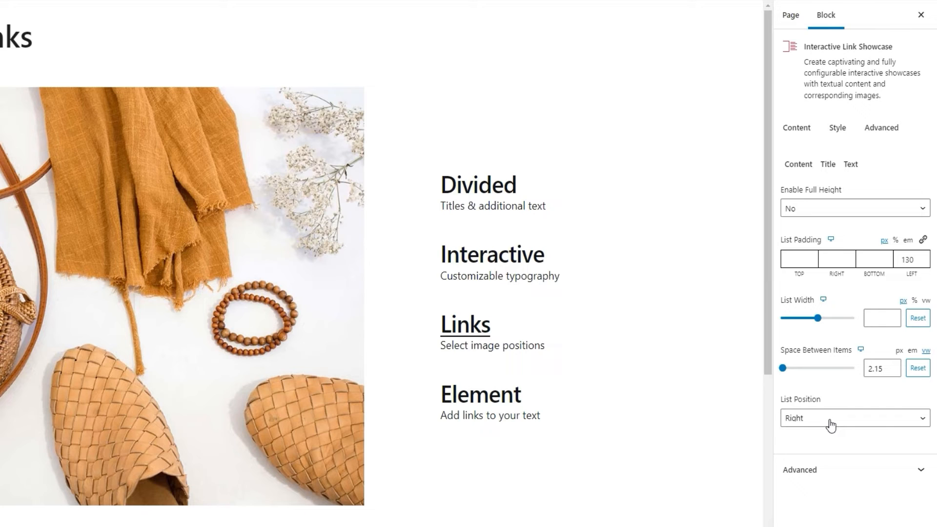
{"action": "mouse_move", "coordinate": [797, 207]}
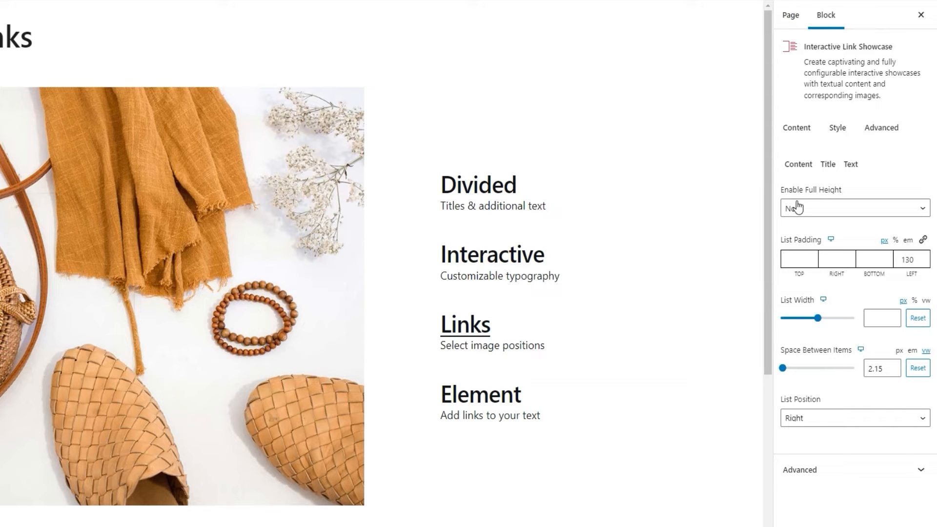
Show the Title style options and bring up the Title Color picker
{"action": "left_click", "coordinate": [827, 164]}
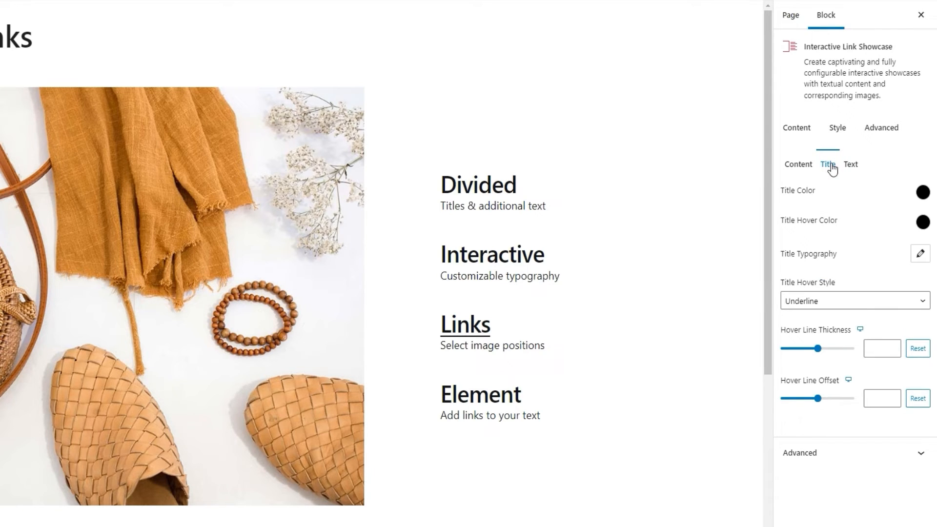
{"action": "mouse_move", "coordinate": [920, 193]}
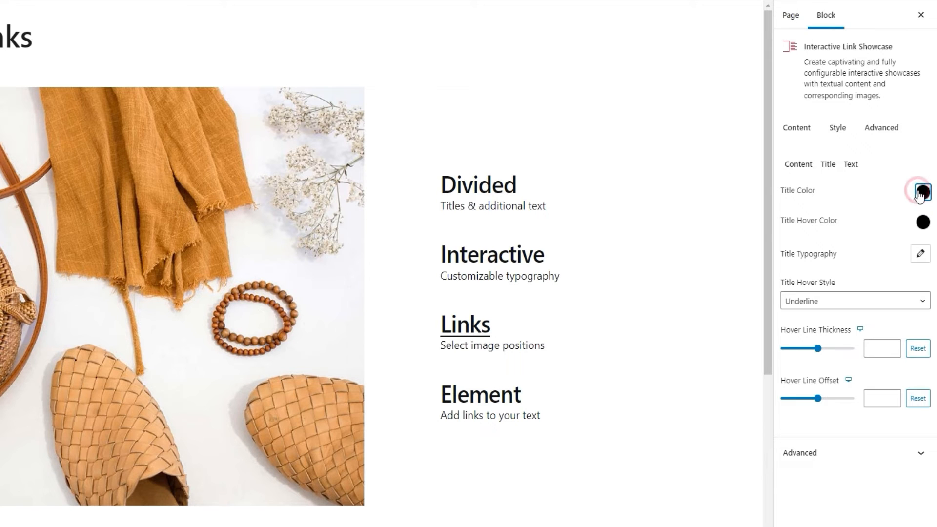
{"action": "left_click", "coordinate": [922, 193]}
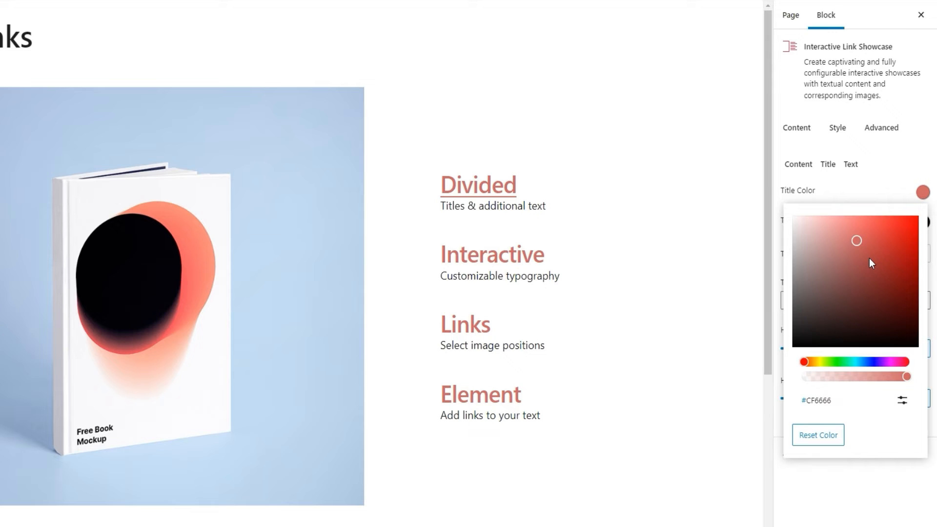
{"action": "mouse_move", "coordinate": [816, 400]}
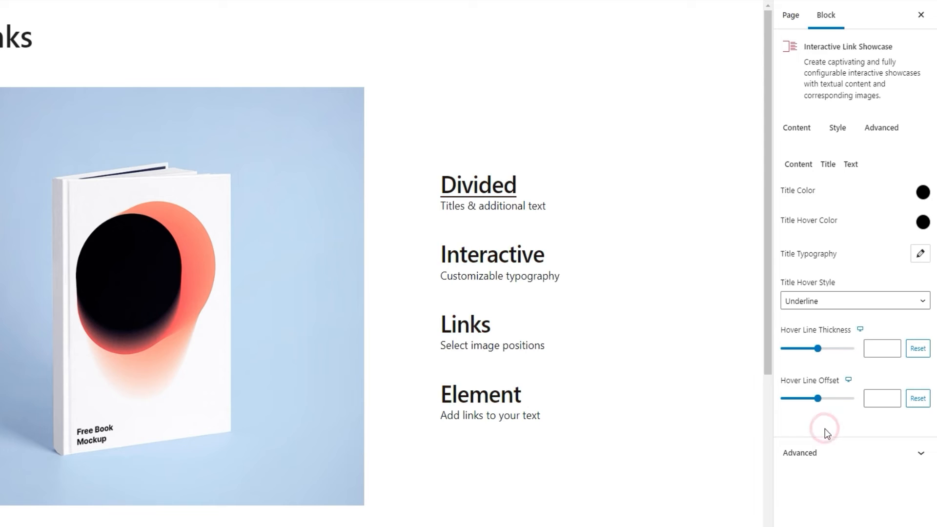
{"action": "mouse_move", "coordinate": [882, 238]}
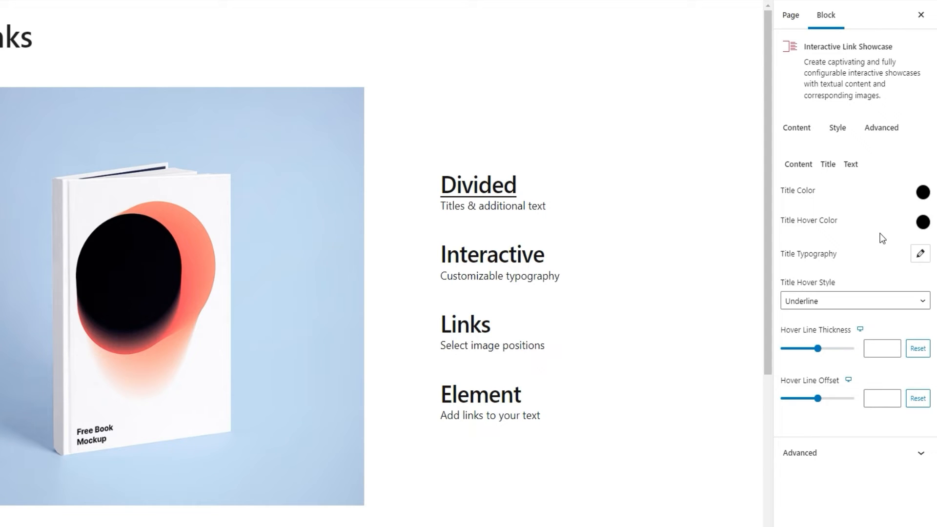
{"action": "mouse_move", "coordinate": [923, 222]}
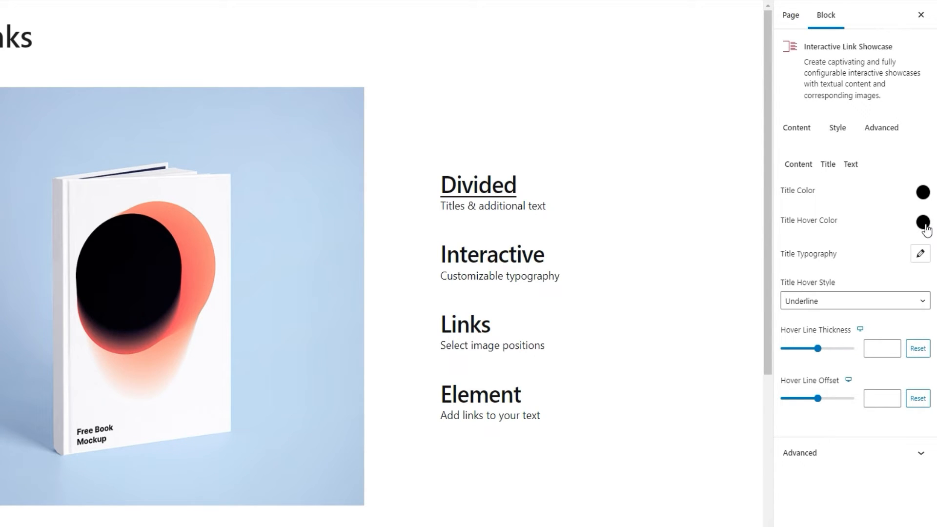
{"action": "left_click", "coordinate": [922, 222]}
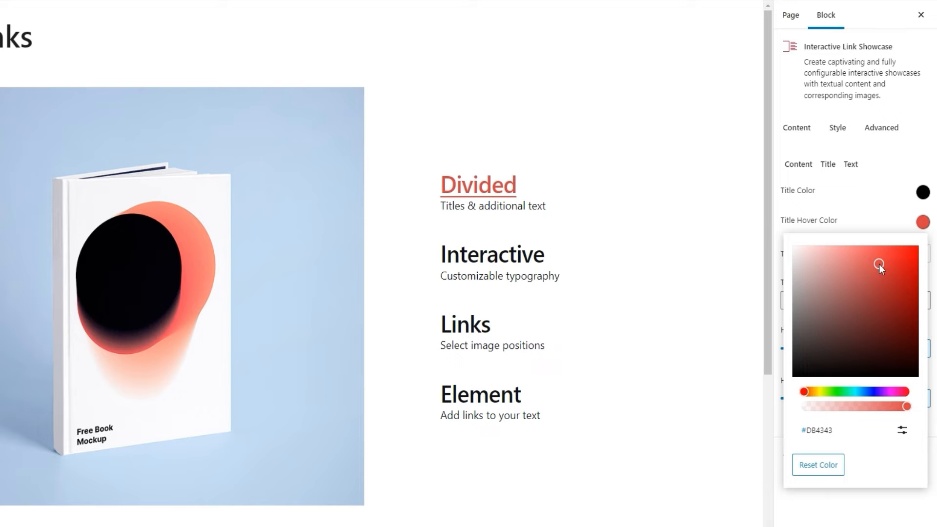
{"action": "mouse_move", "coordinate": [716, 273]}
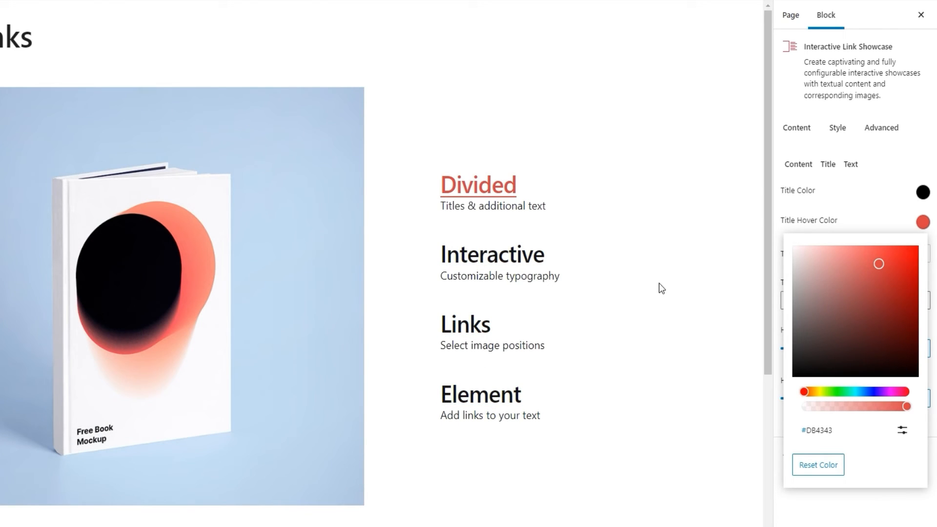
{"action": "left_click", "coordinate": [817, 465]}
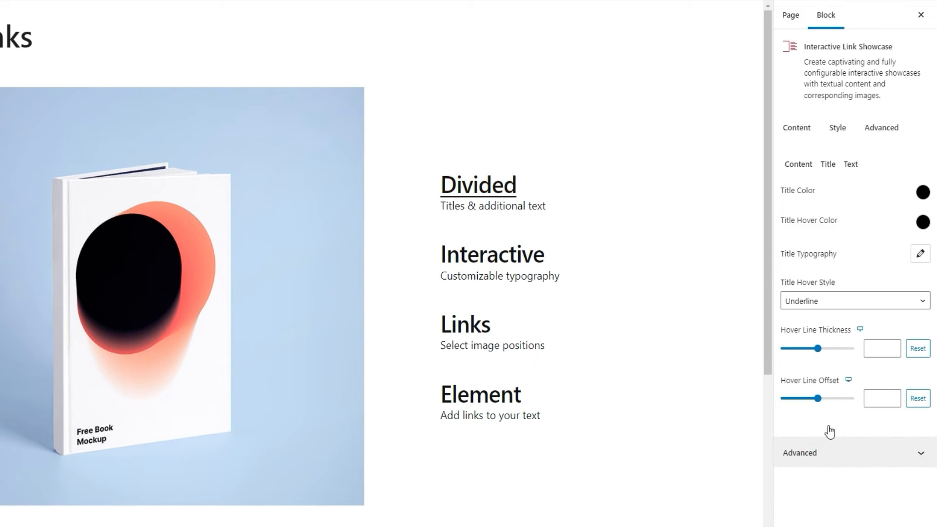
{"action": "mouse_move", "coordinate": [874, 289]}
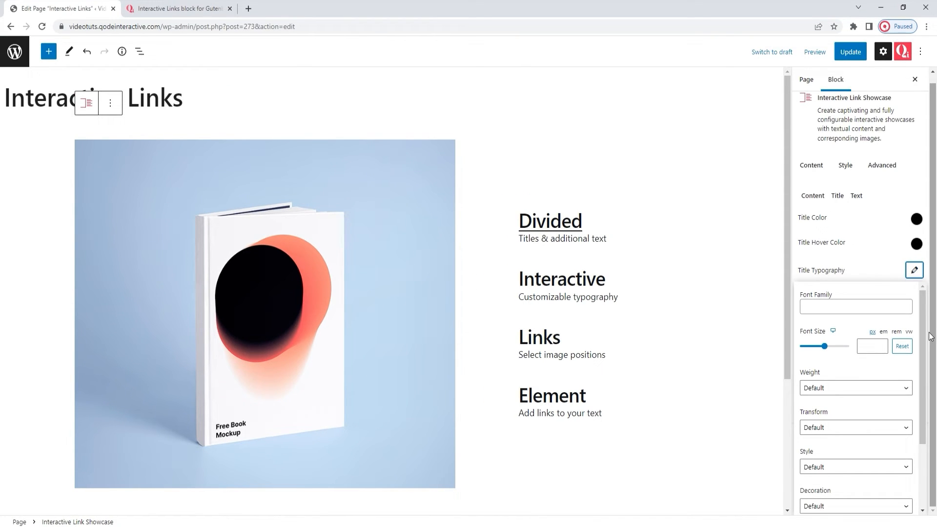
Search 'dm' in Title Typography and apply DM Serif Display at font size 73
{"action": "scroll", "scroll_direction": "down", "scroll_amount": 3}
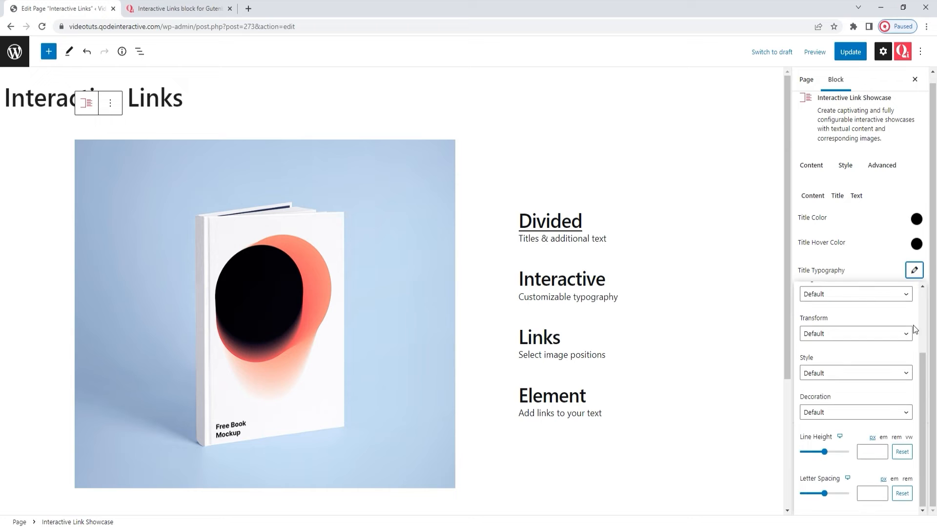
{"action": "left_click", "coordinate": [855, 294]}
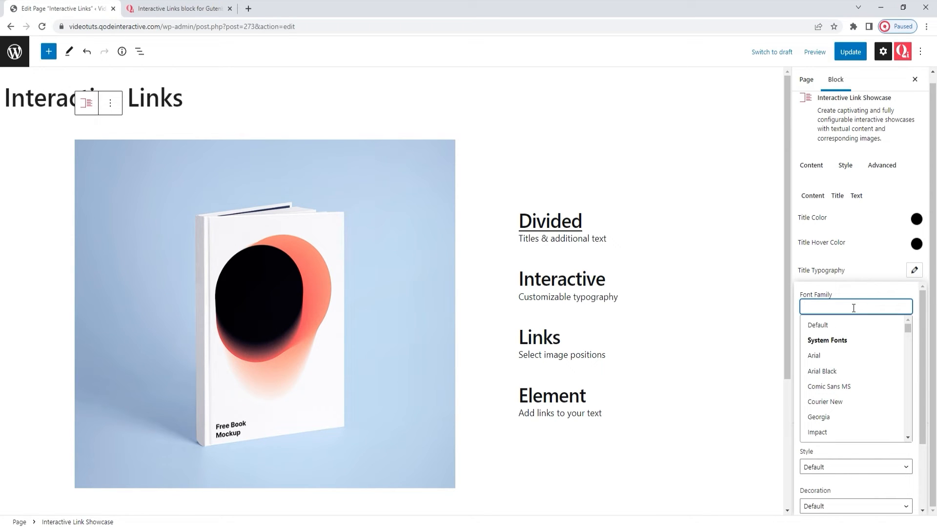
{"action": "type", "text": "dm"}
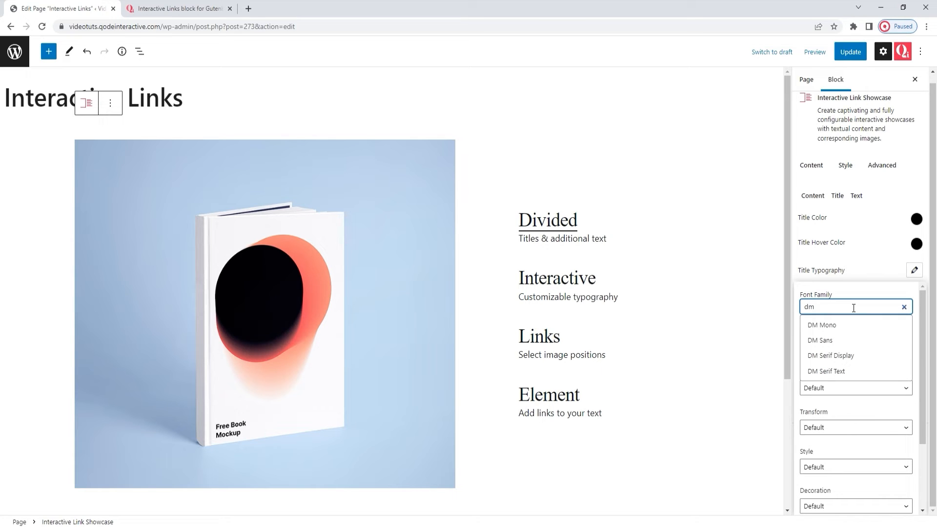
{"action": "mouse_move", "coordinate": [855, 356]}
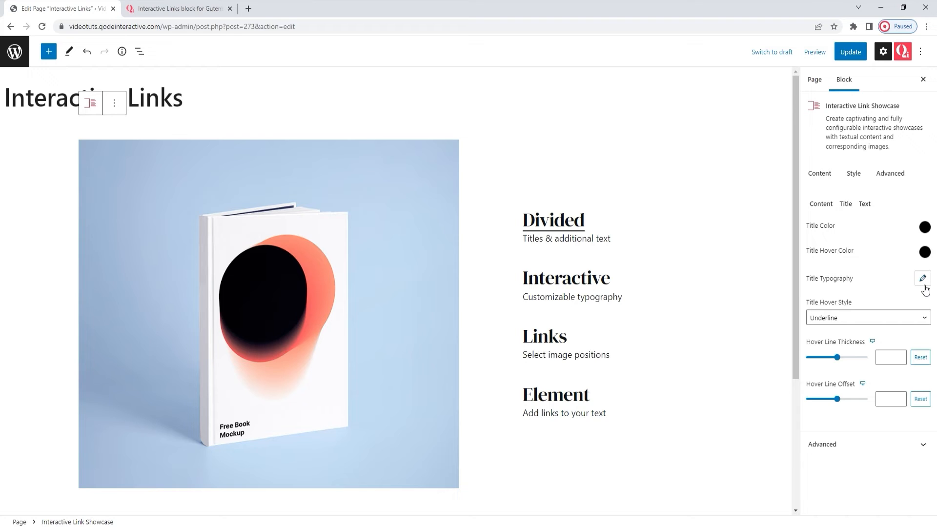
{"action": "left_click", "coordinate": [922, 278]}
{"action": "type", "text": "73"}
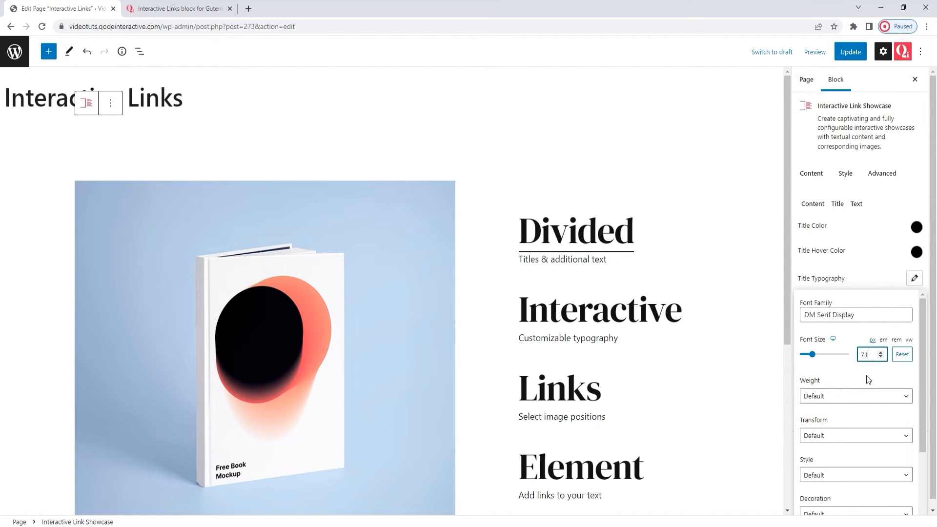
{"action": "scroll", "scroll_direction": "up", "scroll_amount": 3}
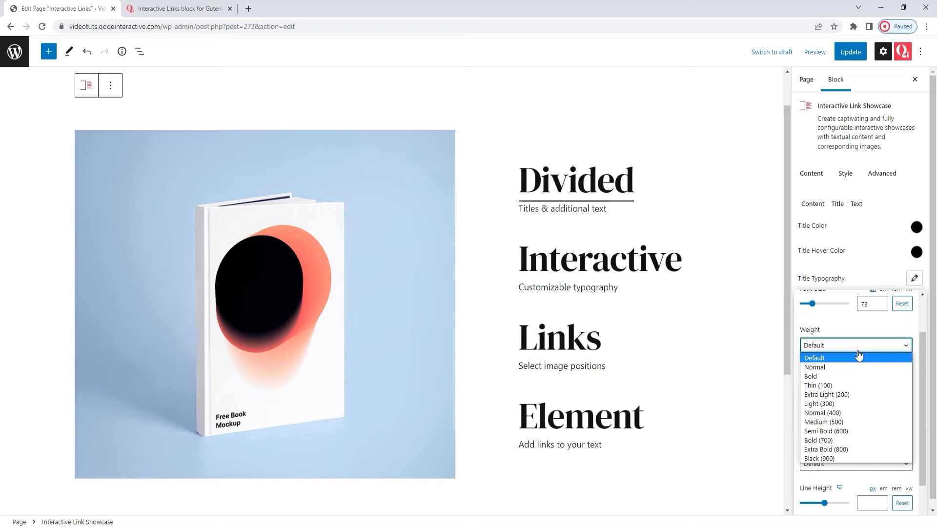
{"action": "left_click", "coordinate": [855, 357]}
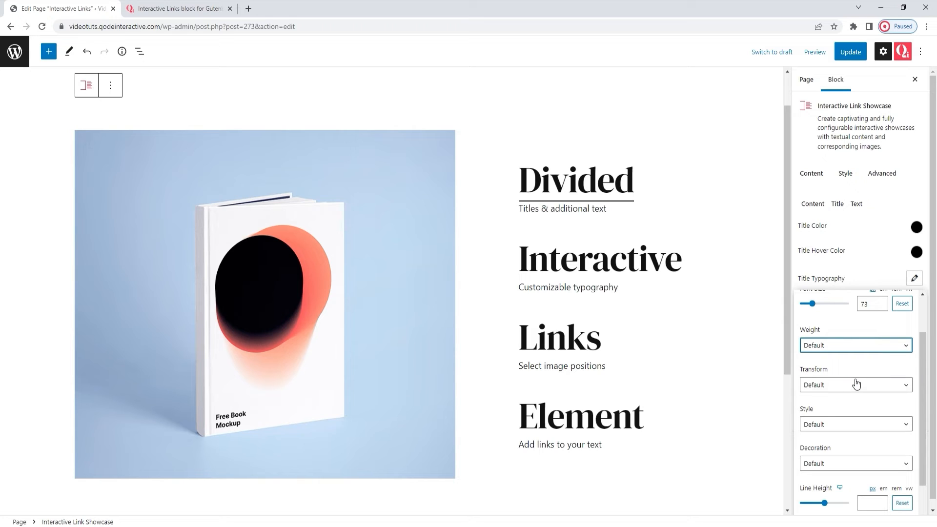
{"action": "left_click", "coordinate": [854, 384]}
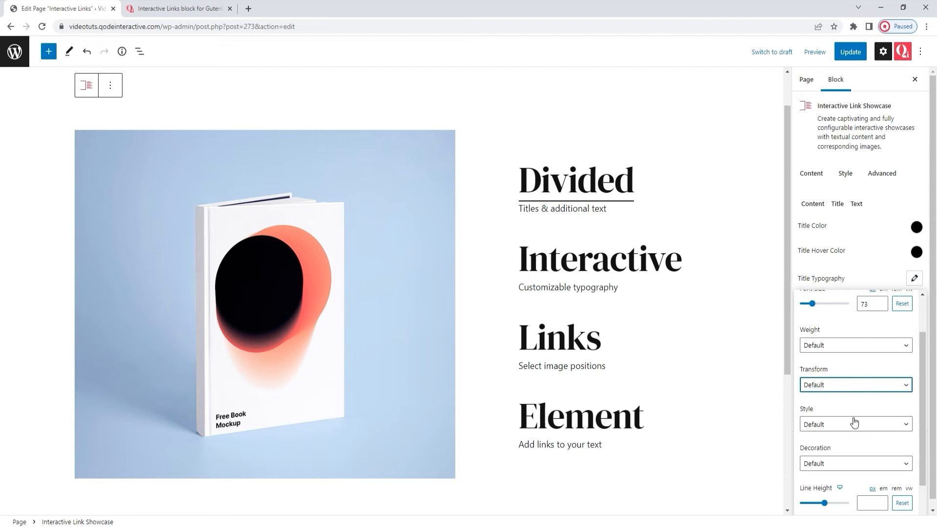
{"action": "left_click", "coordinate": [854, 424]}
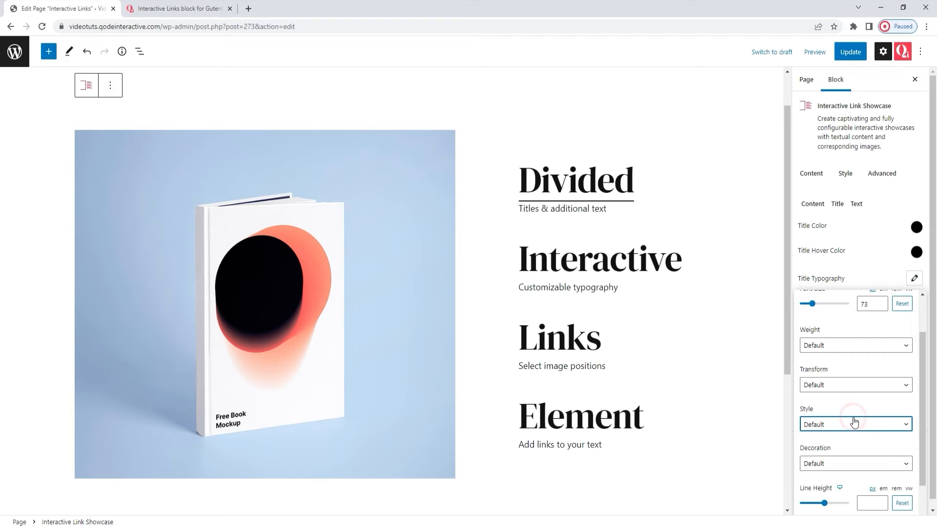
{"action": "left_click", "coordinate": [855, 462]}
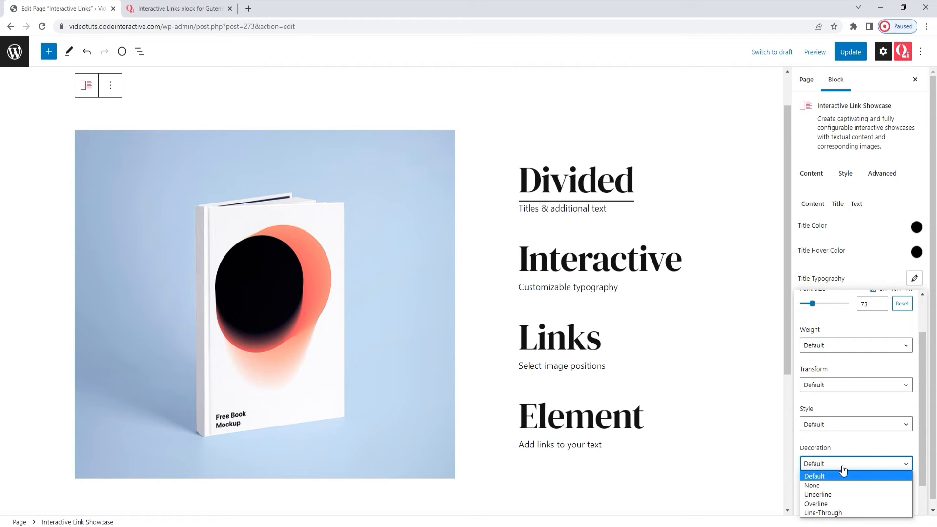
{"action": "left_click", "coordinate": [814, 475]}
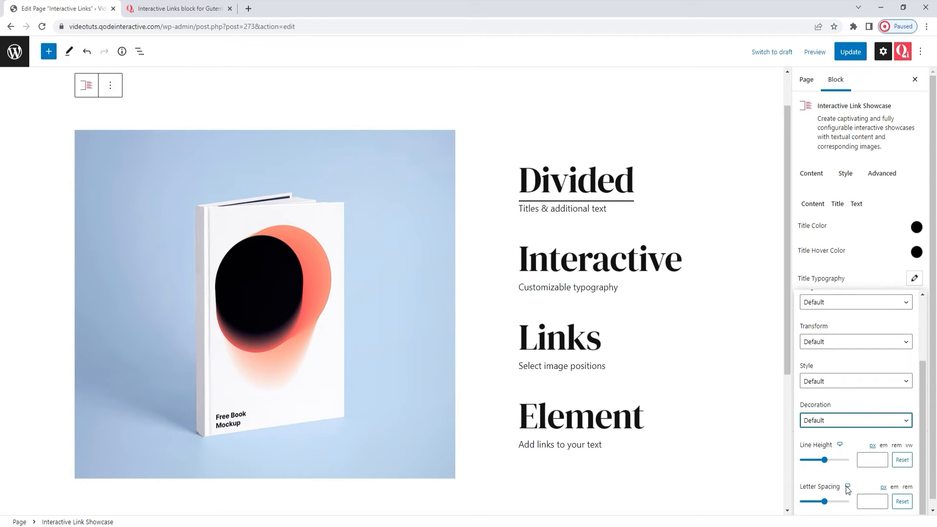
{"action": "mouse_move", "coordinate": [847, 489]}
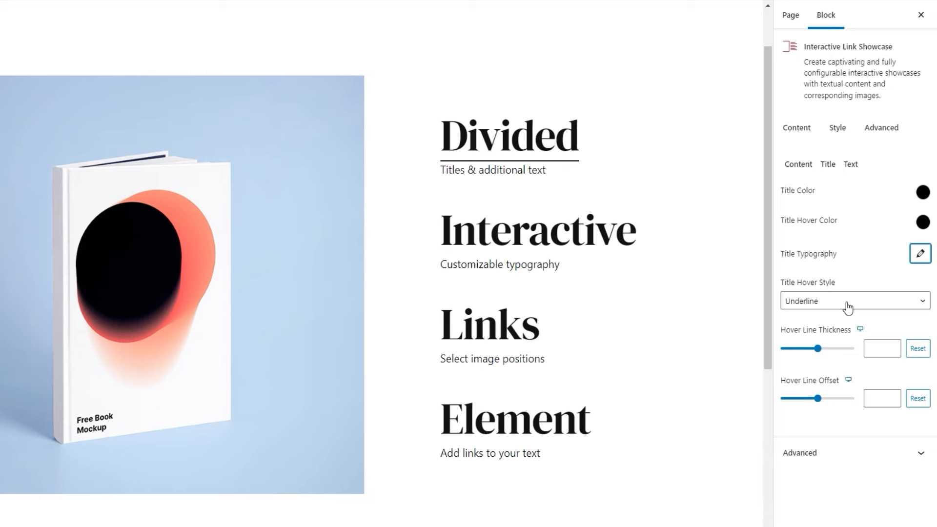
{"action": "mouse_move", "coordinate": [851, 310]}
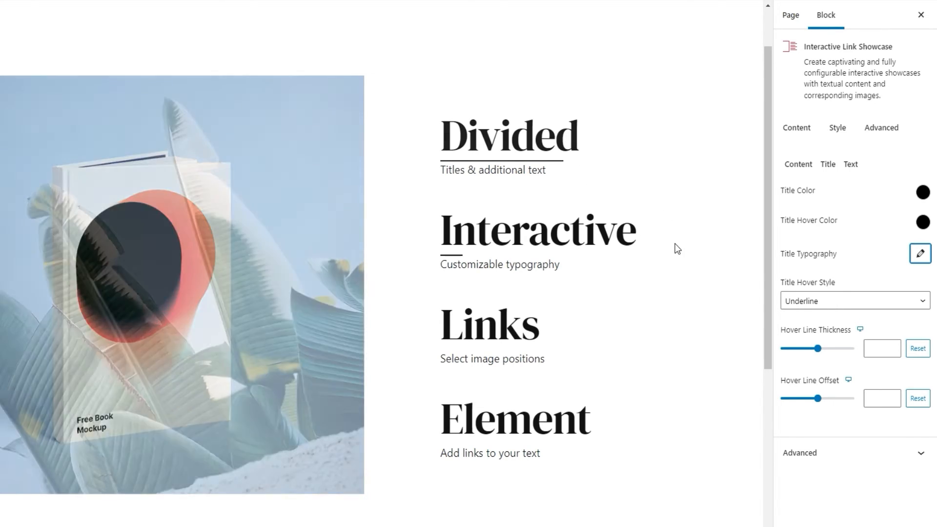
Try Line Through as the Title Hover Style, then return it to Underline
{"action": "left_click", "coordinate": [853, 301]}
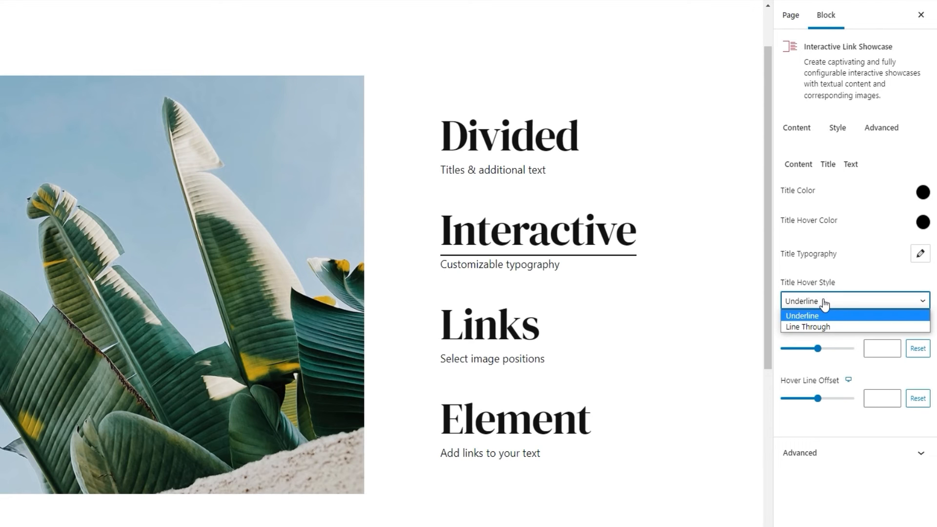
{"action": "mouse_move", "coordinate": [830, 327]}
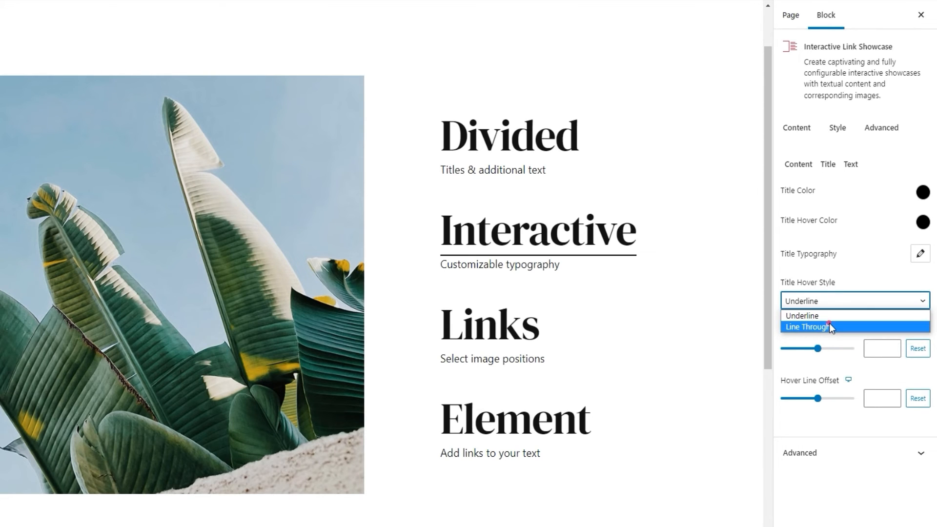
{"action": "left_click", "coordinate": [808, 326]}
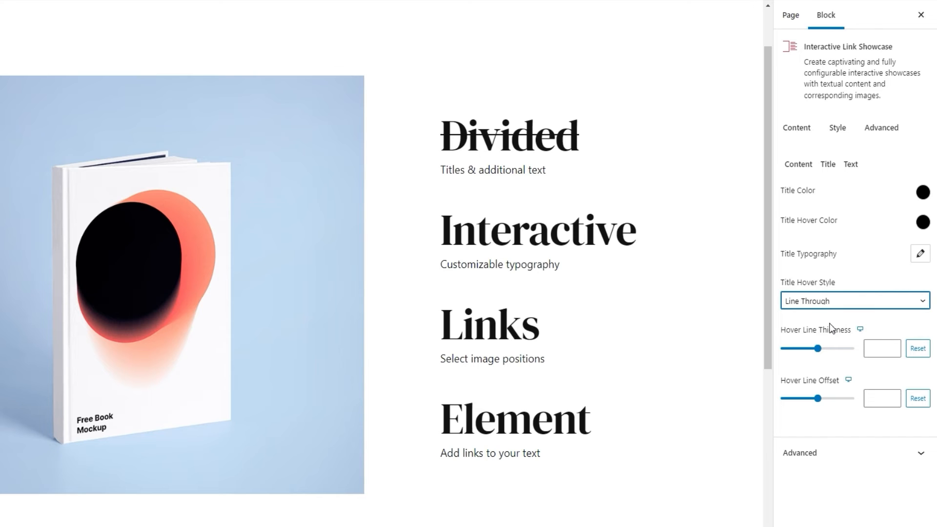
{"action": "left_click", "coordinate": [853, 301]}
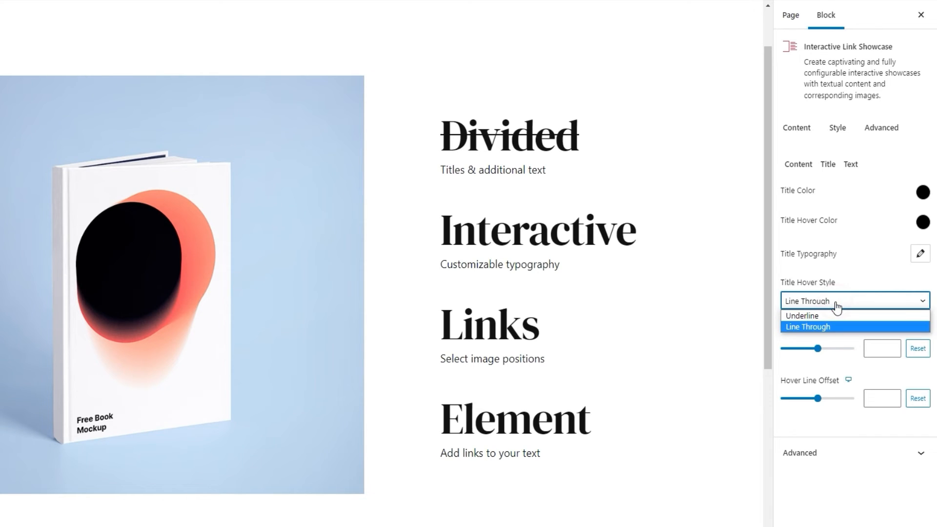
{"action": "left_click", "coordinate": [802, 315]}
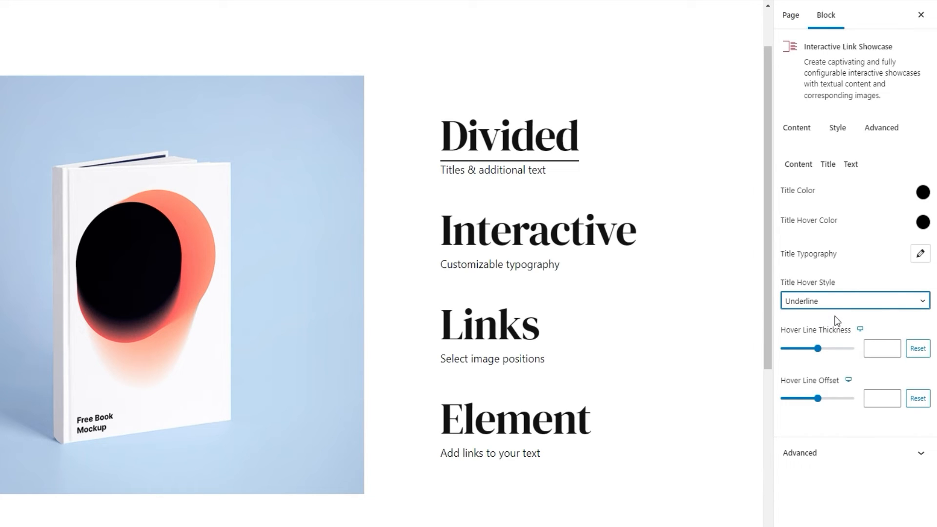
Reset Hover Line Thickness to default and set Hover Line Offset to 10
{"action": "left_click", "coordinate": [819, 348]}
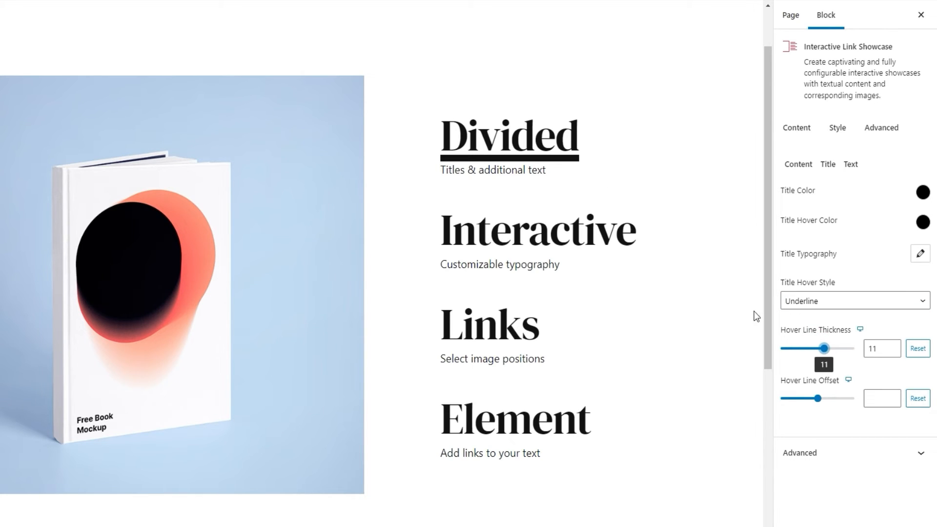
{"action": "mouse_move", "coordinate": [851, 368]}
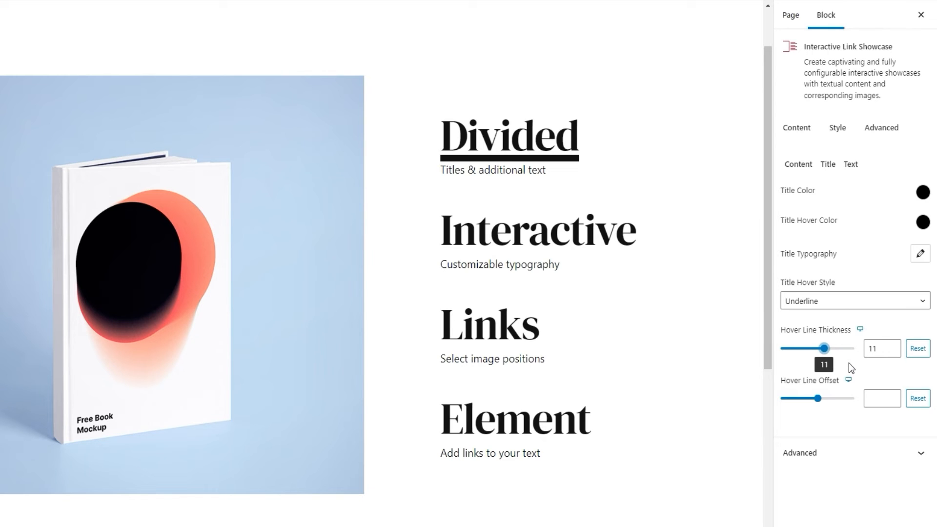
{"action": "left_click", "coordinate": [916, 349]}
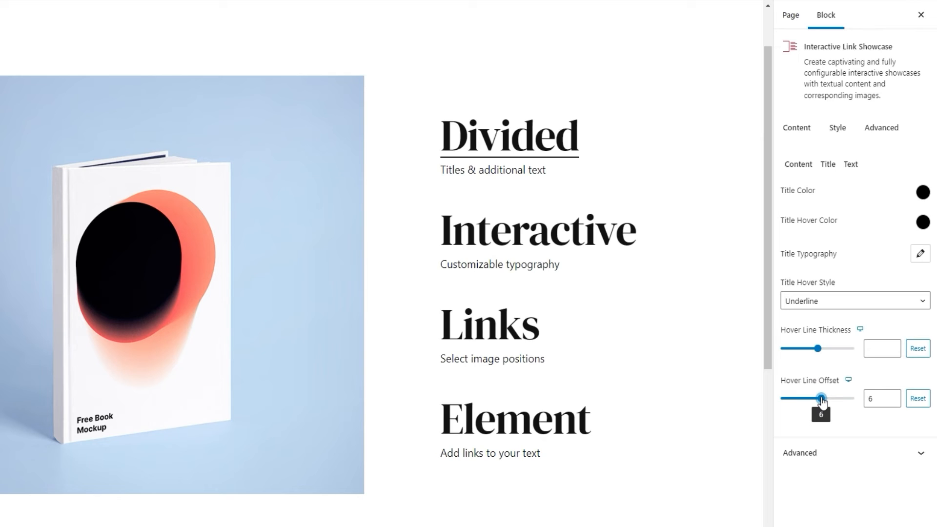
{"action": "left_click", "coordinate": [877, 398]}
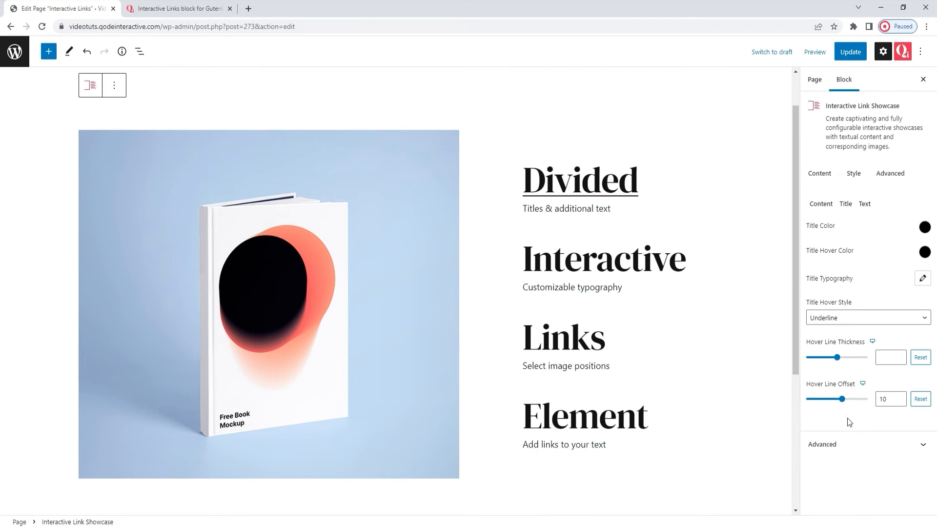
{"action": "mouse_move", "coordinate": [870, 257]}
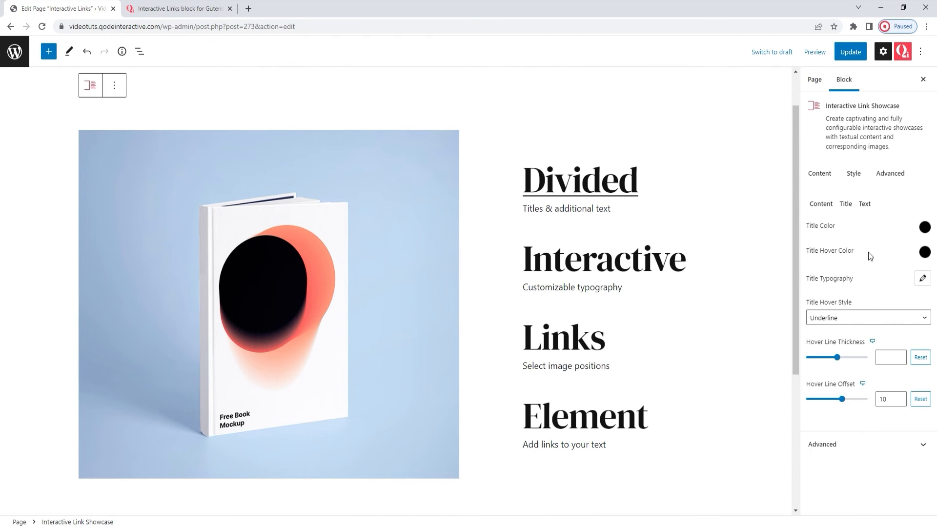
{"action": "left_click", "coordinate": [864, 204]}
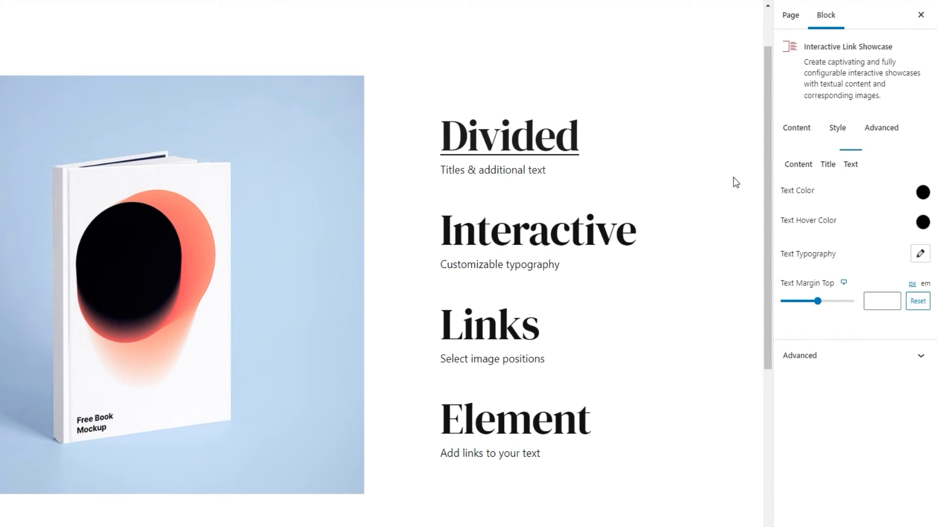
{"action": "mouse_move", "coordinate": [845, 191]}
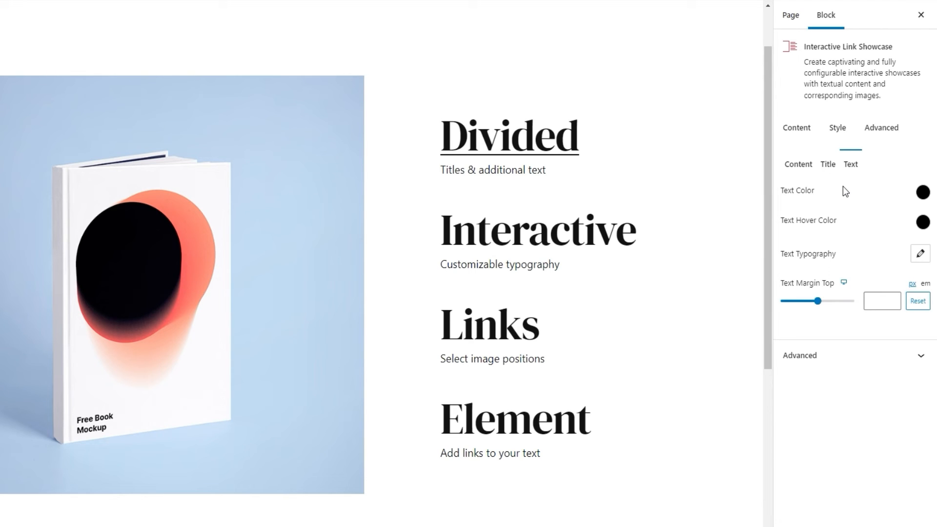
{"action": "left_click", "coordinate": [922, 192]}
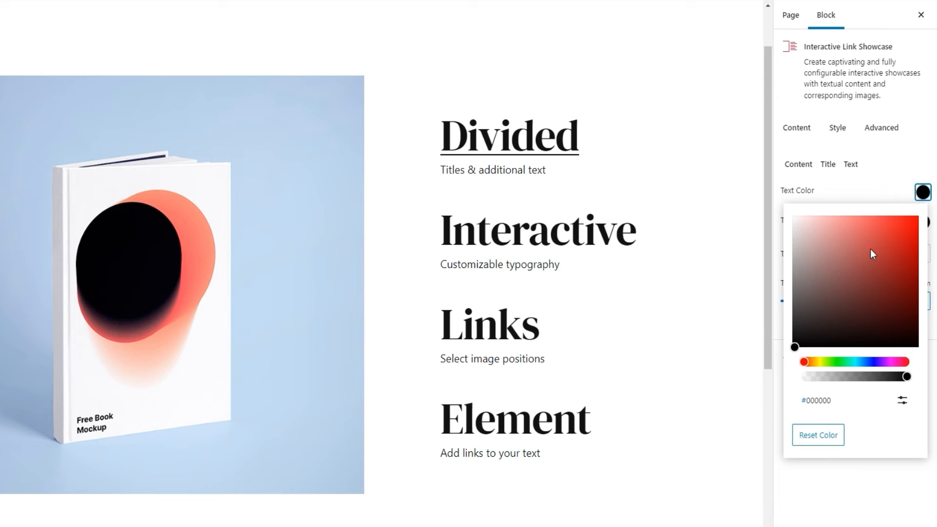
{"action": "left_click", "coordinate": [851, 250]}
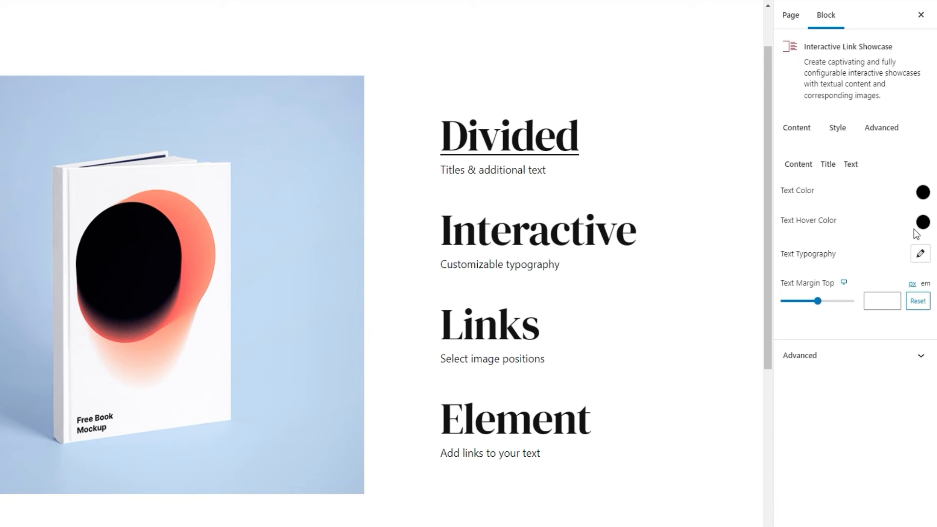
{"action": "left_click", "coordinate": [922, 221]}
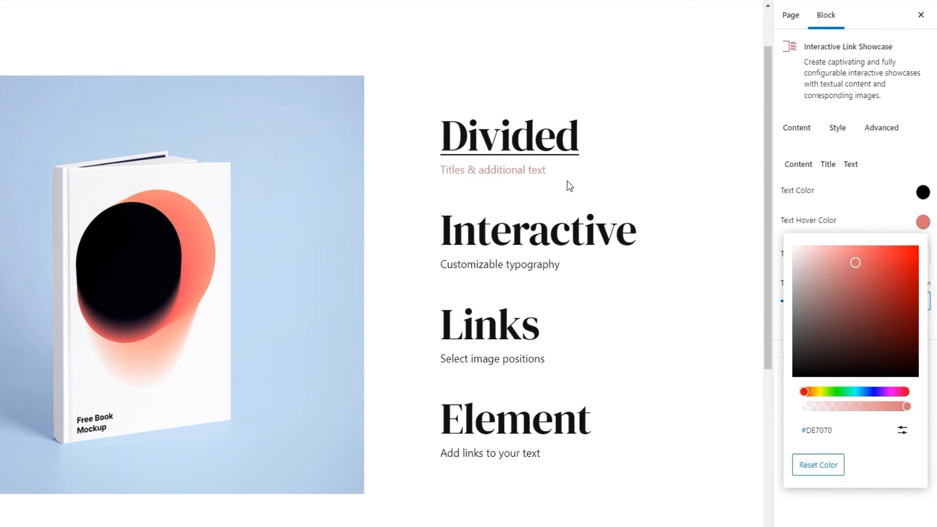
{"action": "mouse_move", "coordinate": [538, 231]}
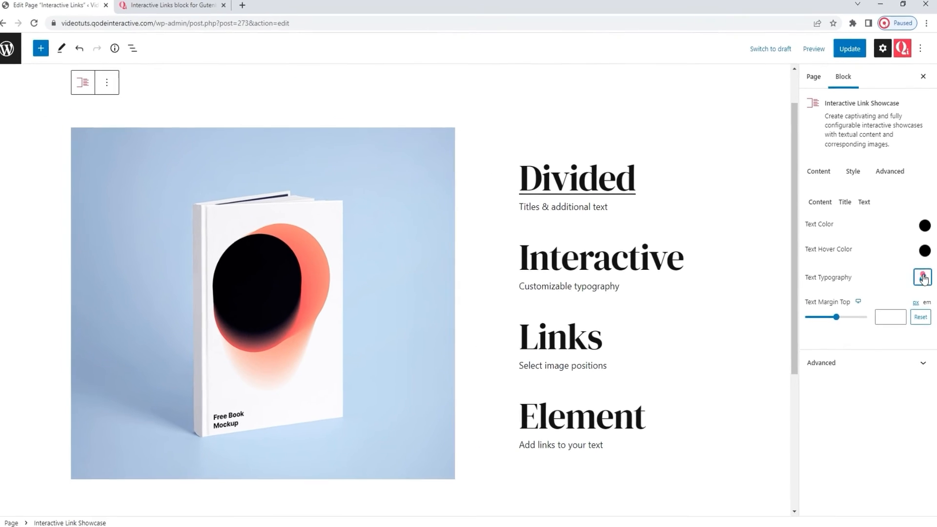
Review Text Typography, then set Text Margin Top to 15 px
{"action": "left_click", "coordinate": [922, 278]}
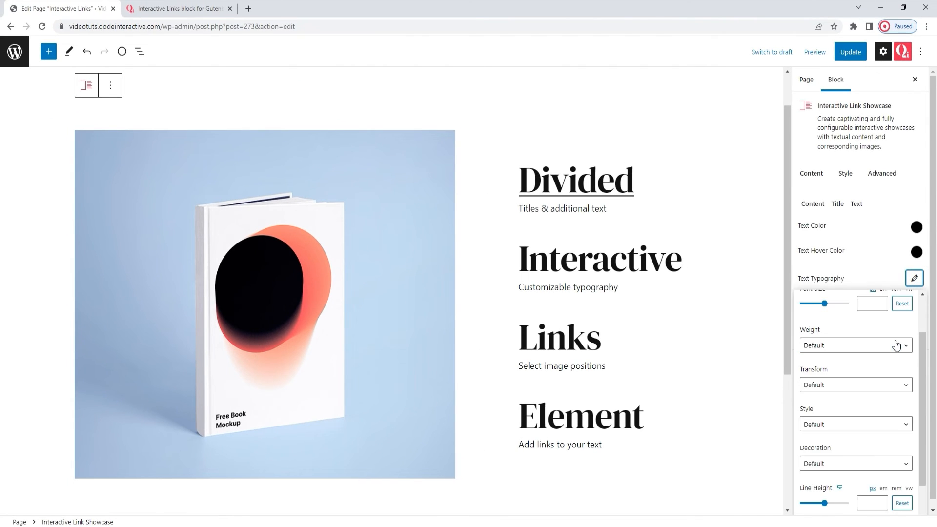
{"action": "scroll", "scroll_direction": "down", "scroll_amount": 3}
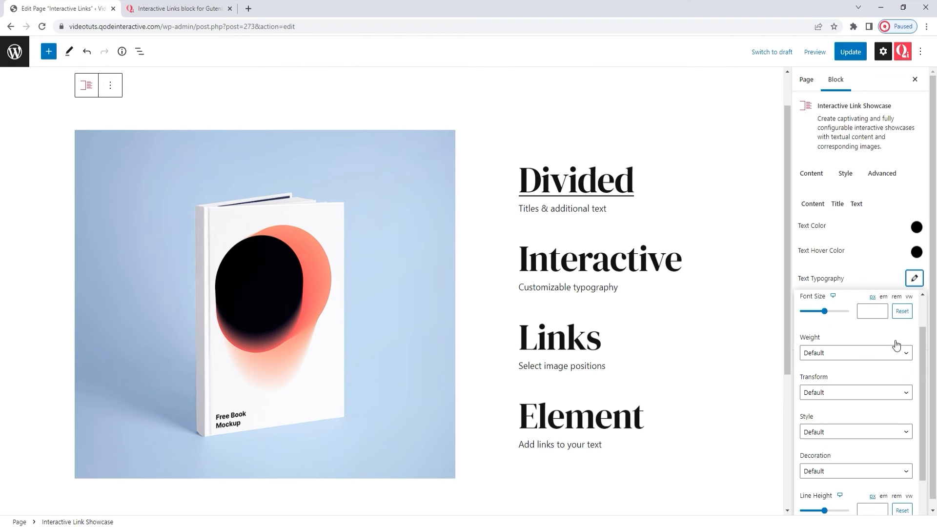
{"action": "left_click", "coordinate": [914, 278]}
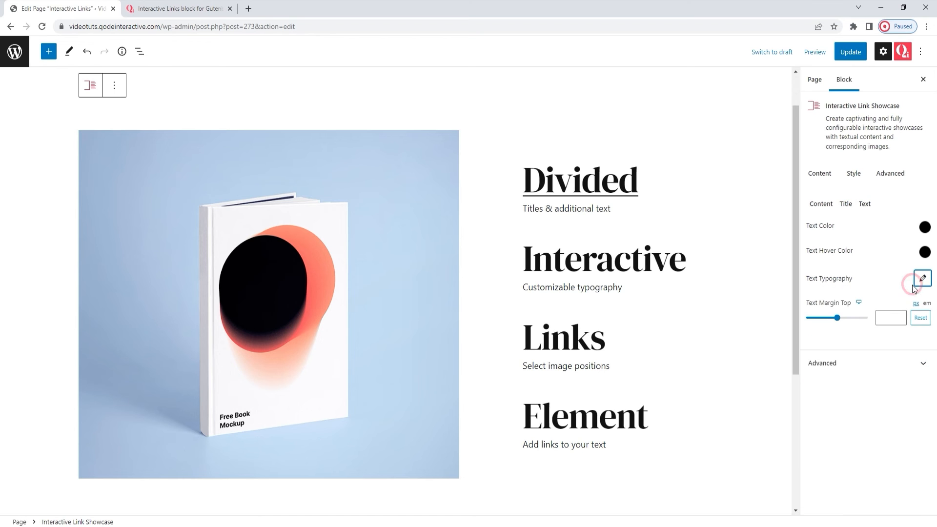
{"action": "mouse_move", "coordinate": [907, 292]}
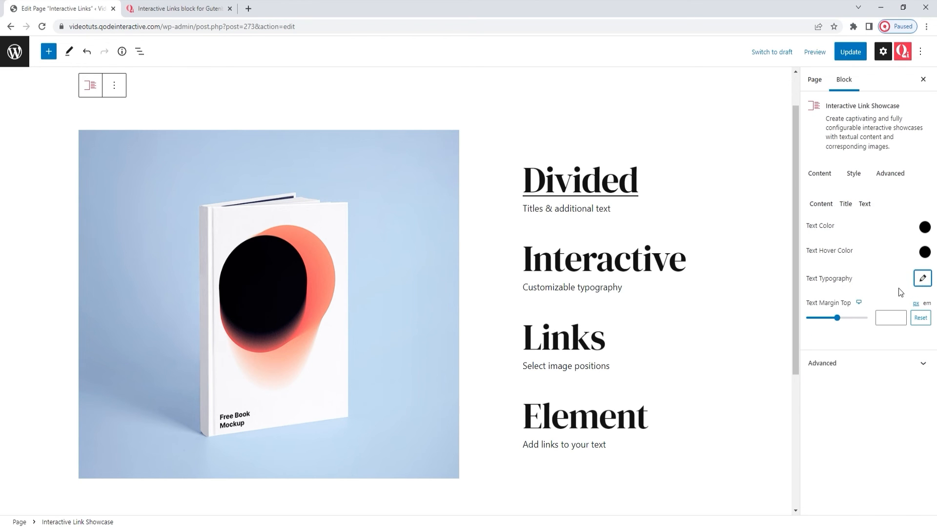
{"action": "scroll", "scroll_direction": "down", "scroll_amount": 3}
{"action": "type", "text": "30"}
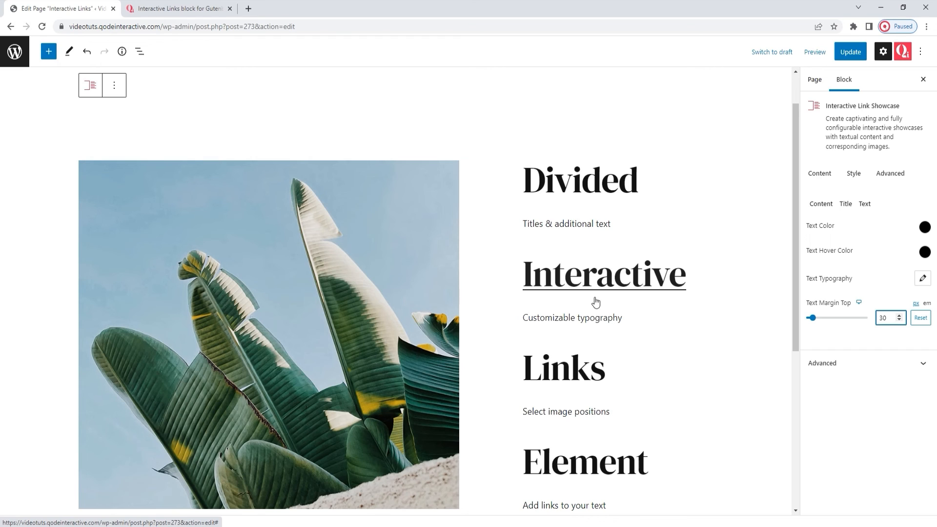
{"action": "left_click", "coordinate": [887, 317]}
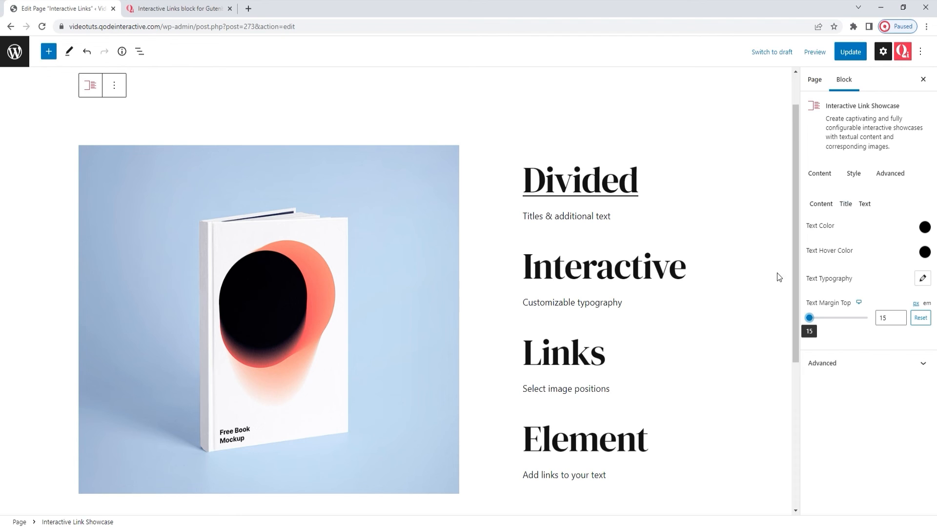
Review Margin and Padding in the block's Advanced panel
{"action": "left_click", "coordinate": [890, 173]}
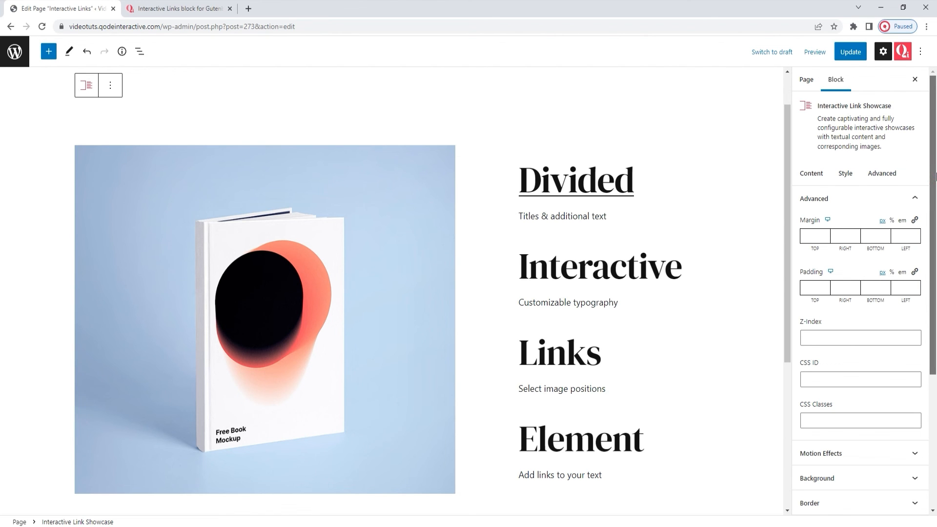
{"action": "scroll", "scroll_direction": "down", "scroll_amount": 3}
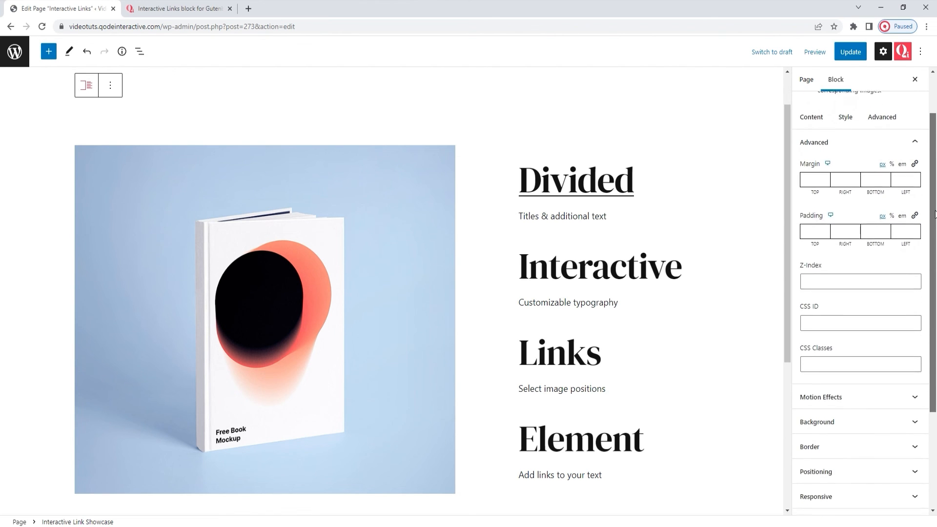
{"action": "scroll", "scroll_direction": "down", "scroll_amount": 3}
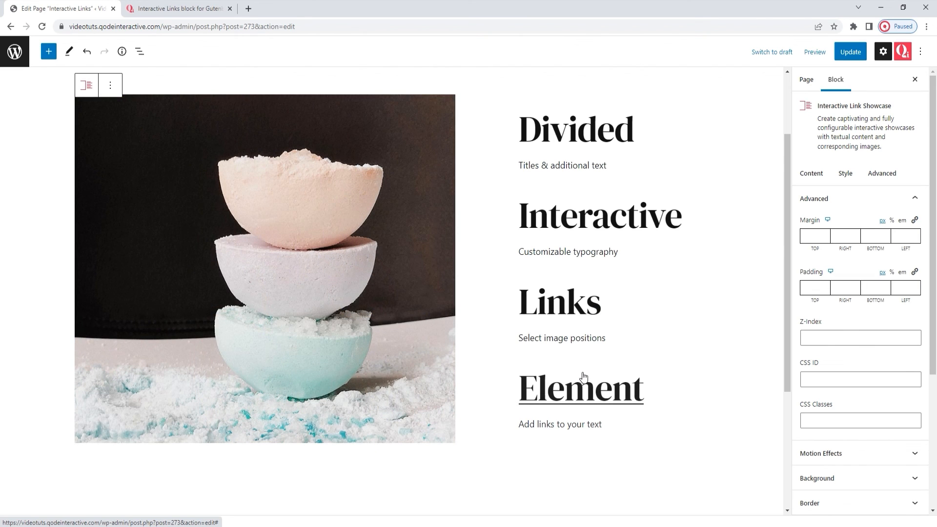
Update the page and switch to the Qode demo tab for comparison
{"action": "left_click", "coordinate": [849, 52]}
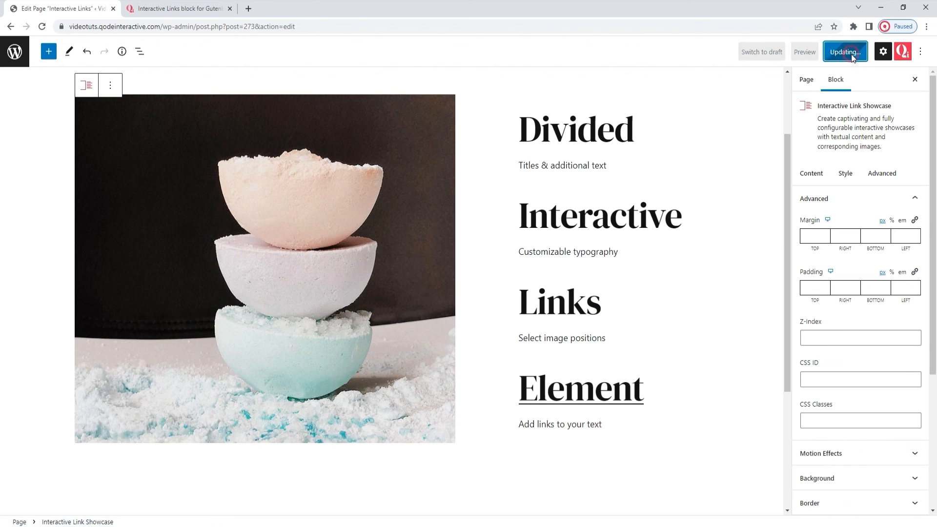
{"action": "left_click", "coordinate": [843, 52]}
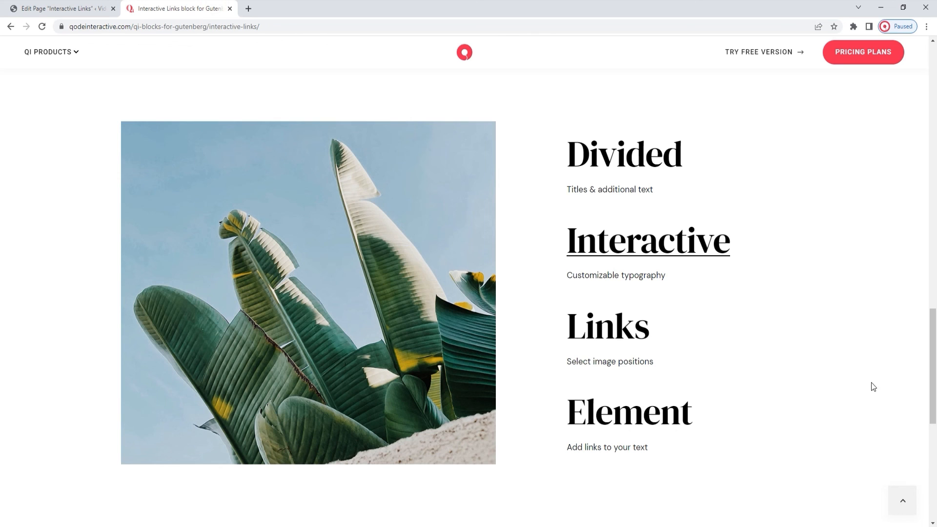
{"action": "scroll", "scroll_direction": "up", "scroll_amount": 3}
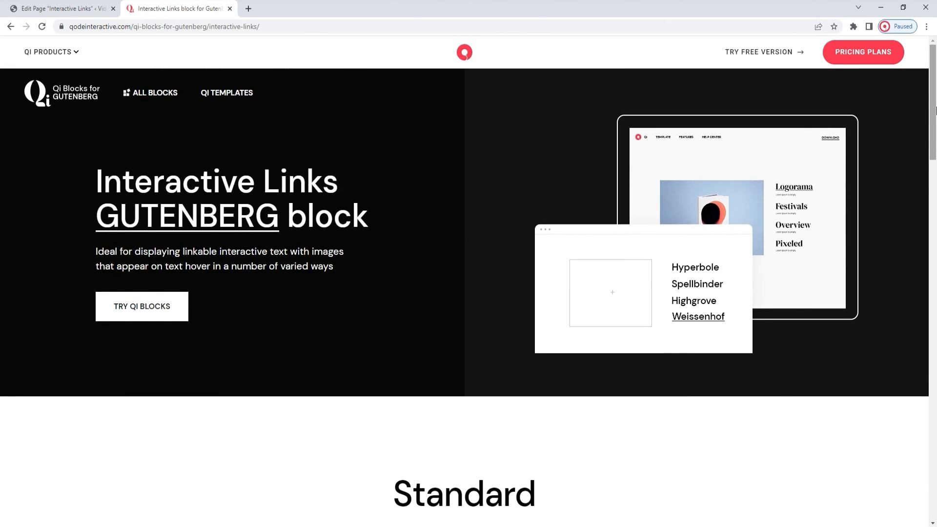
{"action": "scroll", "scroll_direction": "down", "scroll_amount": 3}
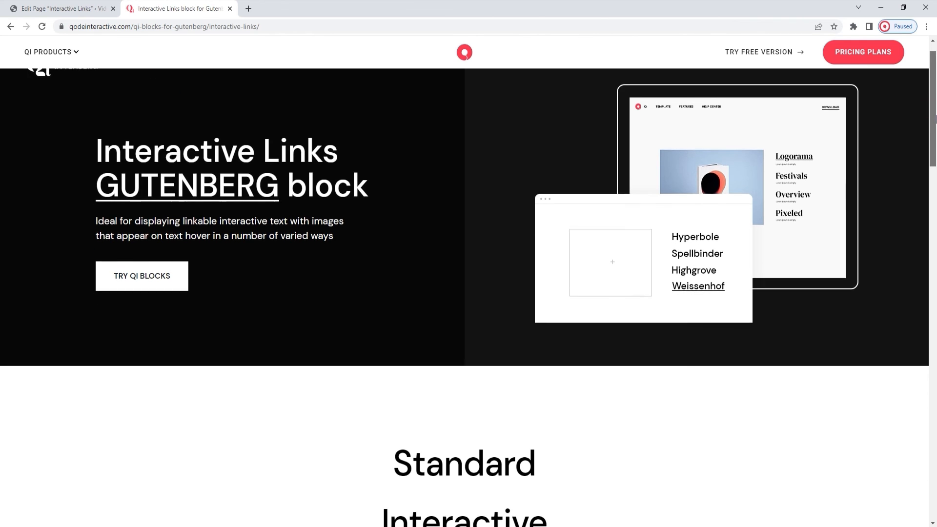
{"action": "scroll", "scroll_direction": "down", "scroll_amount": 3}
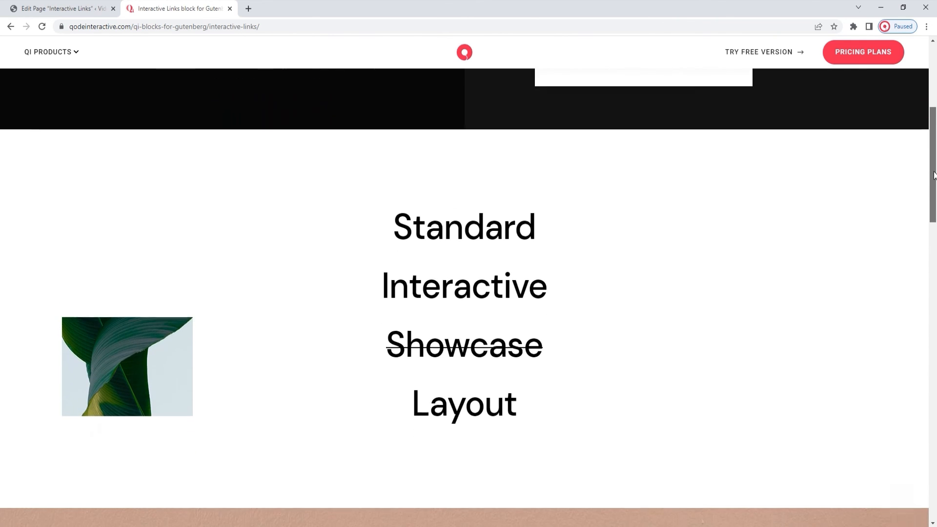
{"action": "scroll", "scroll_direction": "down", "scroll_amount": 3}
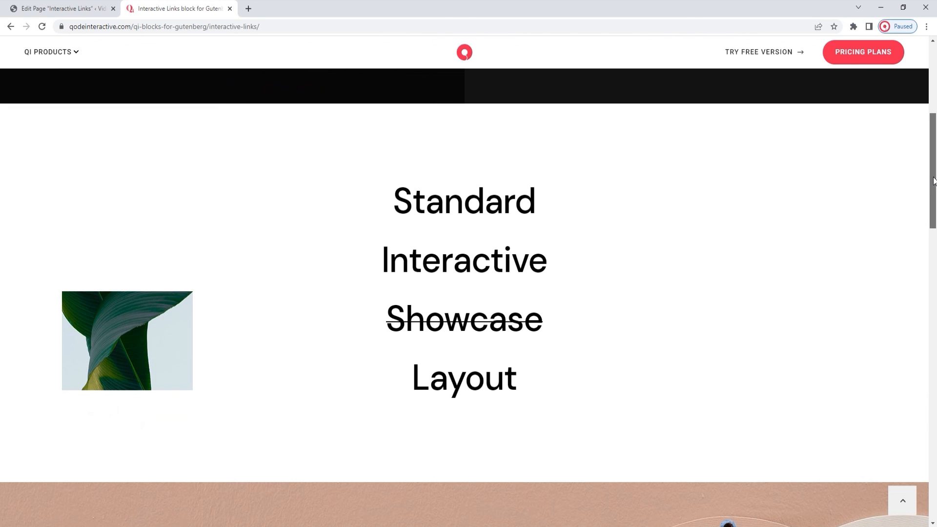
{"action": "scroll", "scroll_direction": "down", "scroll_amount": 3}
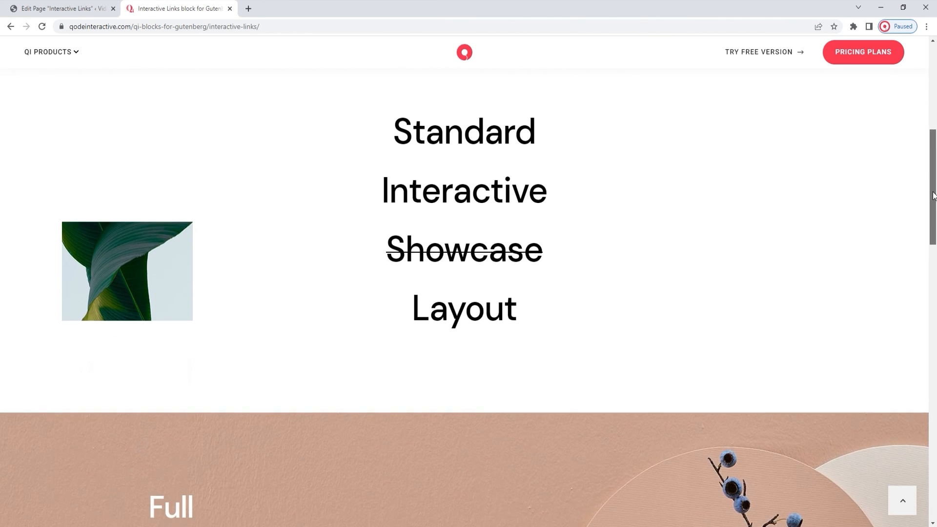
{"action": "scroll", "scroll_direction": "down", "scroll_amount": 3}
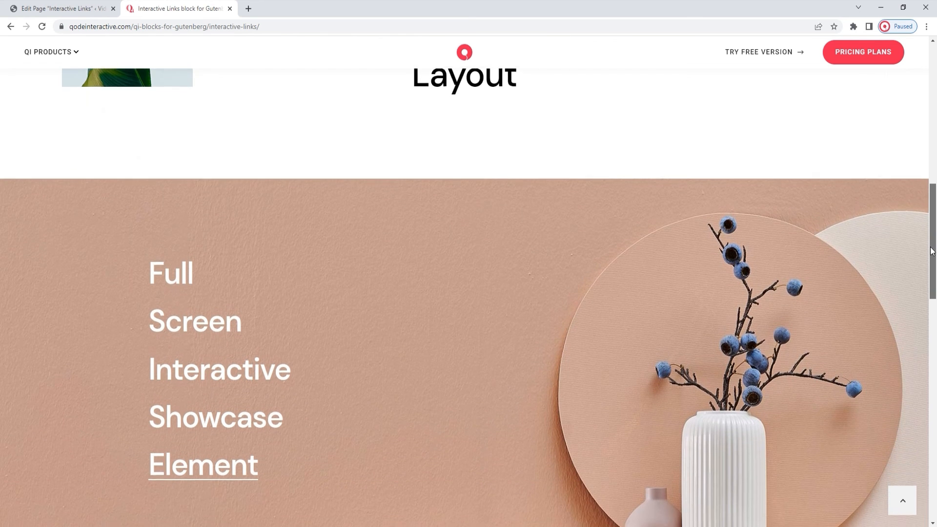
{"action": "scroll", "scroll_direction": "down", "scroll_amount": 3}
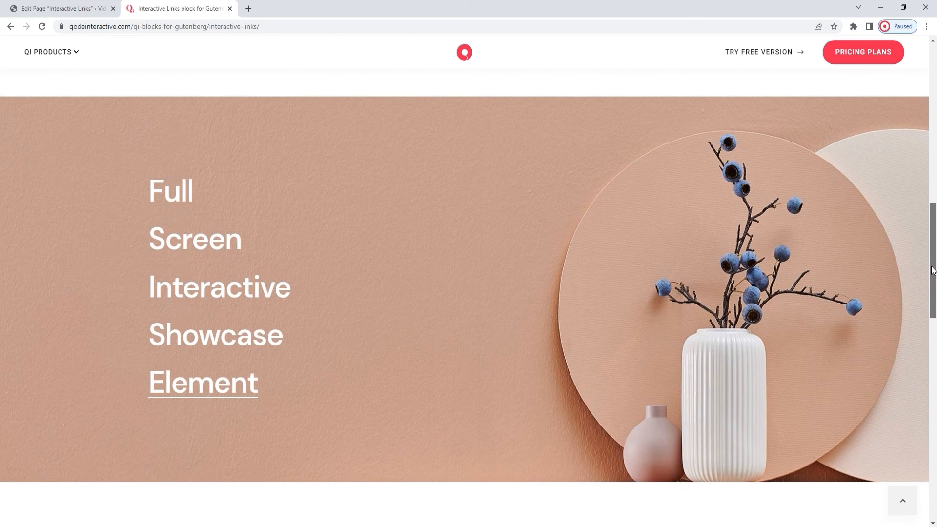
{"action": "scroll", "scroll_direction": "down", "scroll_amount": 3}
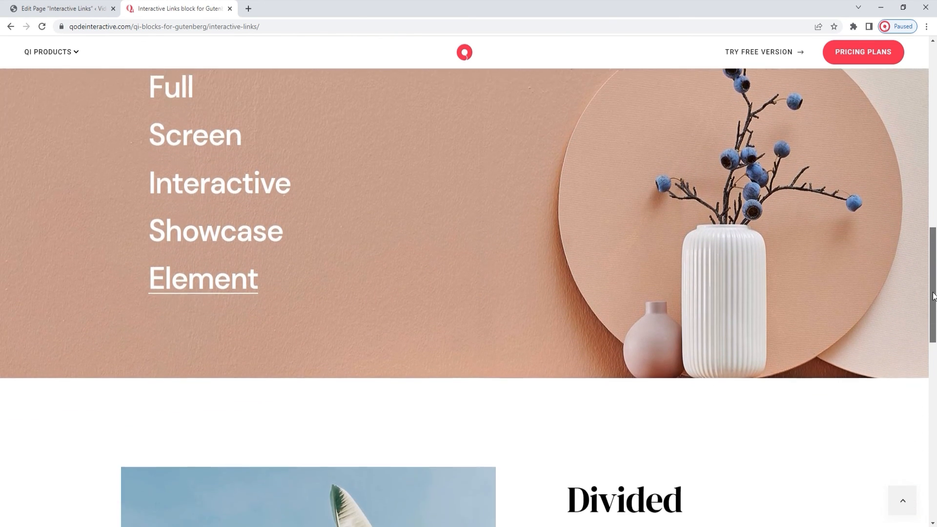
{"action": "scroll", "scroll_direction": "down", "scroll_amount": 3}
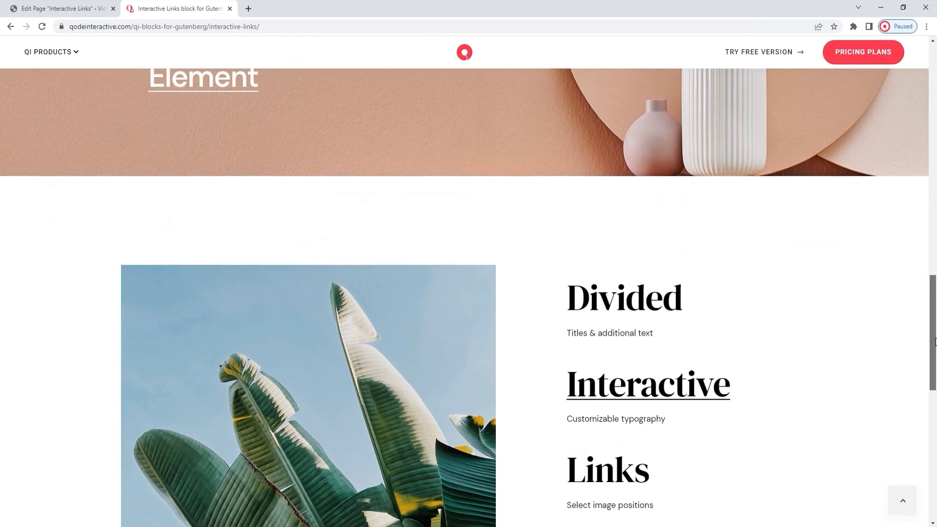
{"action": "scroll", "scroll_direction": "down", "scroll_amount": 3}
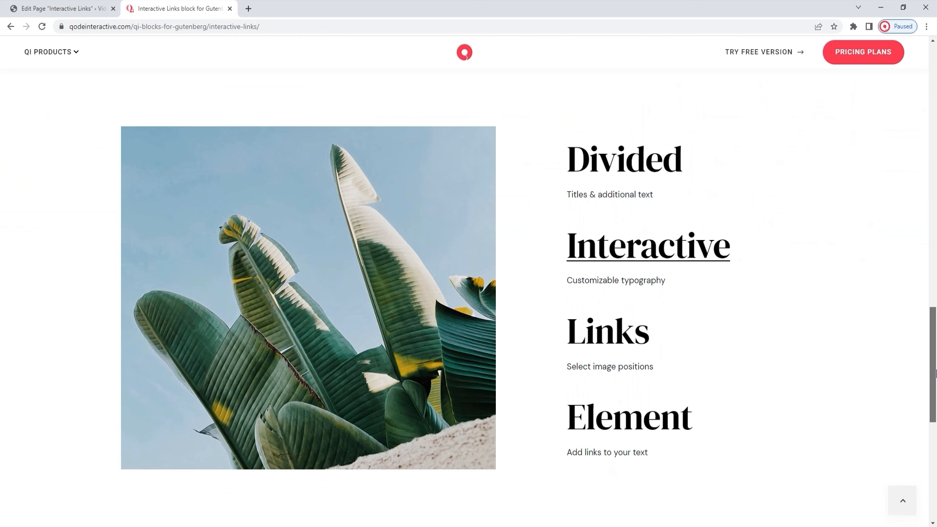
{"action": "scroll", "scroll_direction": "down", "scroll_amount": 3}
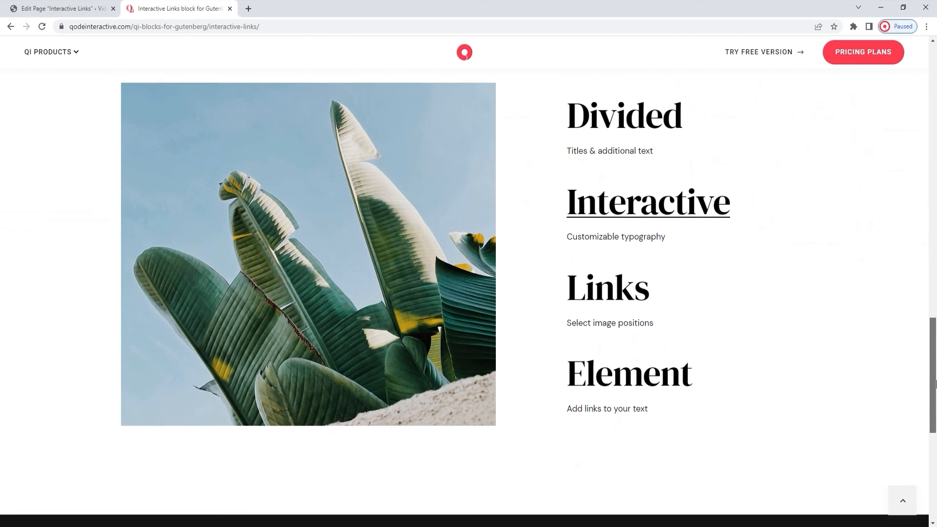
{"action": "scroll", "scroll_direction": "down", "scroll_amount": 3}
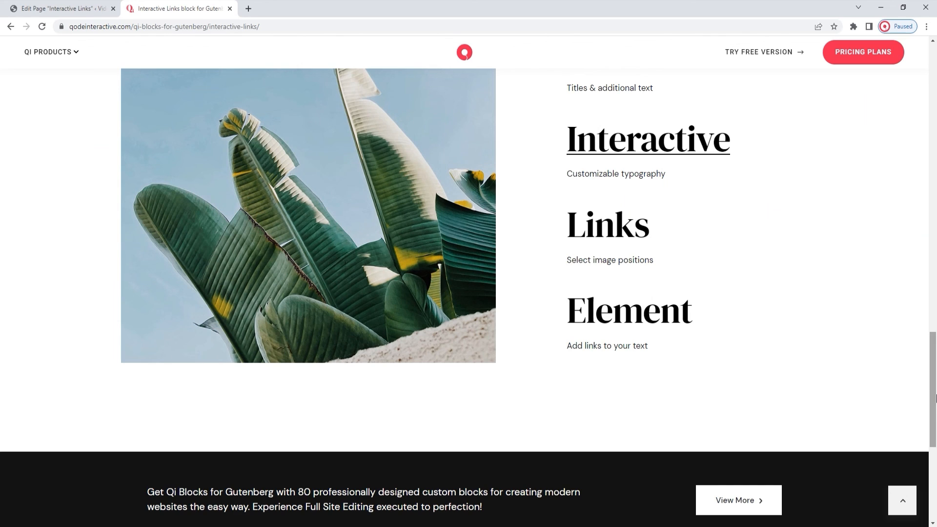